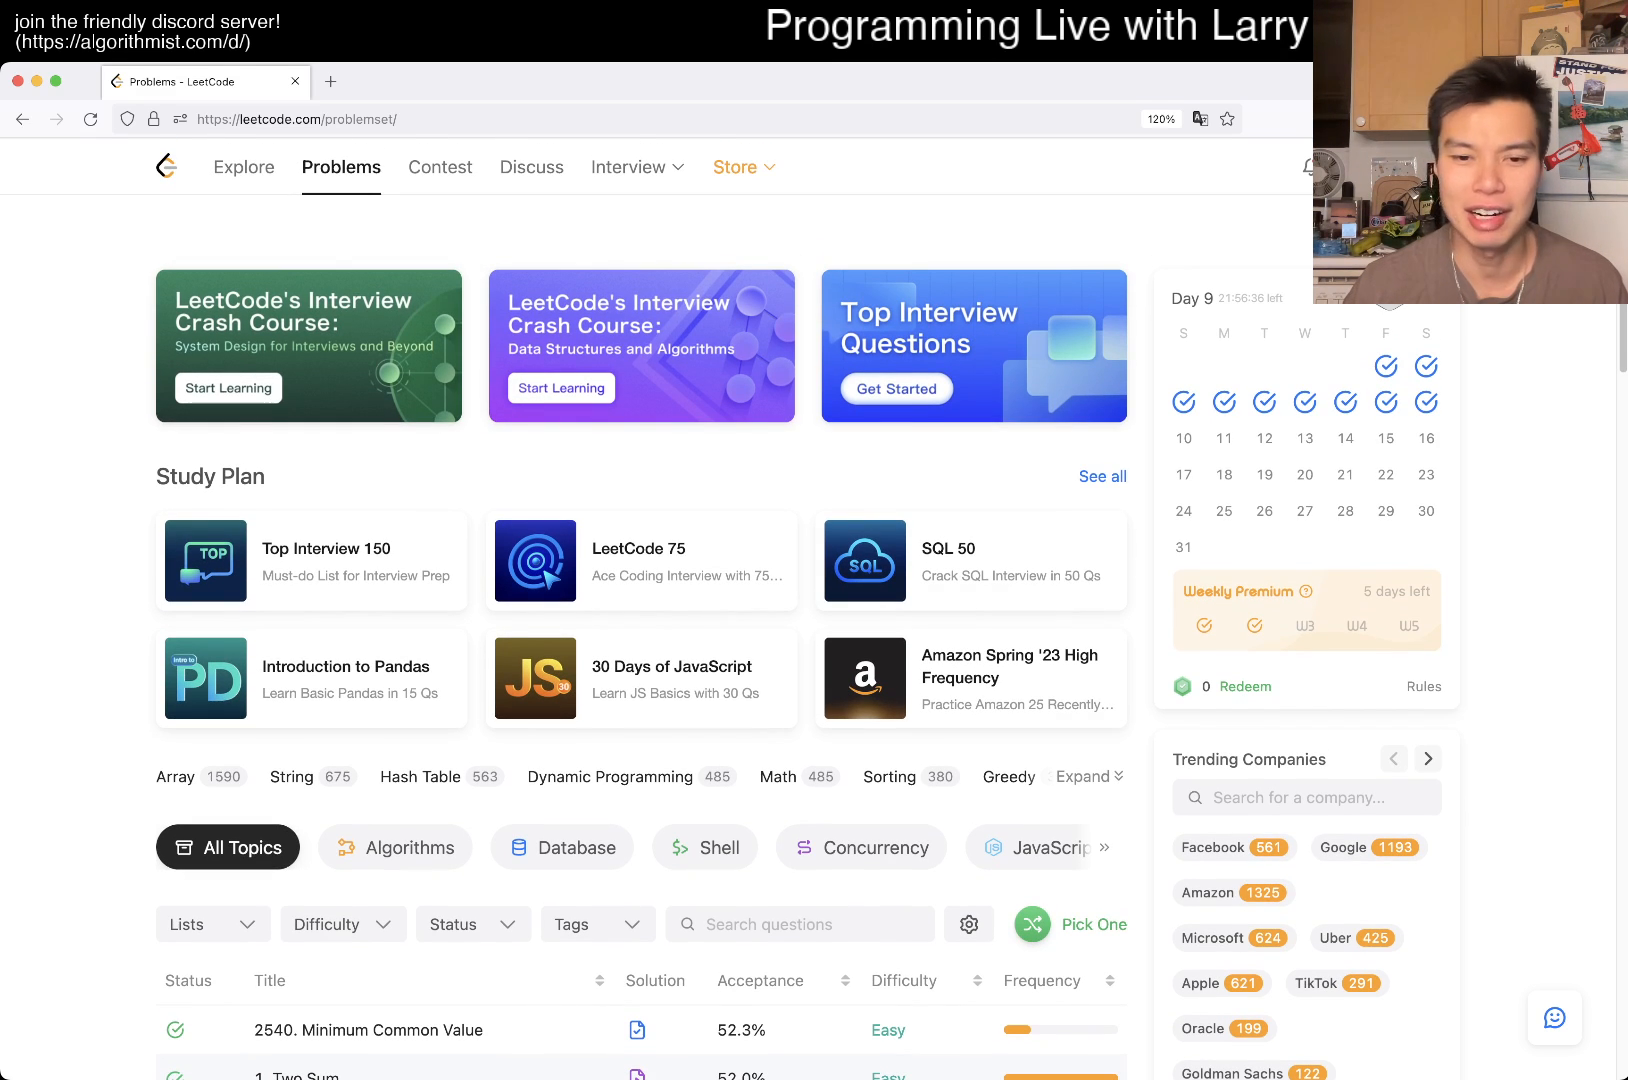
# Step: Filter the problem list to Algorithms and pick an option from the Status filter
pyautogui.click(395, 846)
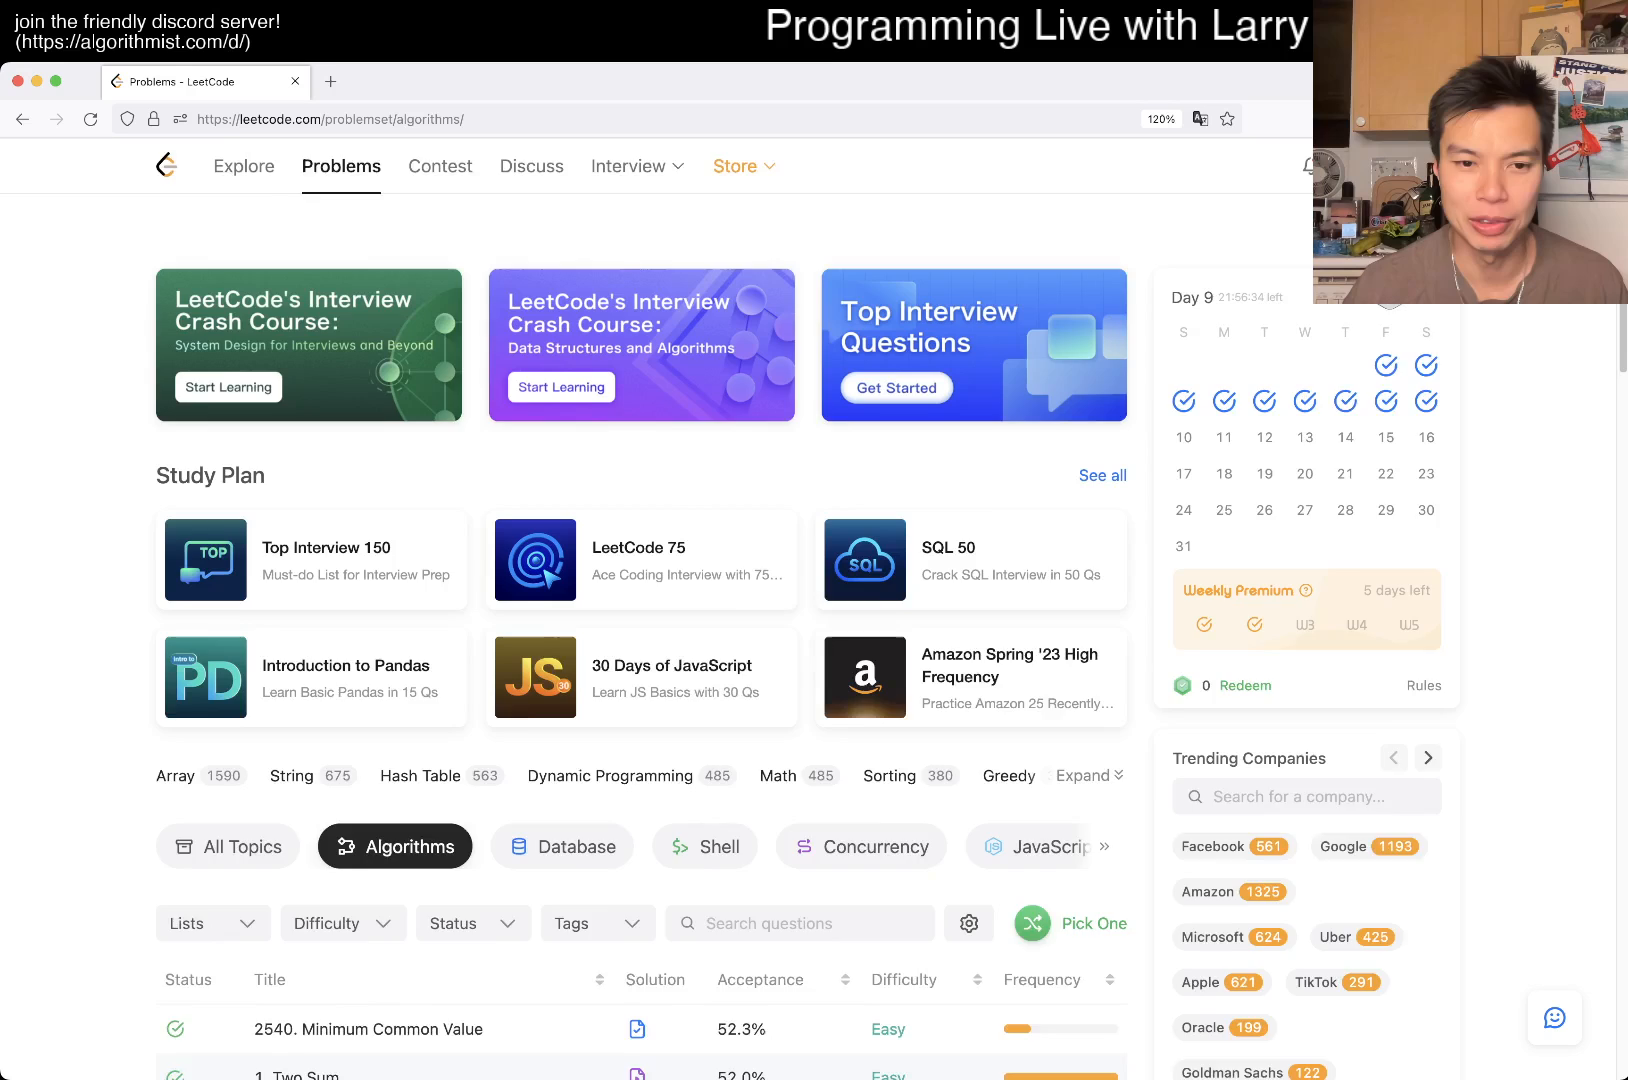
pyautogui.click(457, 795)
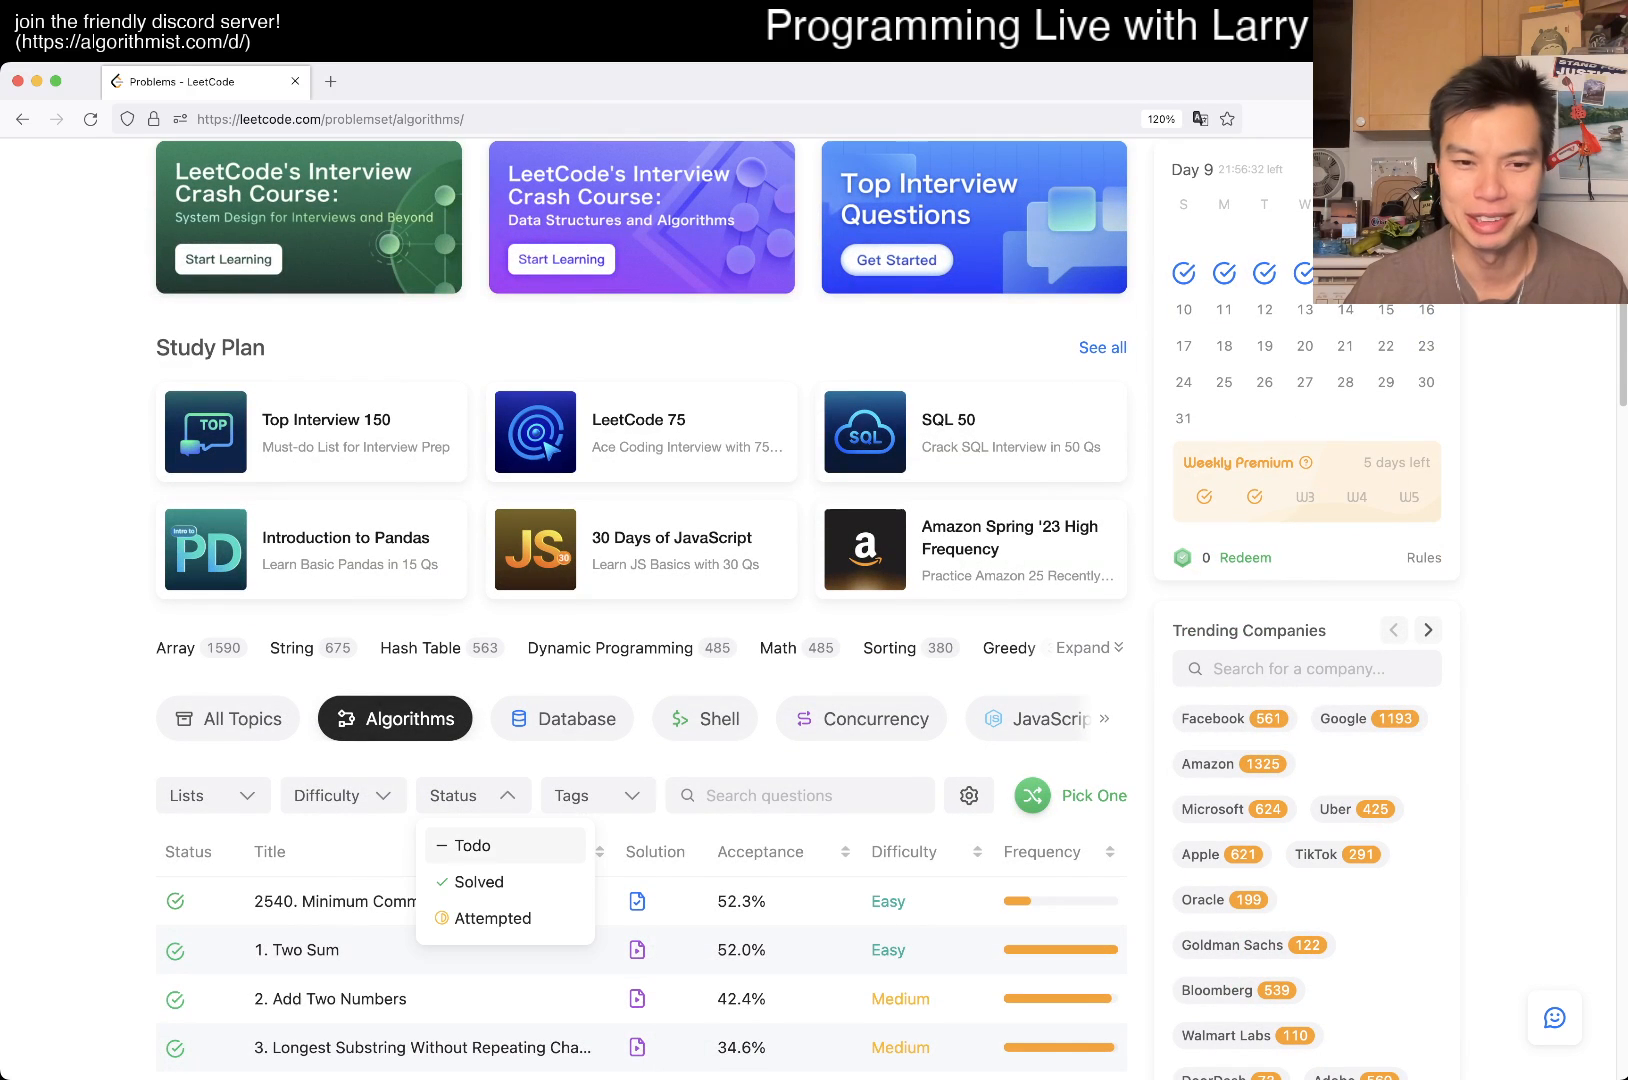
pyautogui.click(471, 844)
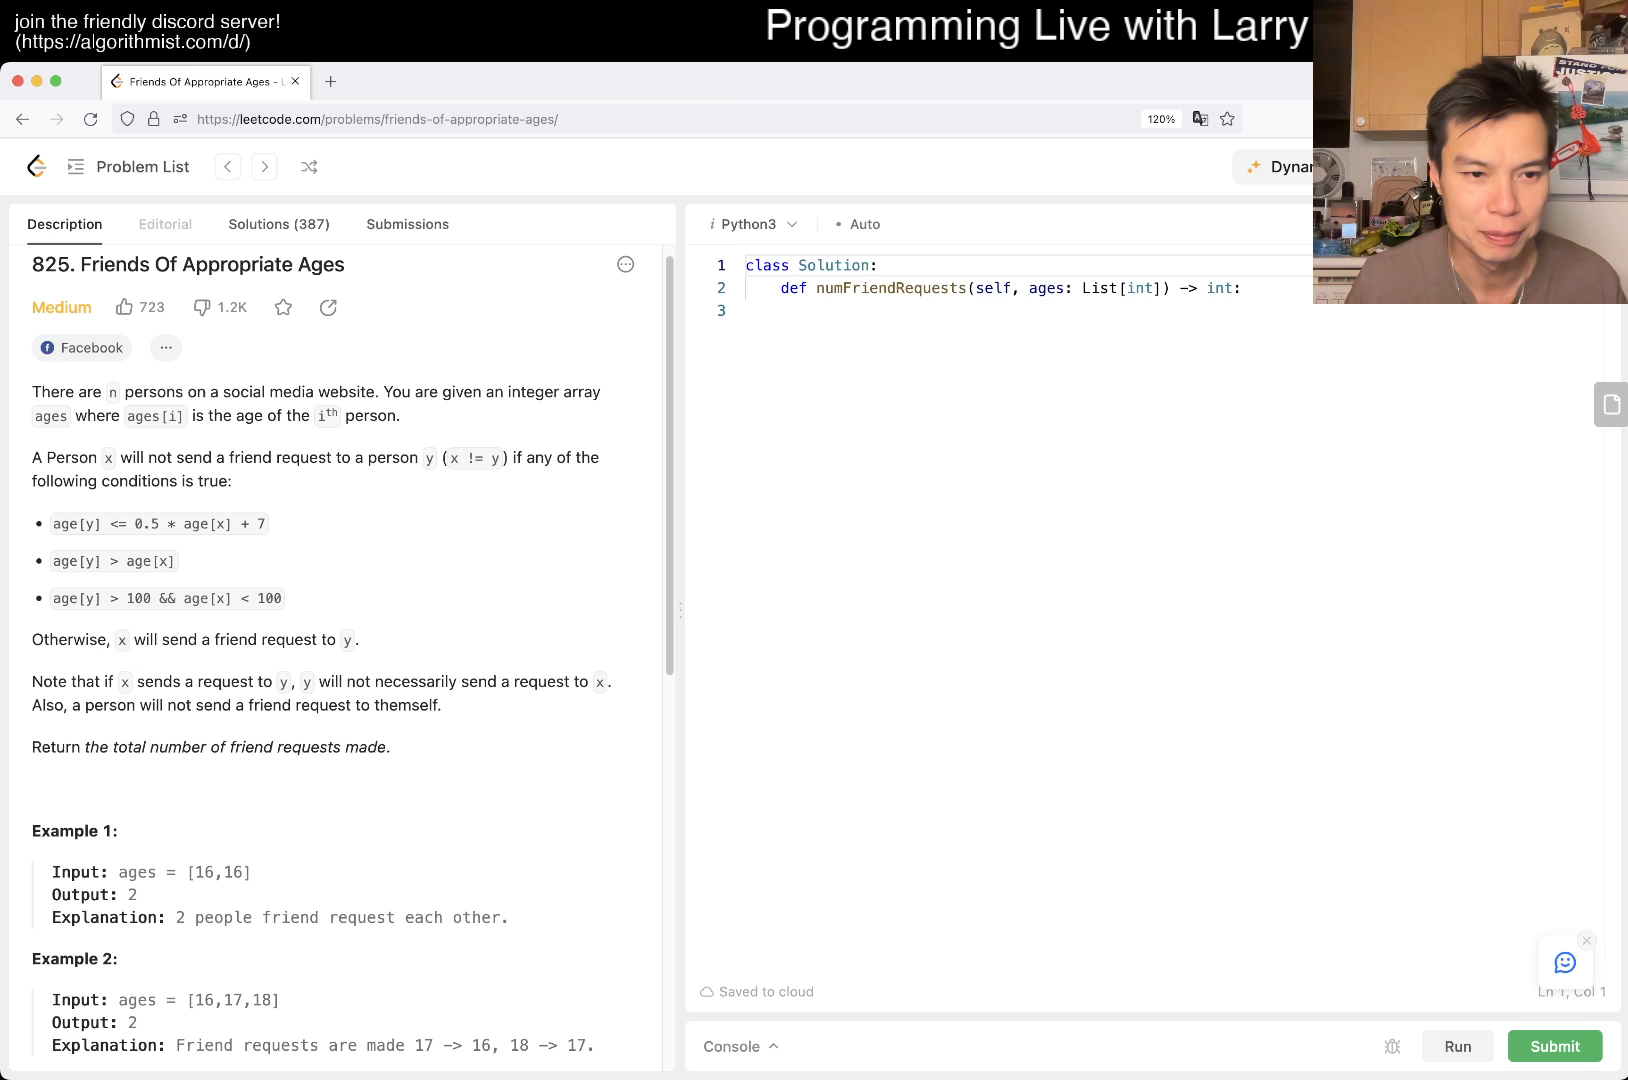
# Step: Read problem 825's description, highlighting the total-friend-requests requirement and the examples
pyautogui.moveTo(59, 747); pyautogui.dragTo(392, 747)
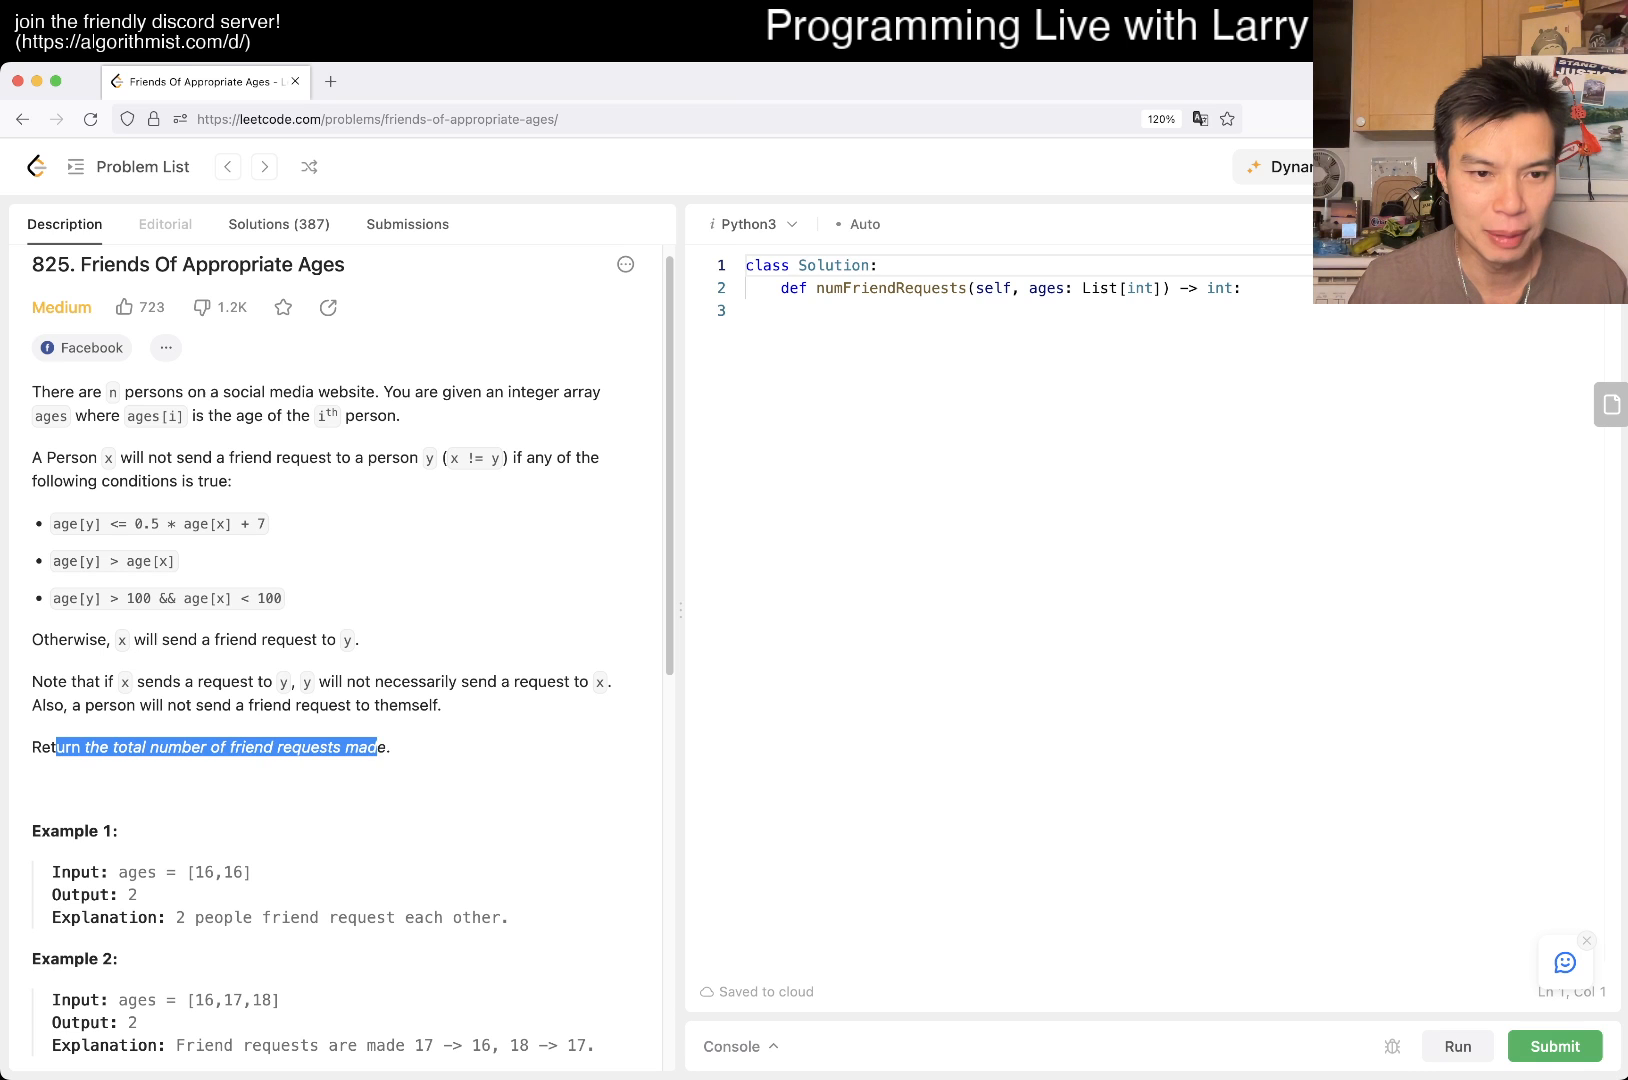
pyautogui.scroll(-3)
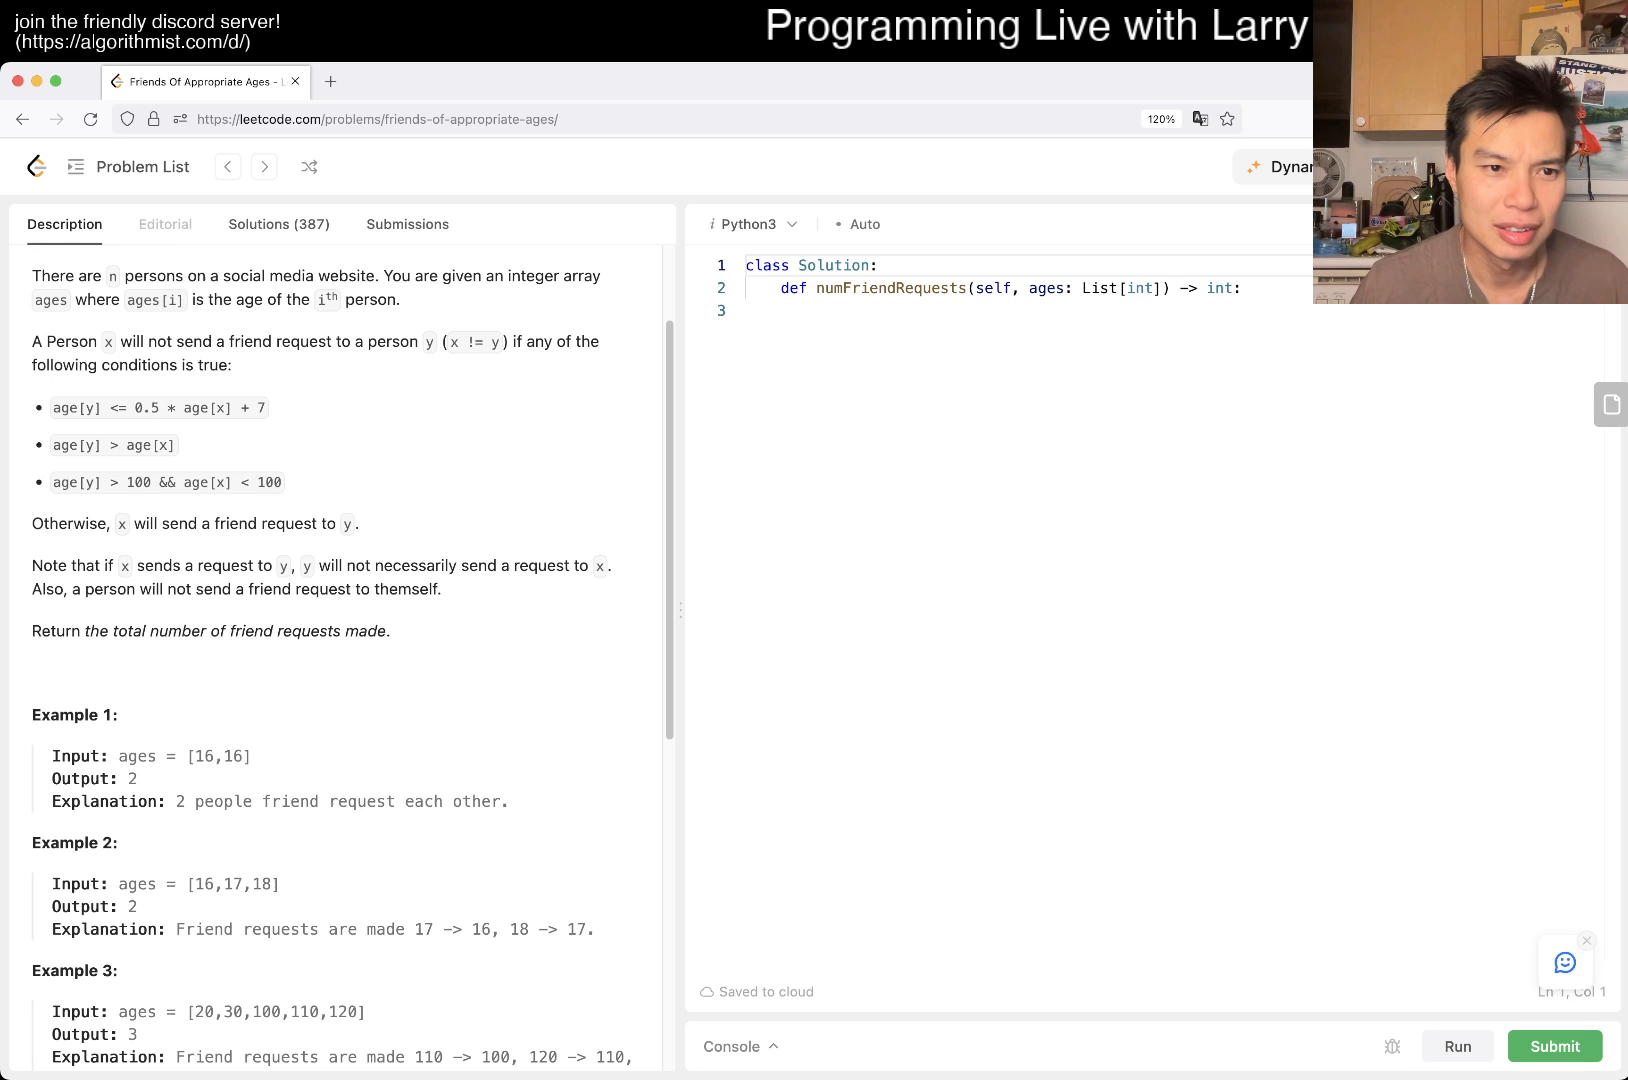
pyautogui.moveTo(51, 444); pyautogui.dragTo(135, 444)
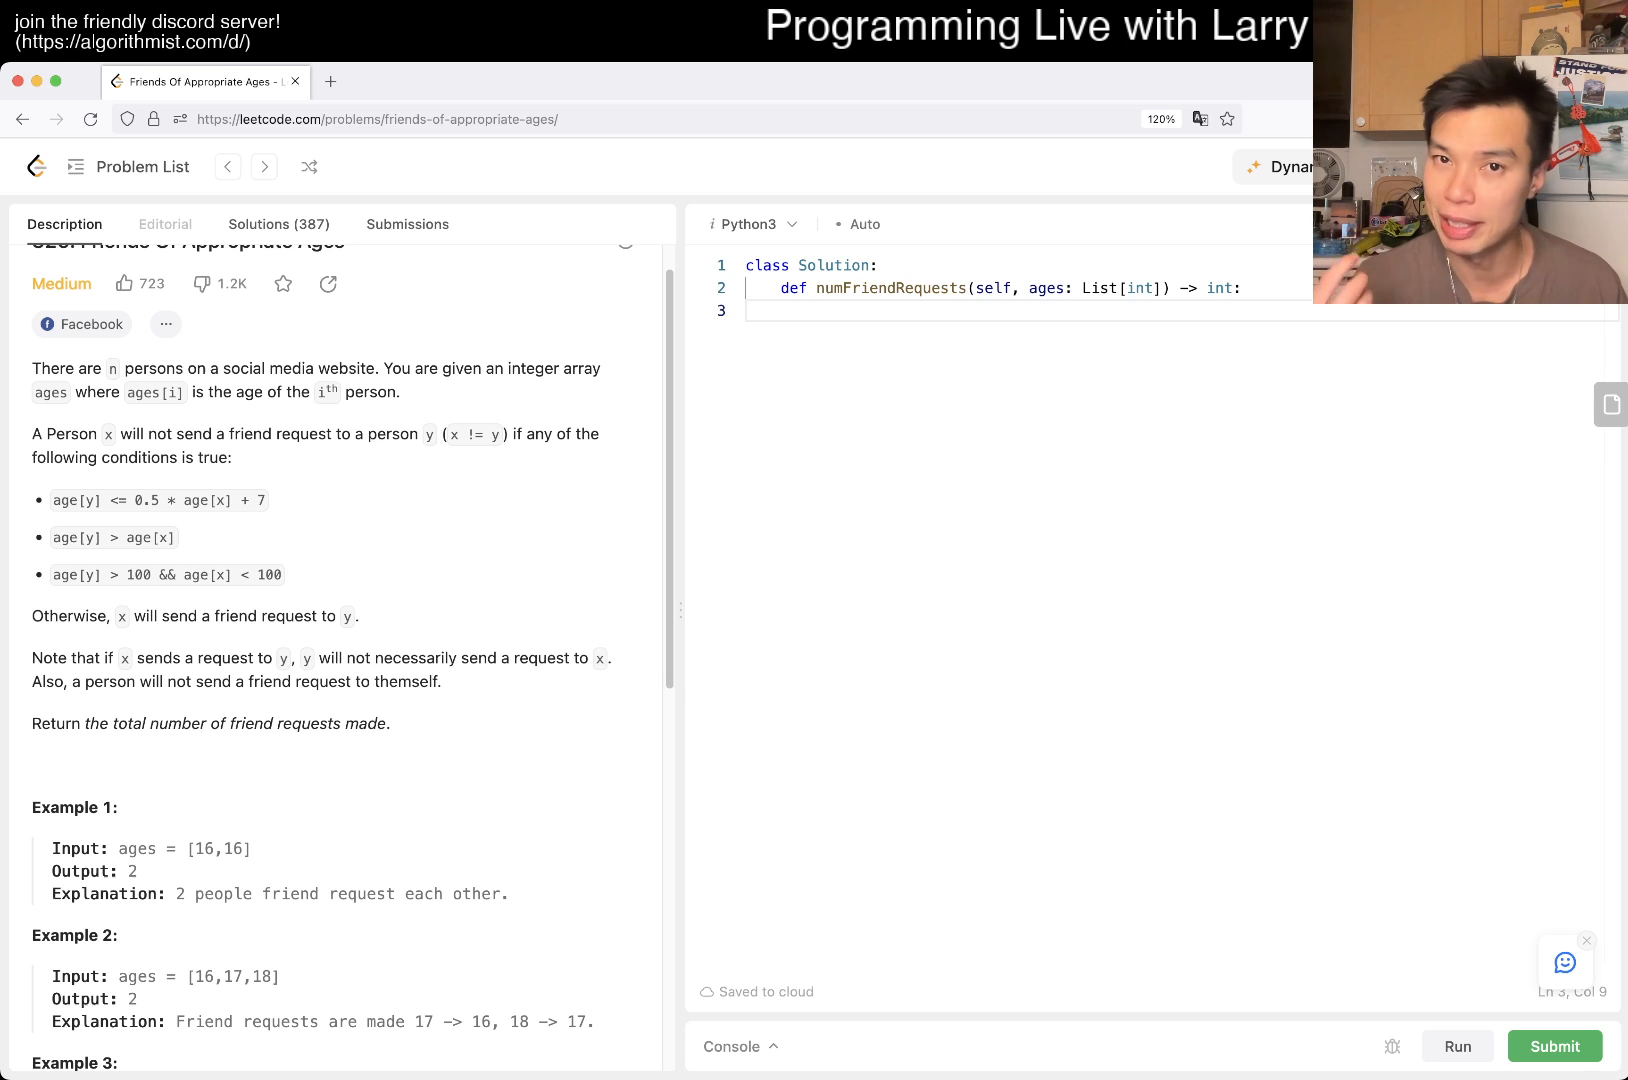
# Step: Type N = len(ages) and ages.sort() under the method signature
pyautogui.write('ages.sort(')
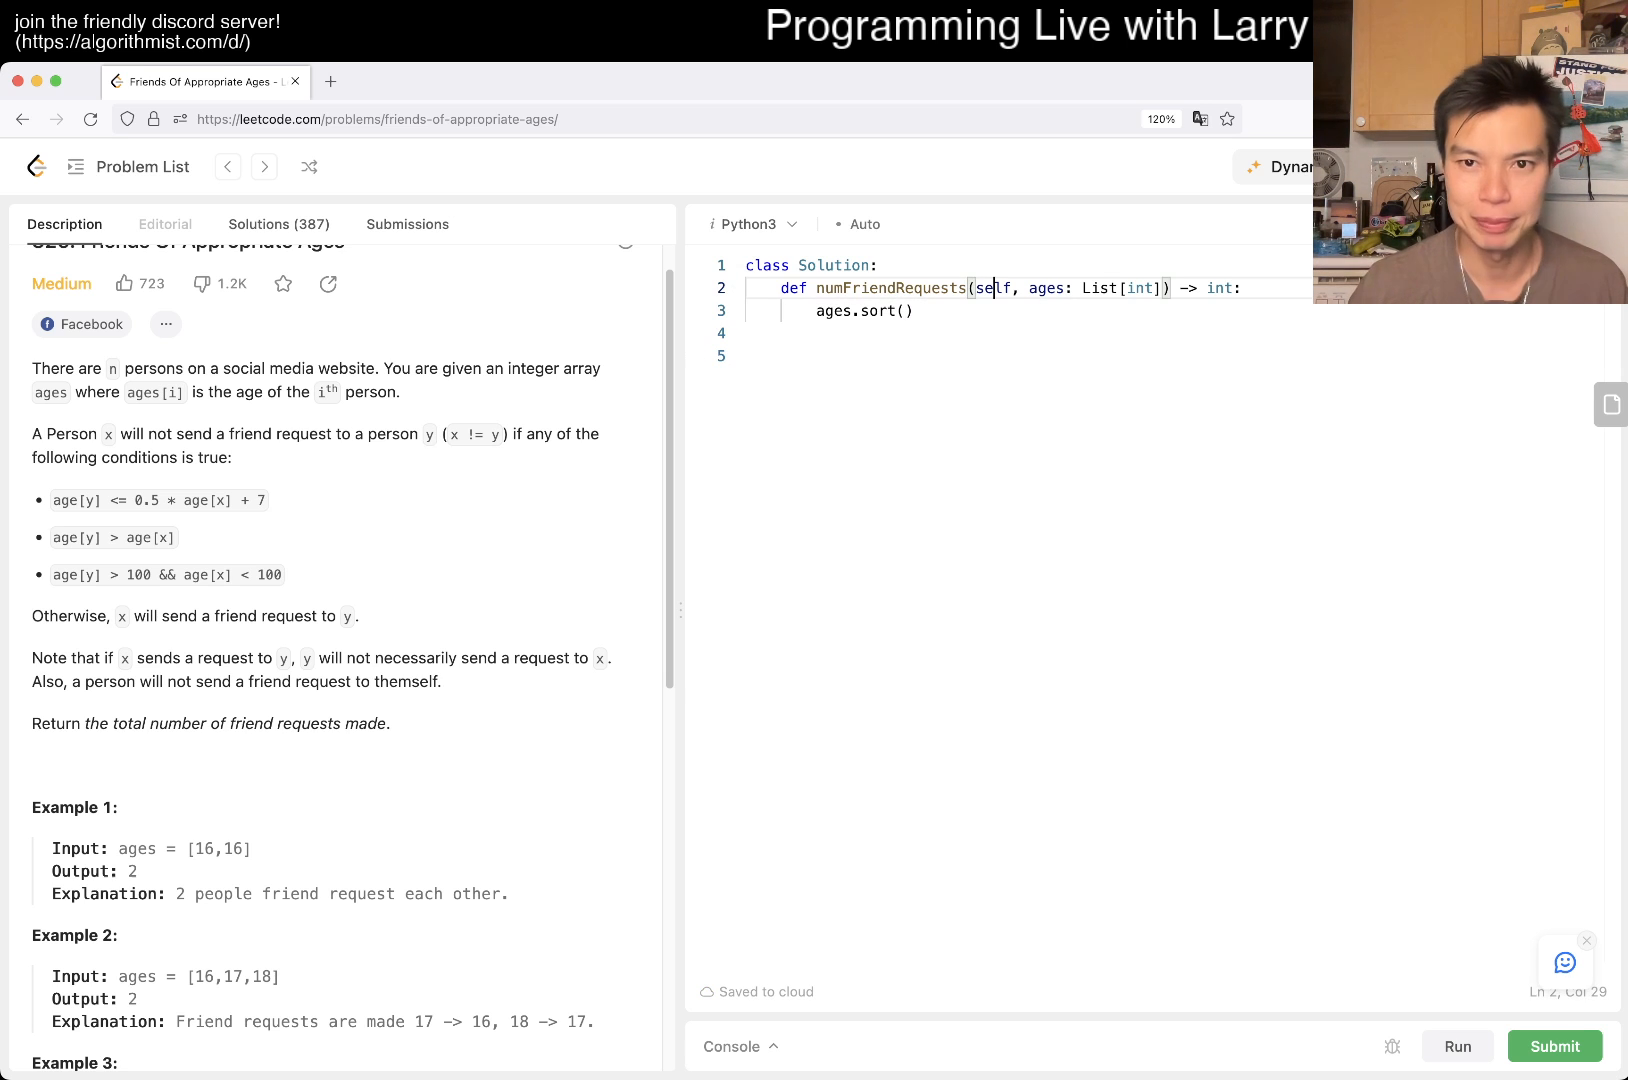
pyautogui.write('N = len(a')
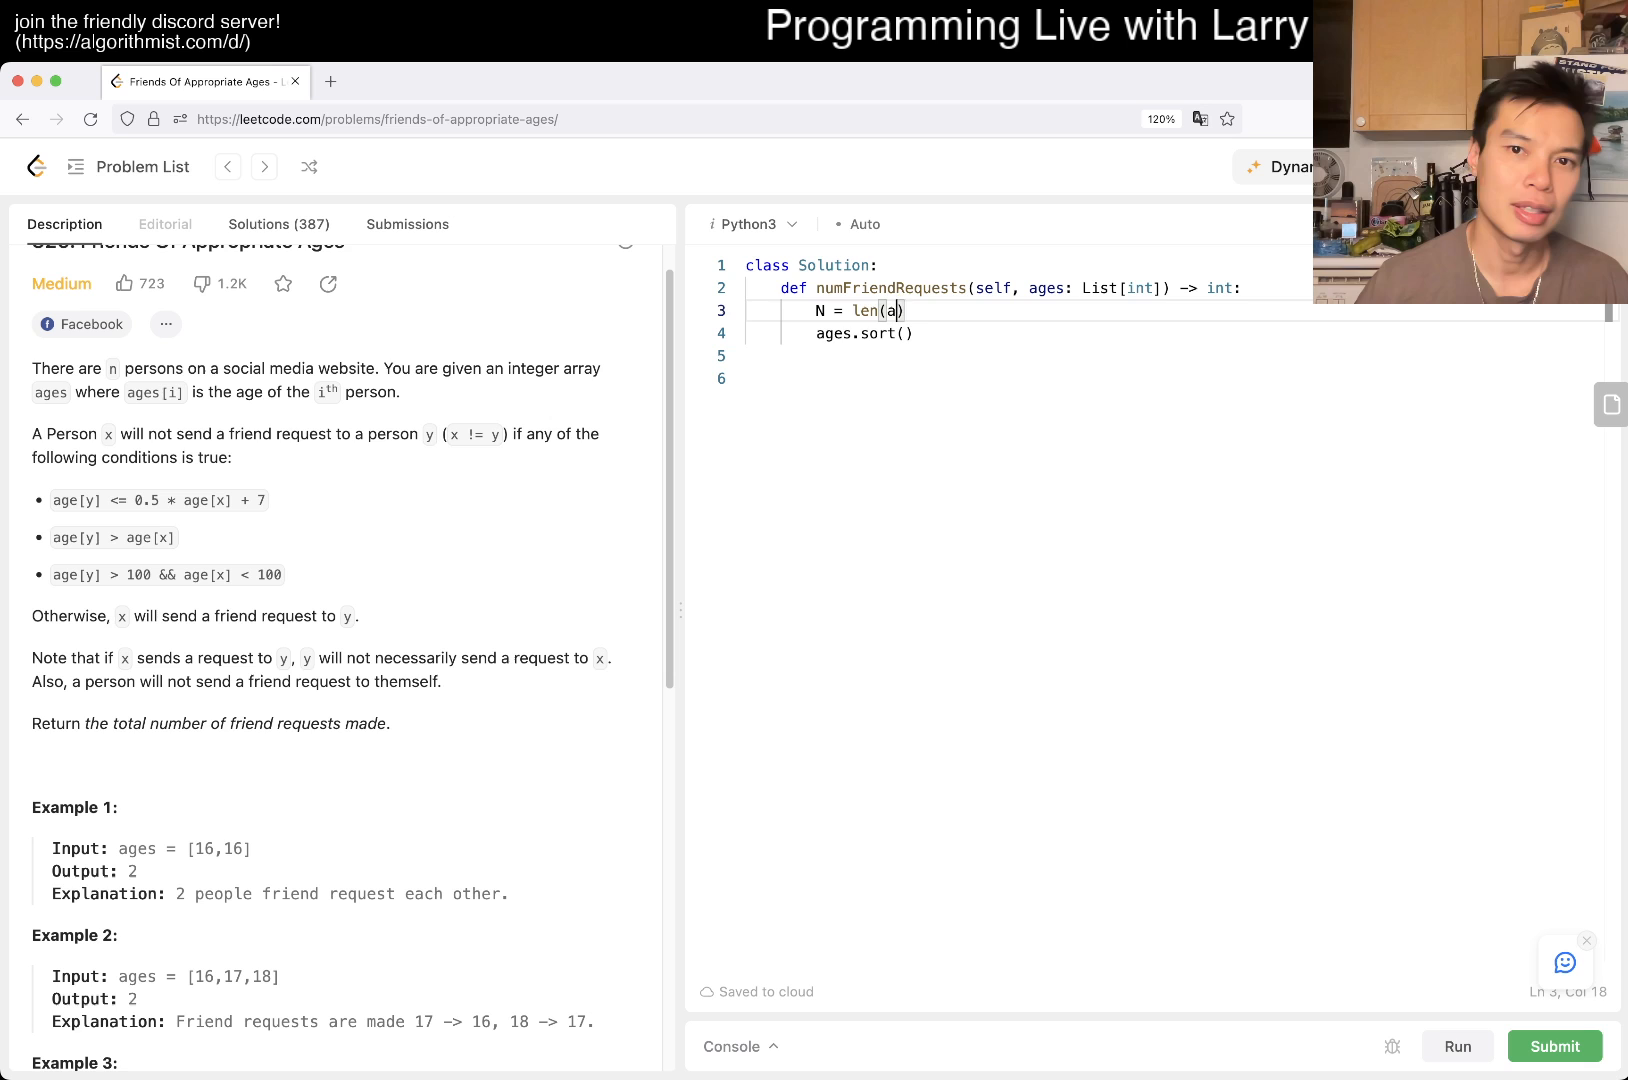
pyautogui.write('ges)')
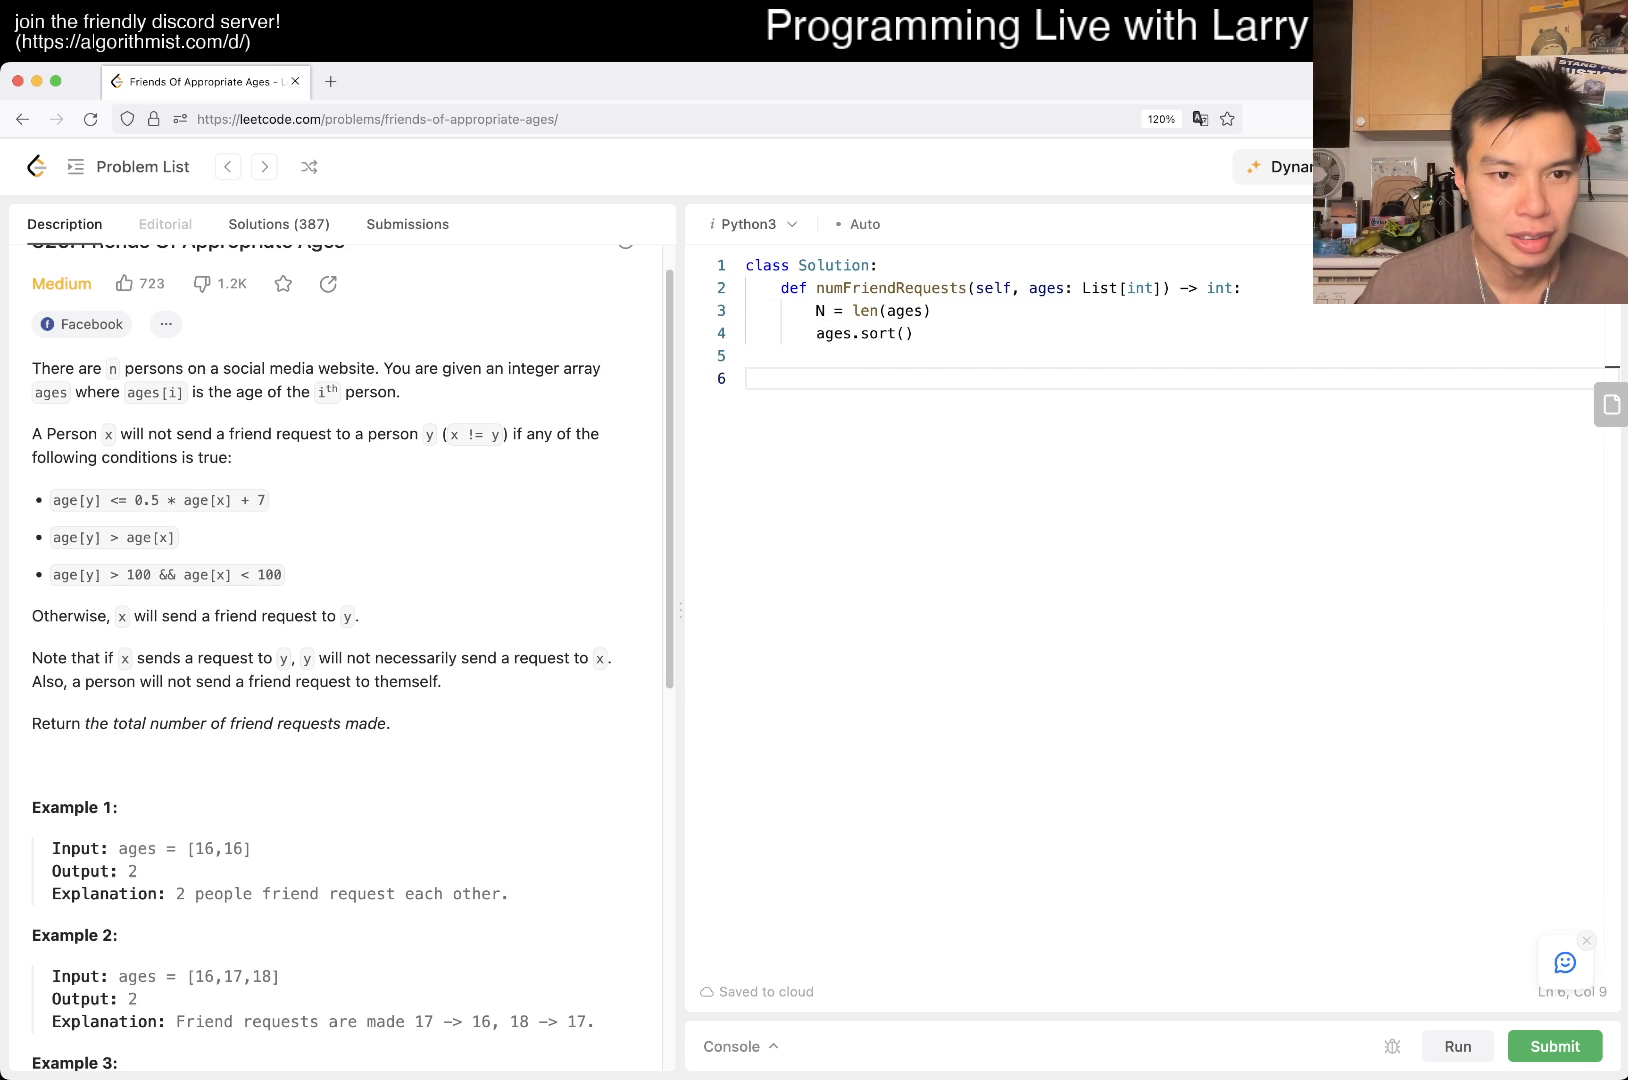
pyautogui.moveTo(50, 500); pyautogui.dragTo(282, 574)
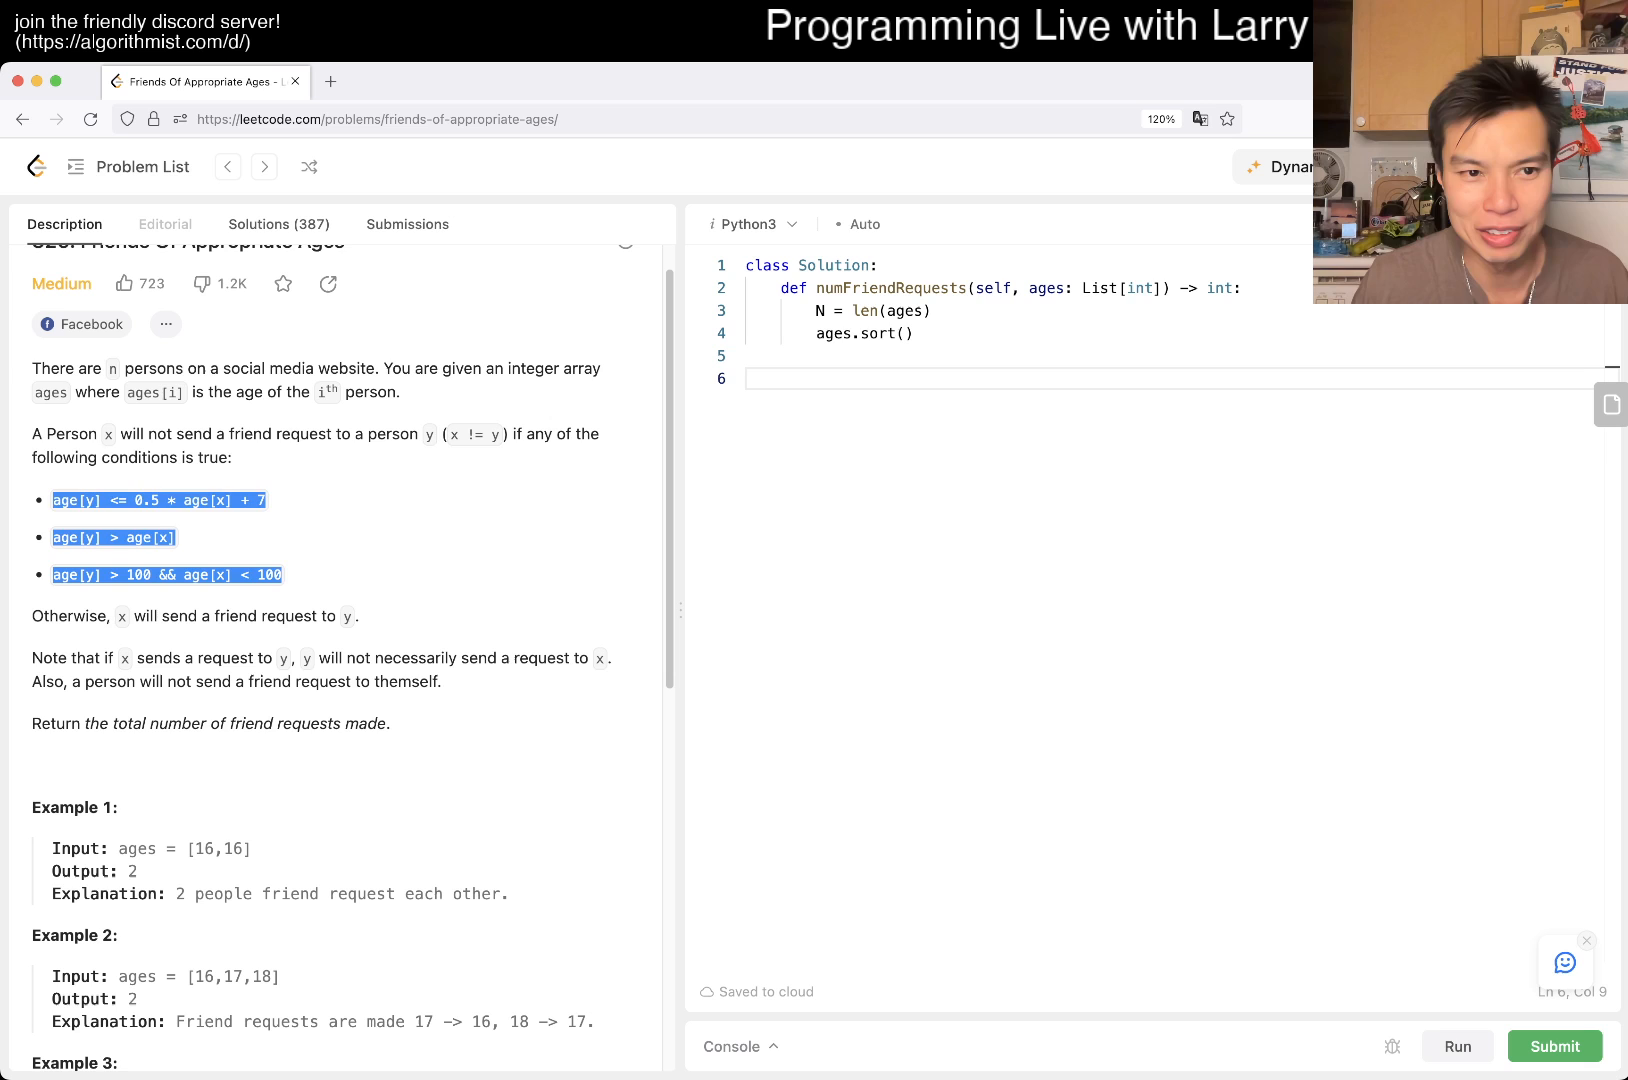
# Step: Open a docstring with 'x -> y' and rewrite the first two conditions as age[y] comparisons
pyautogui.write('"""')
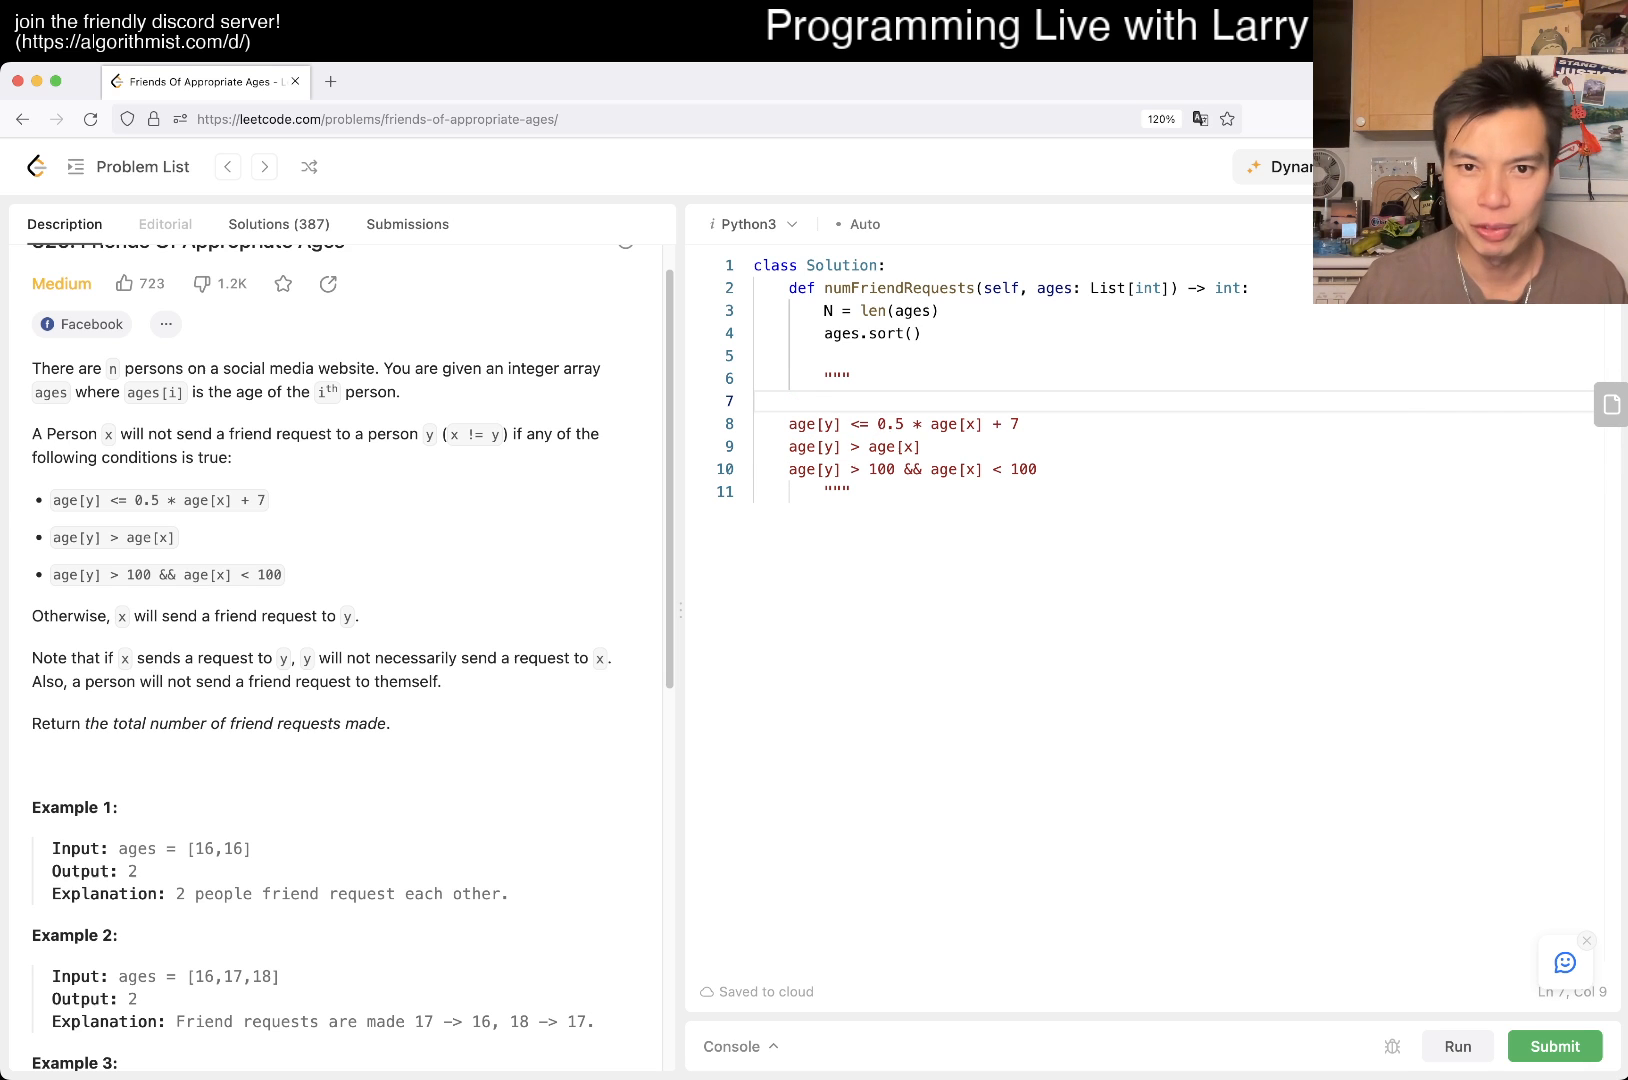
pyautogui.write('x -> y')
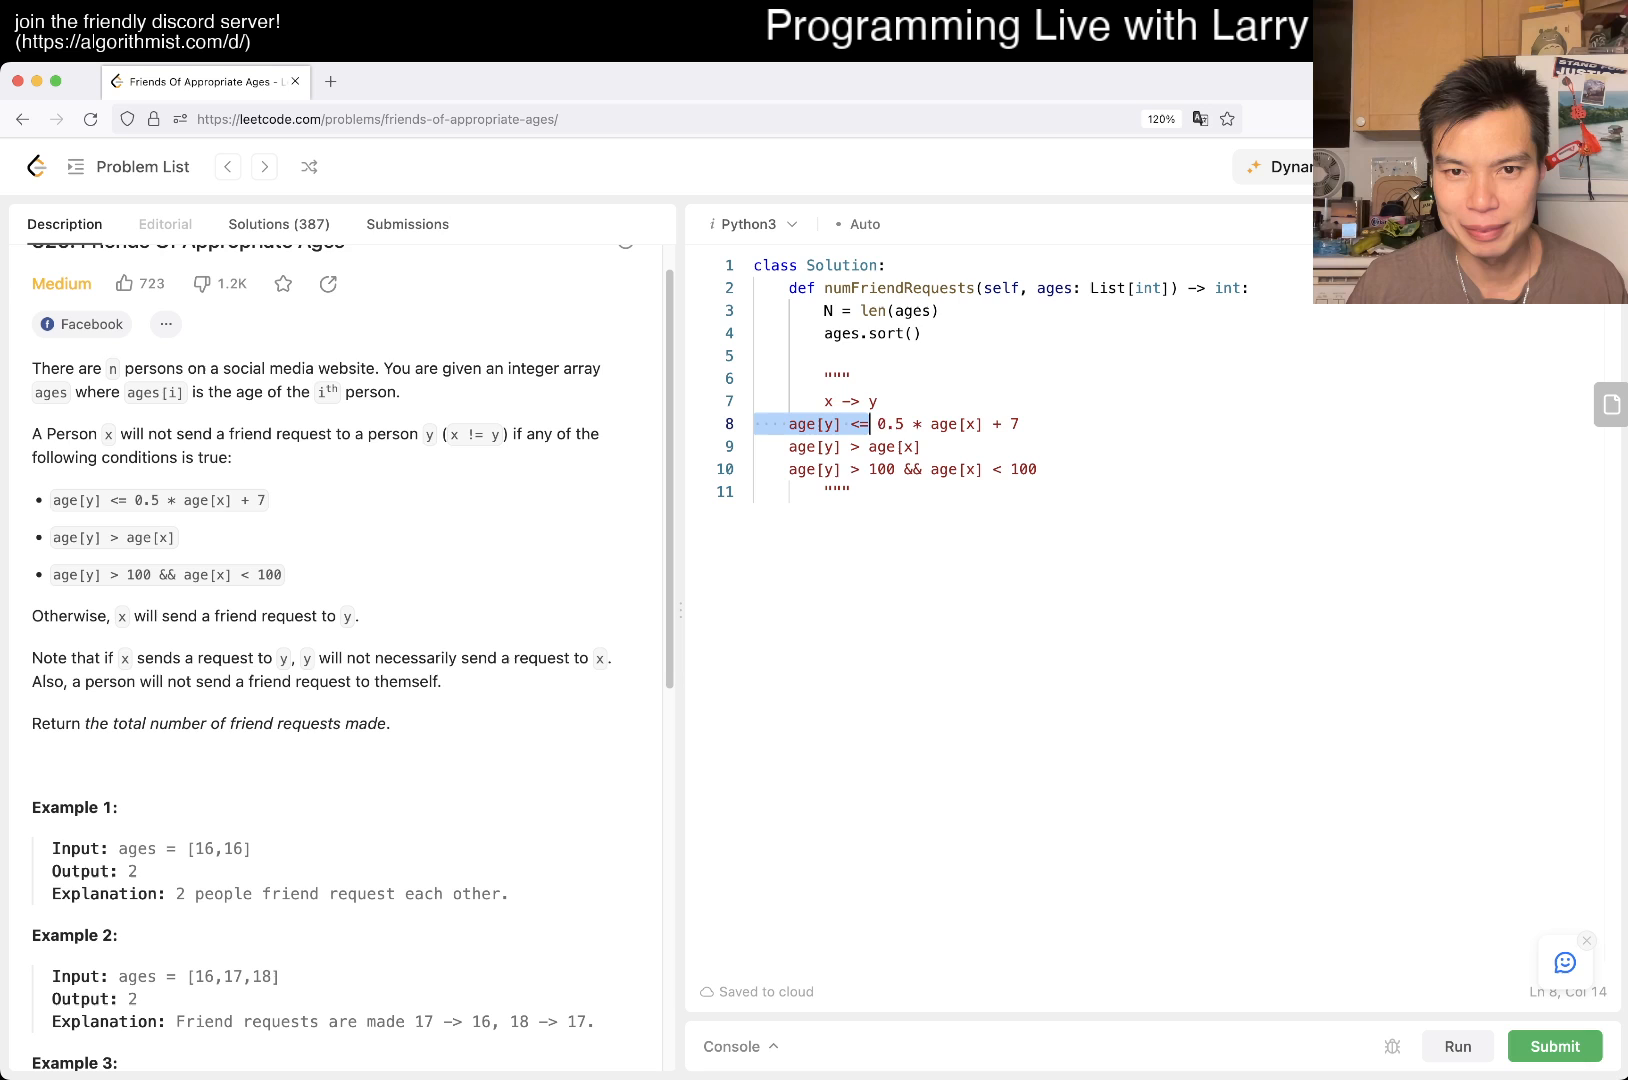
pyautogui.press('Backspace')
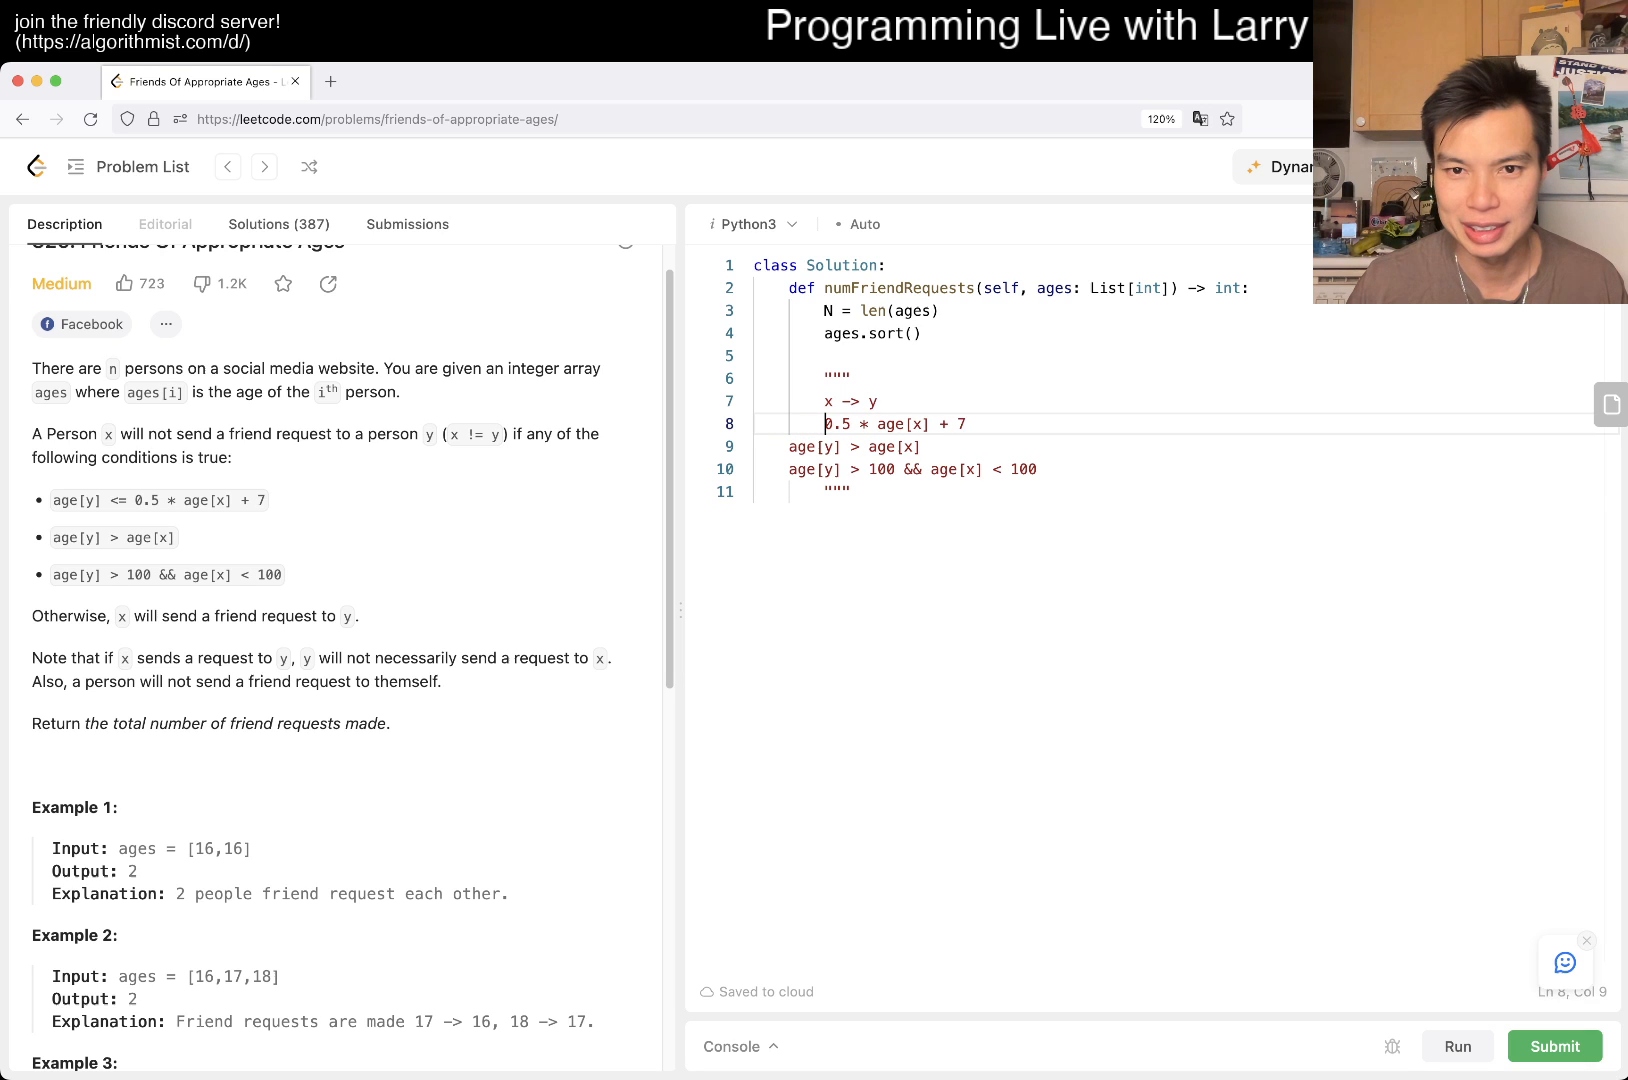
pyautogui.write('age[y] <=')
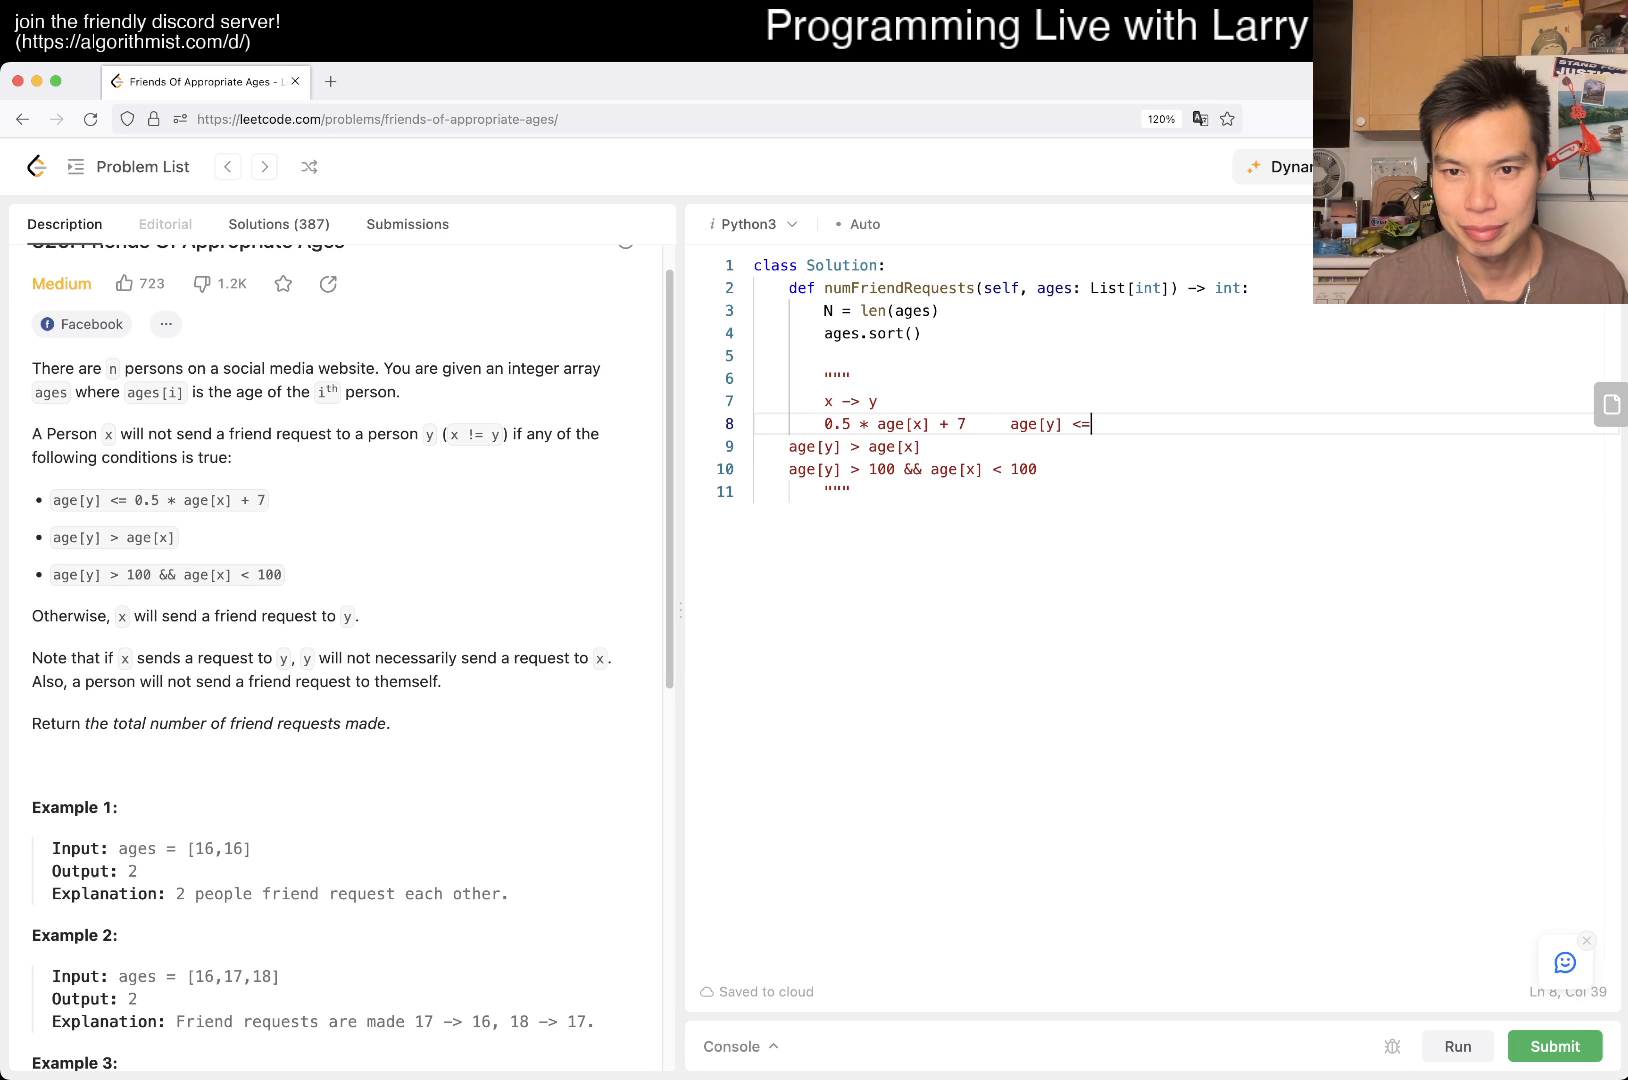
pyautogui.write('>= a')
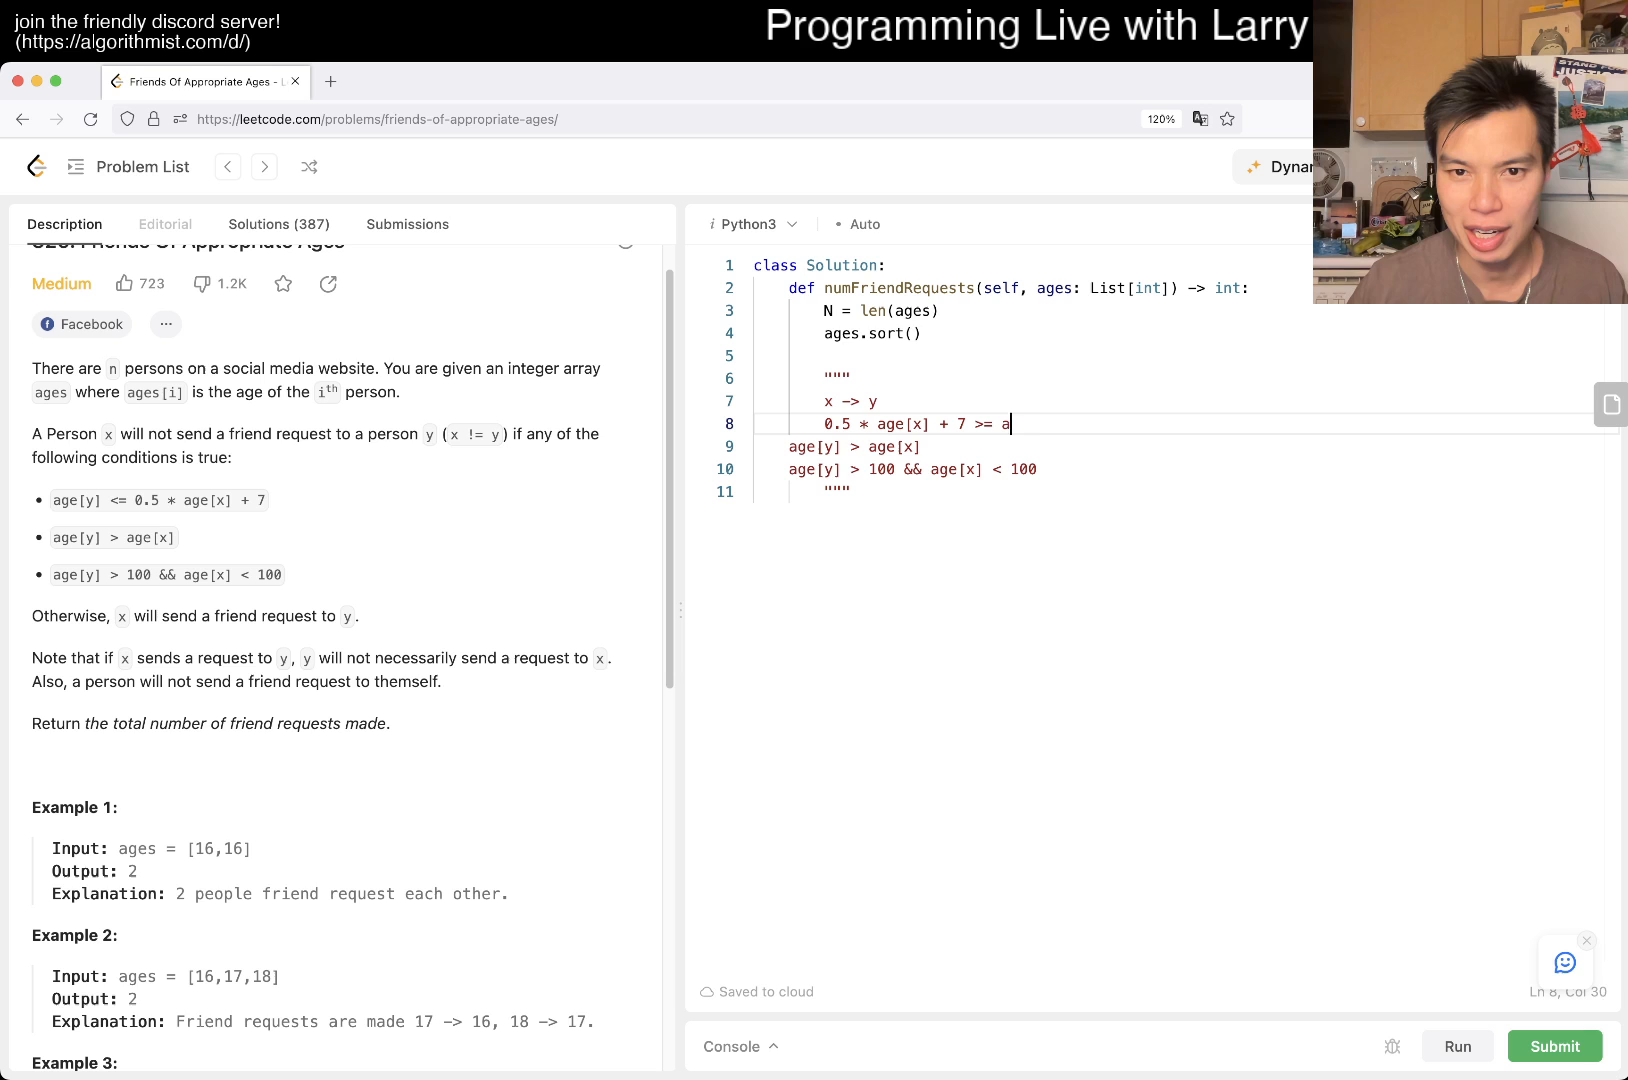
pyautogui.write('ge[y]')
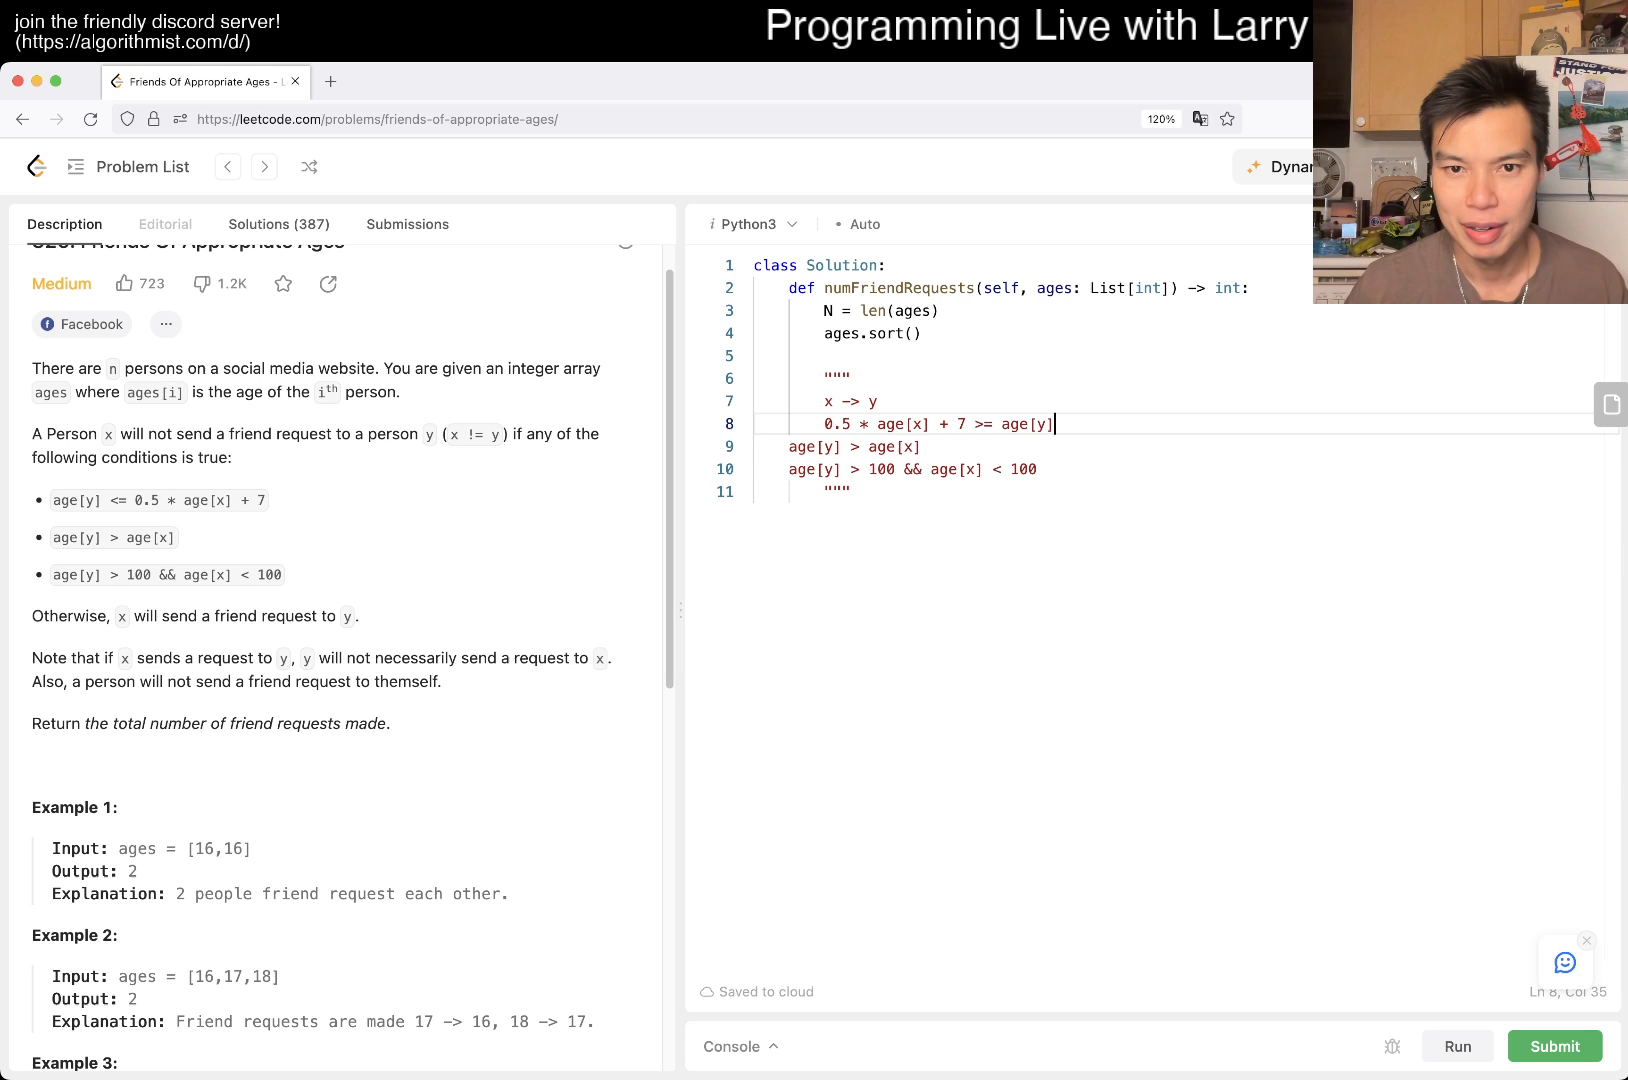
pyautogui.press('backspace')
pyautogui.write('age[x')
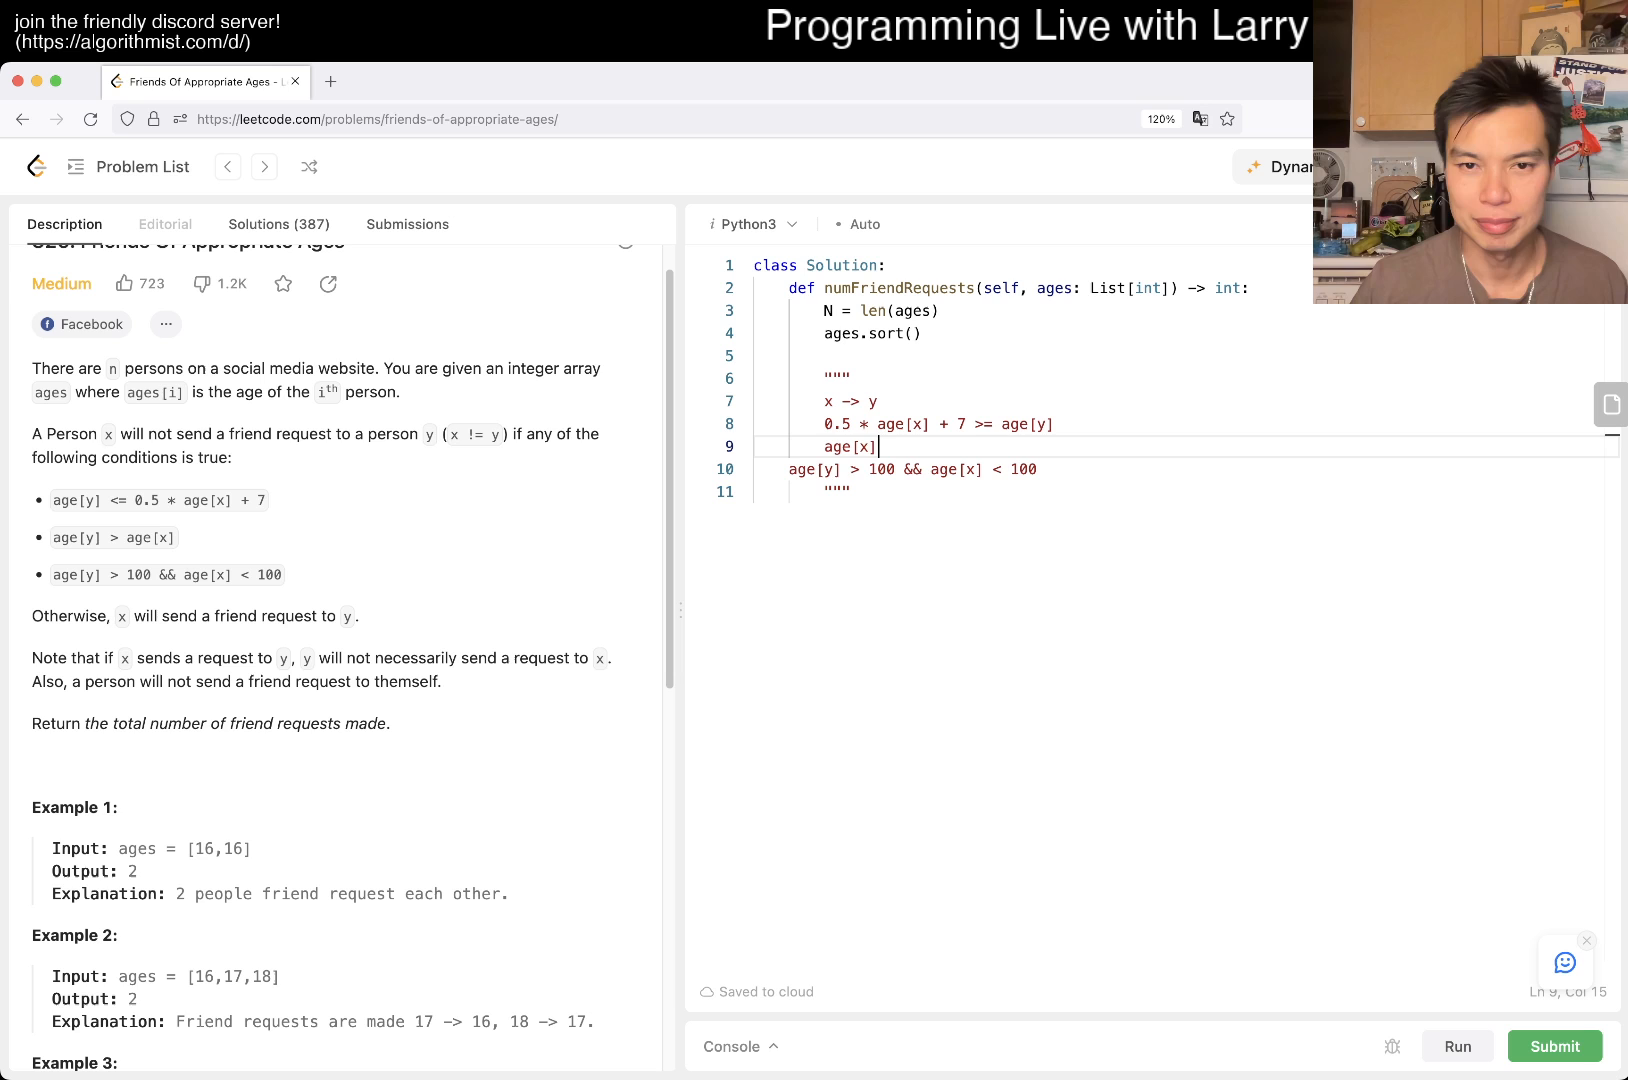
pyautogui.write('< age[y]')
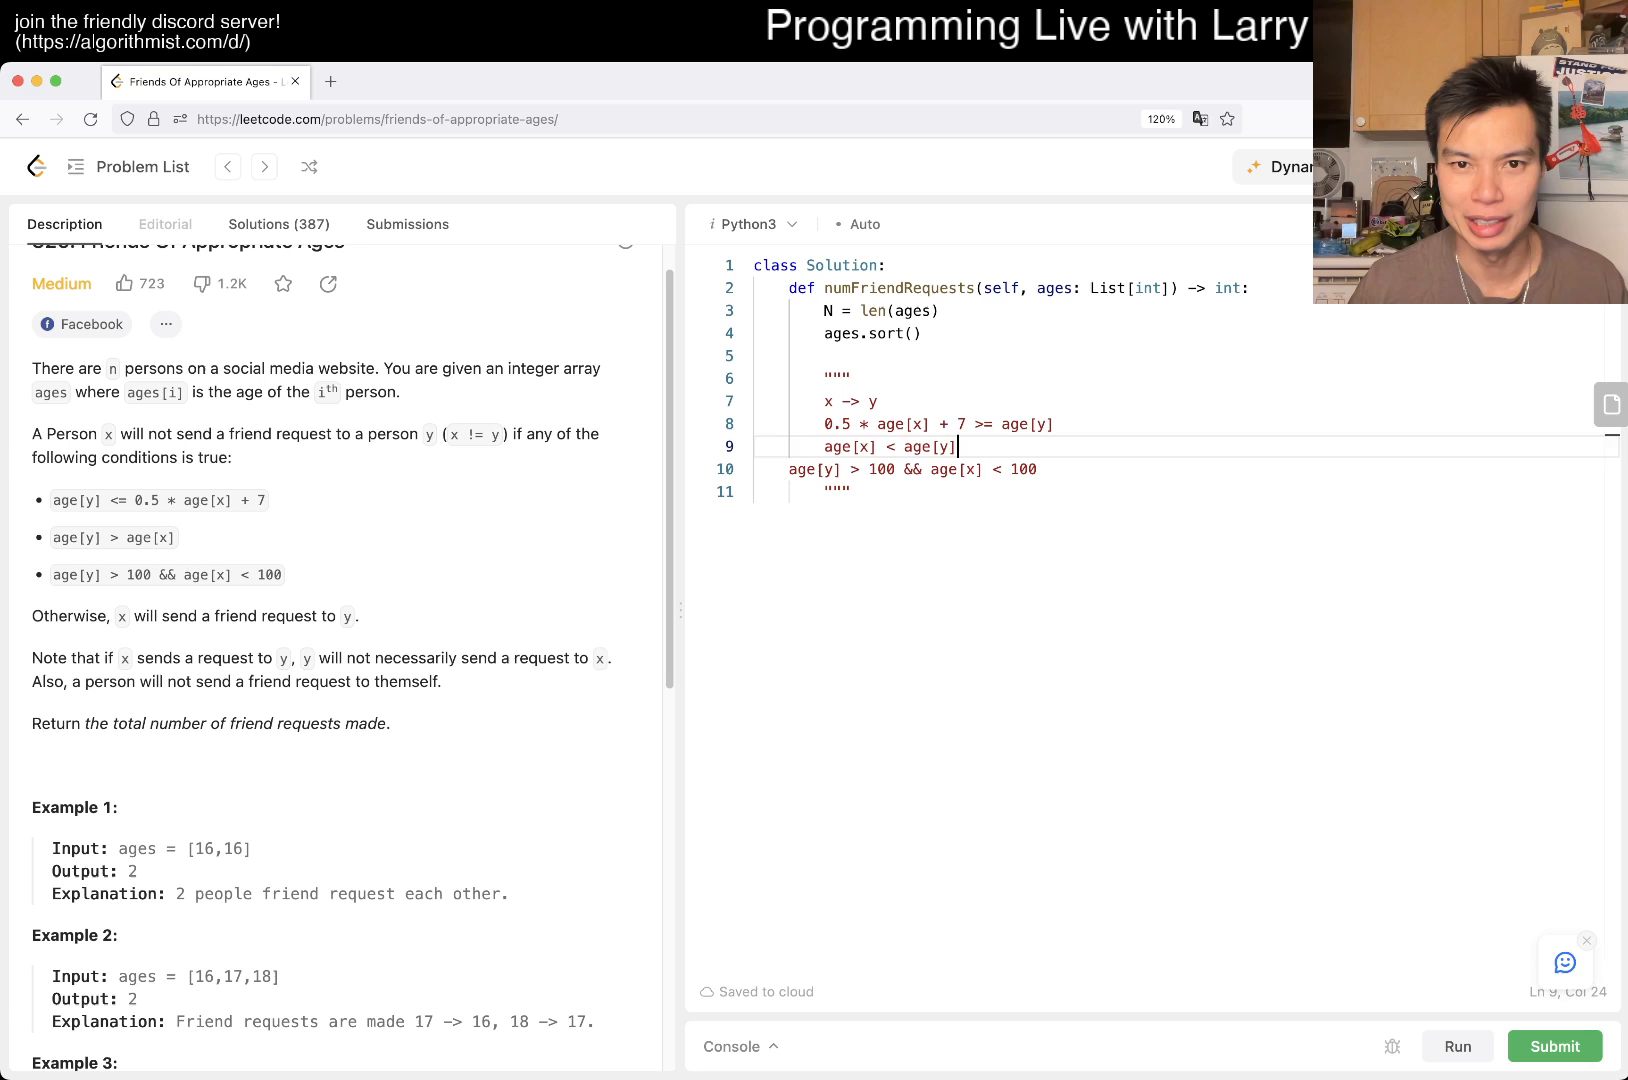
# Step: Add 'WILL NOT' and the age[y] > 100 condition, using .0 constants
pyautogui.write('WILL NOT')
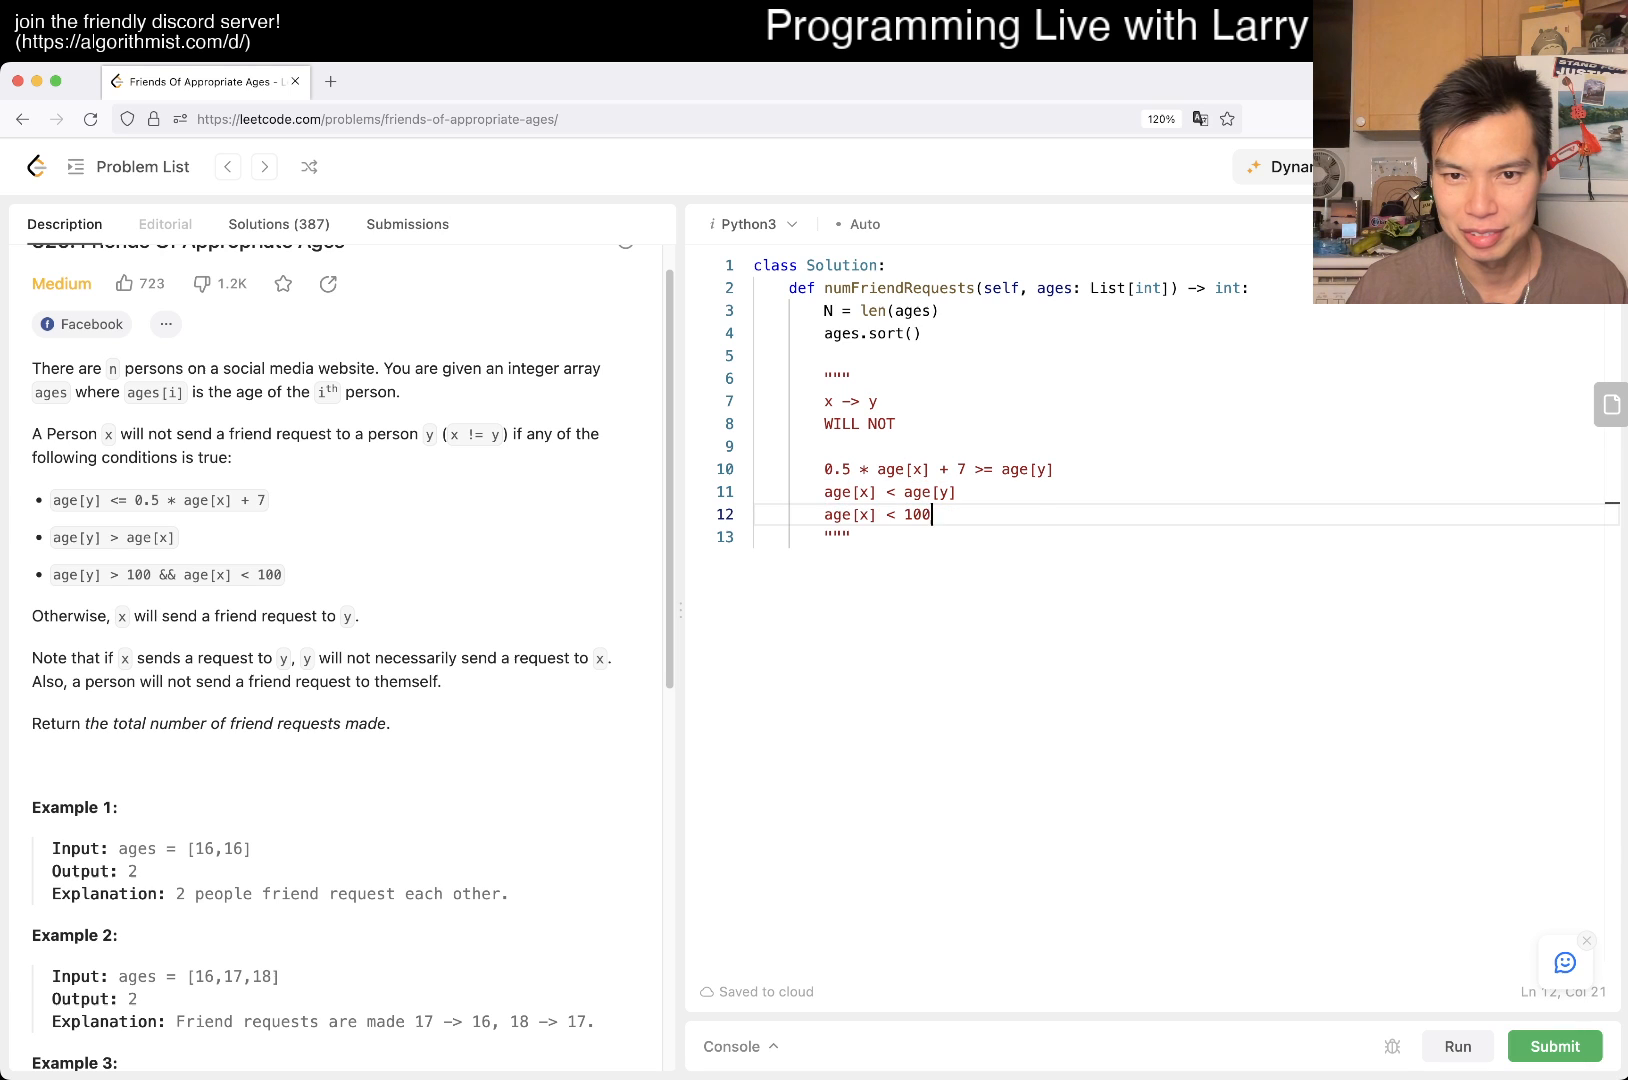
pyautogui.write('age[y] > 100')
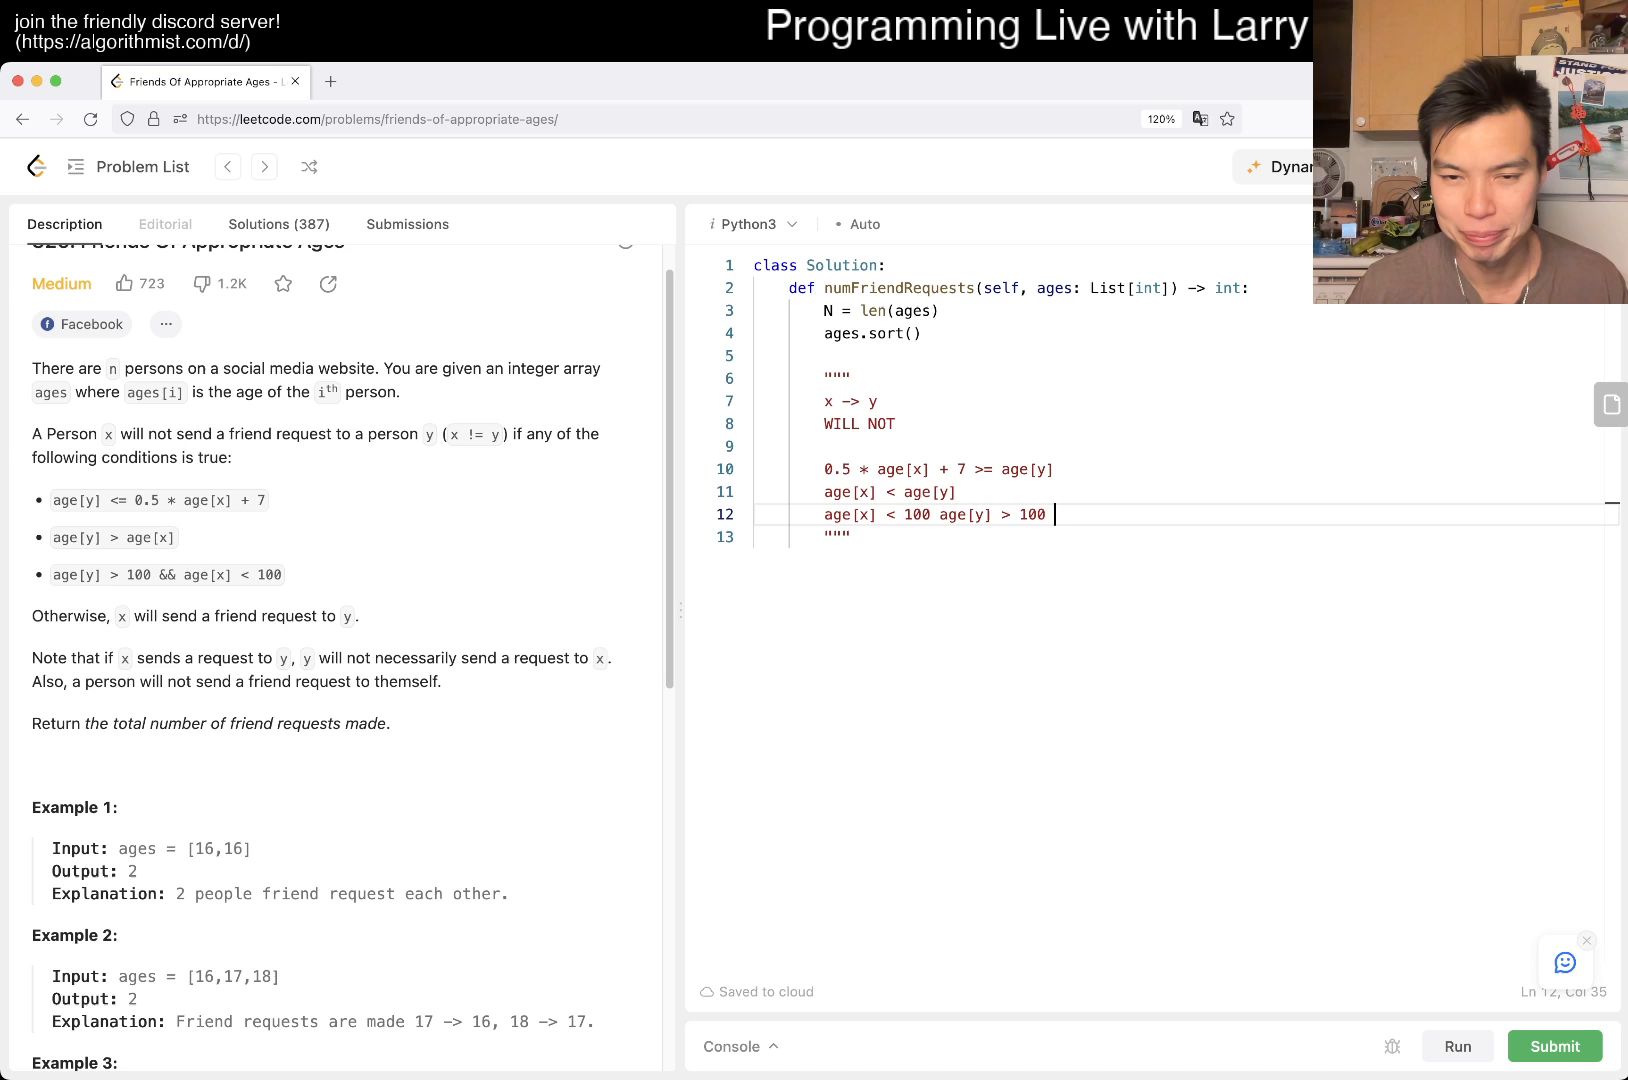
pyautogui.write('and a')
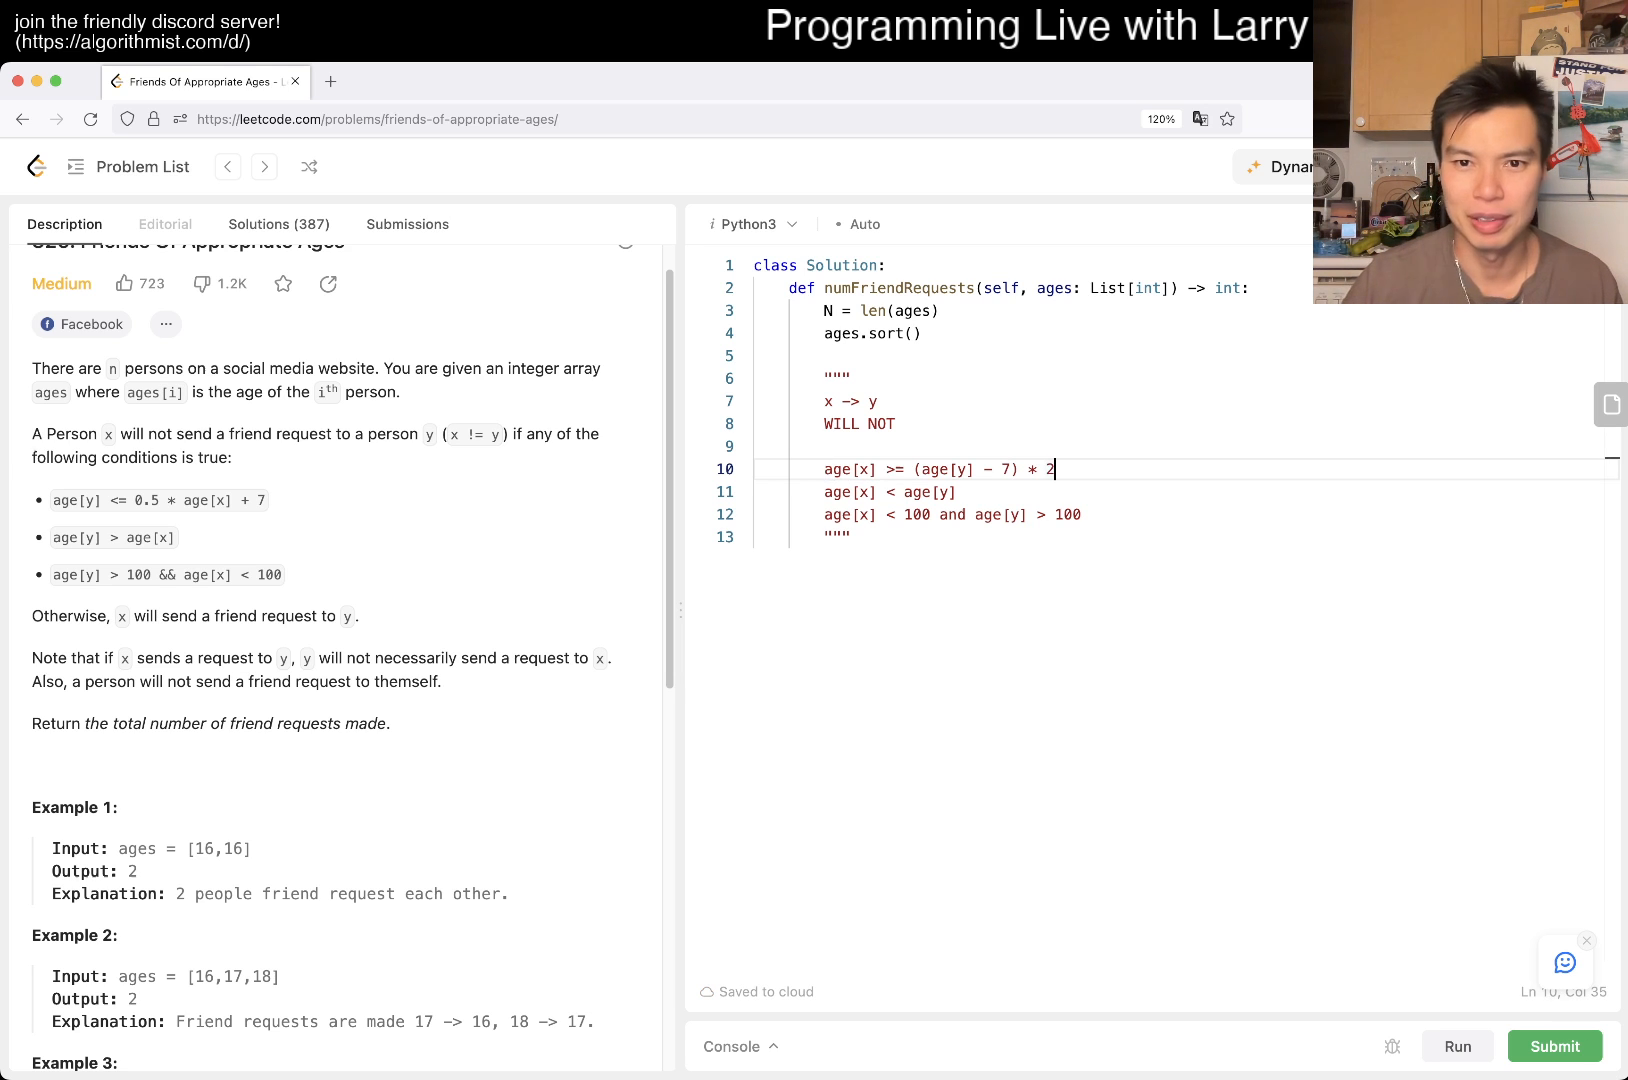
pyautogui.write('.0')
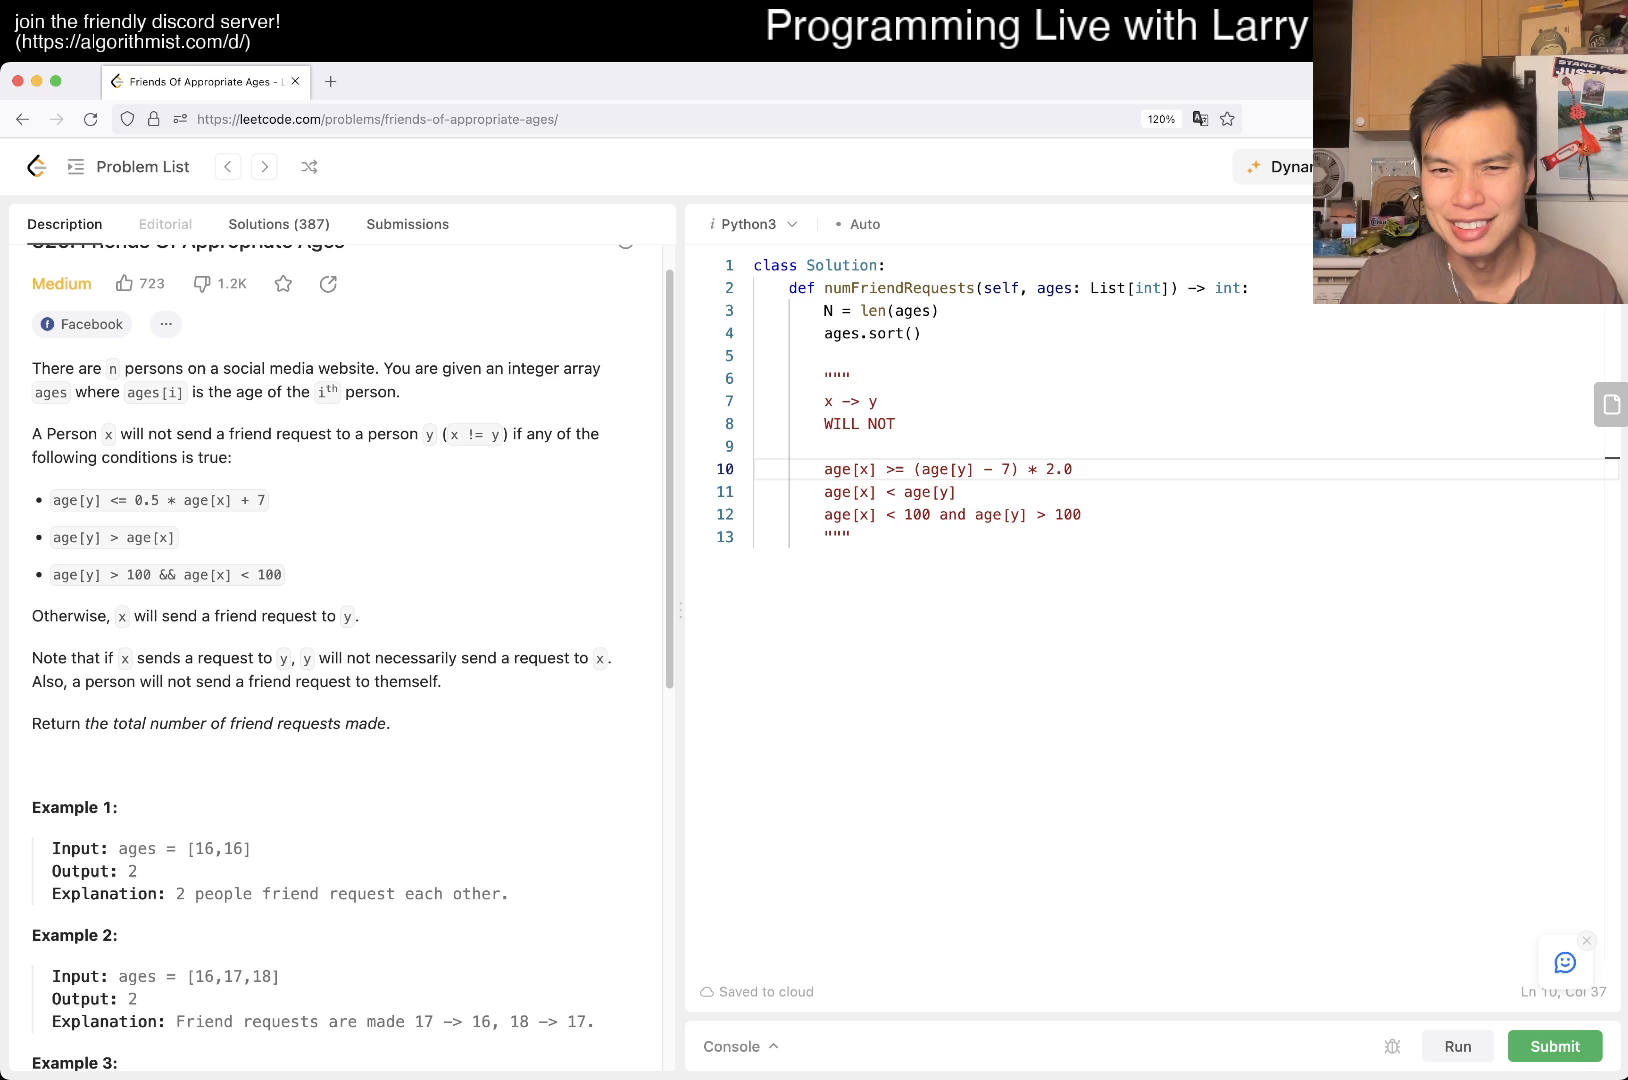
pyautogui.moveTo(911, 469); pyautogui.dragTo(1077, 469)
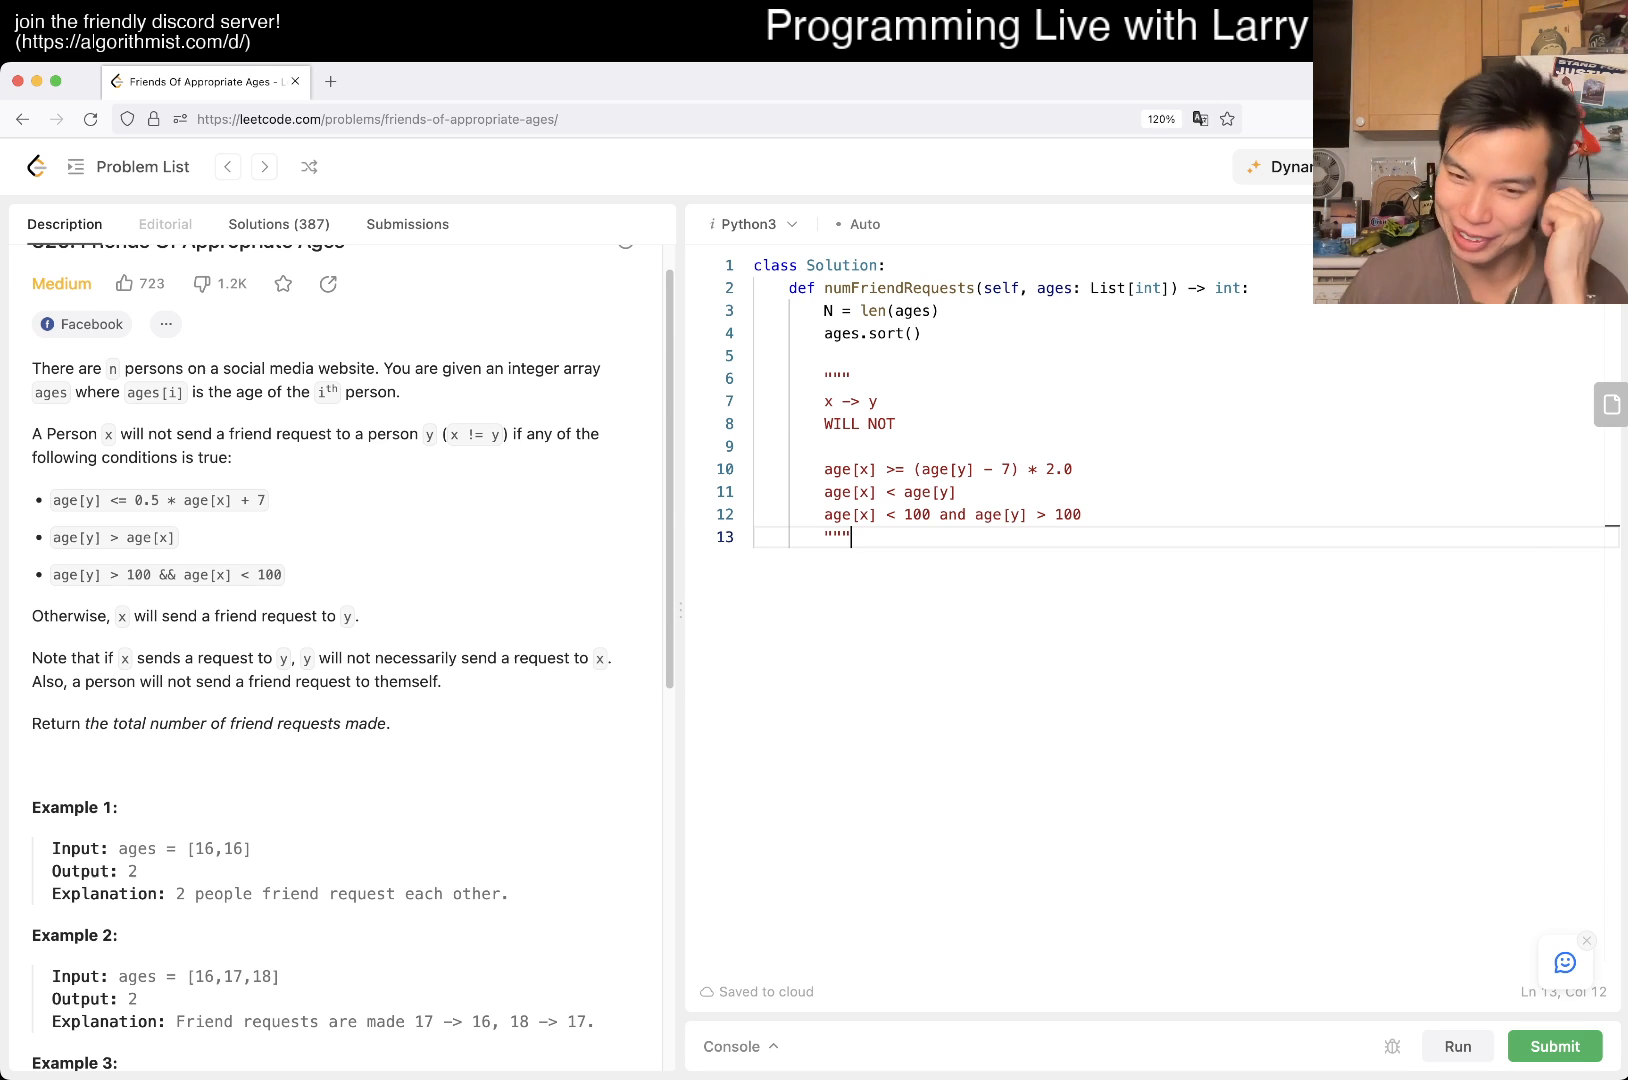
# Step: Add total = 0 and a loop over range(N), and delete the over-100 docstring condition
pyautogui.write('total = 0')
pyautogui.write('for i ')
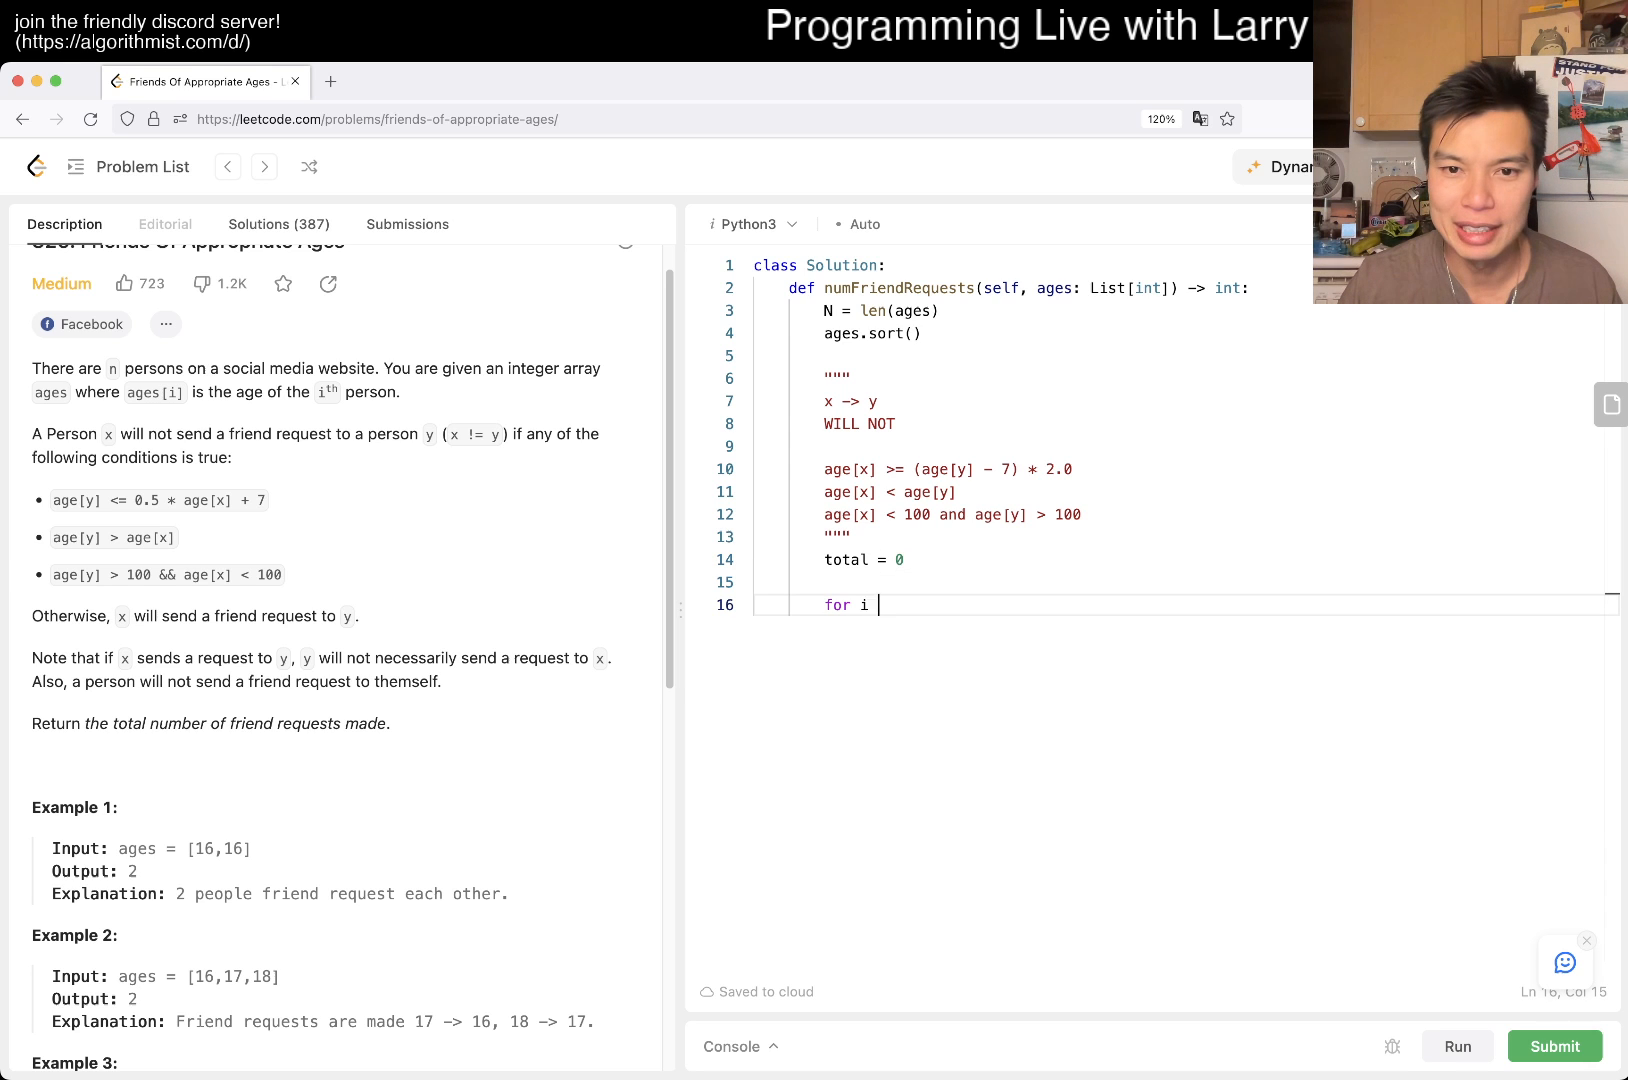
pyautogui.write('in range(N):')
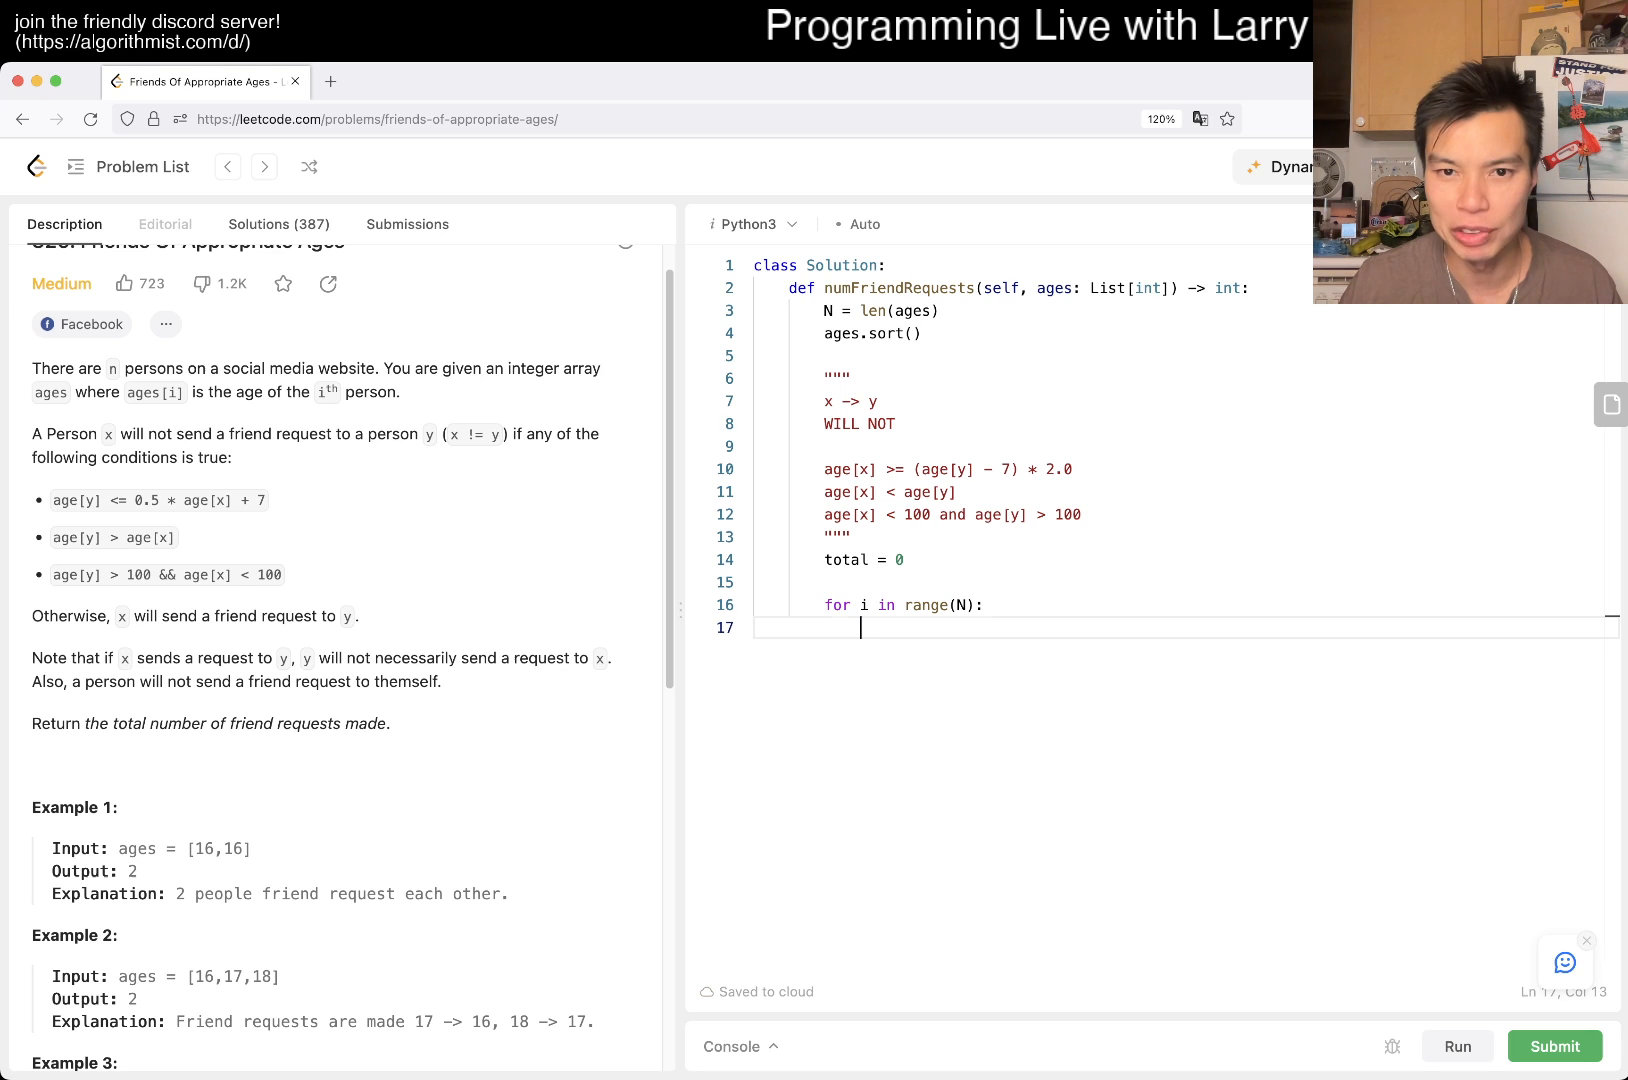
pyautogui.doubleClick(856, 424)
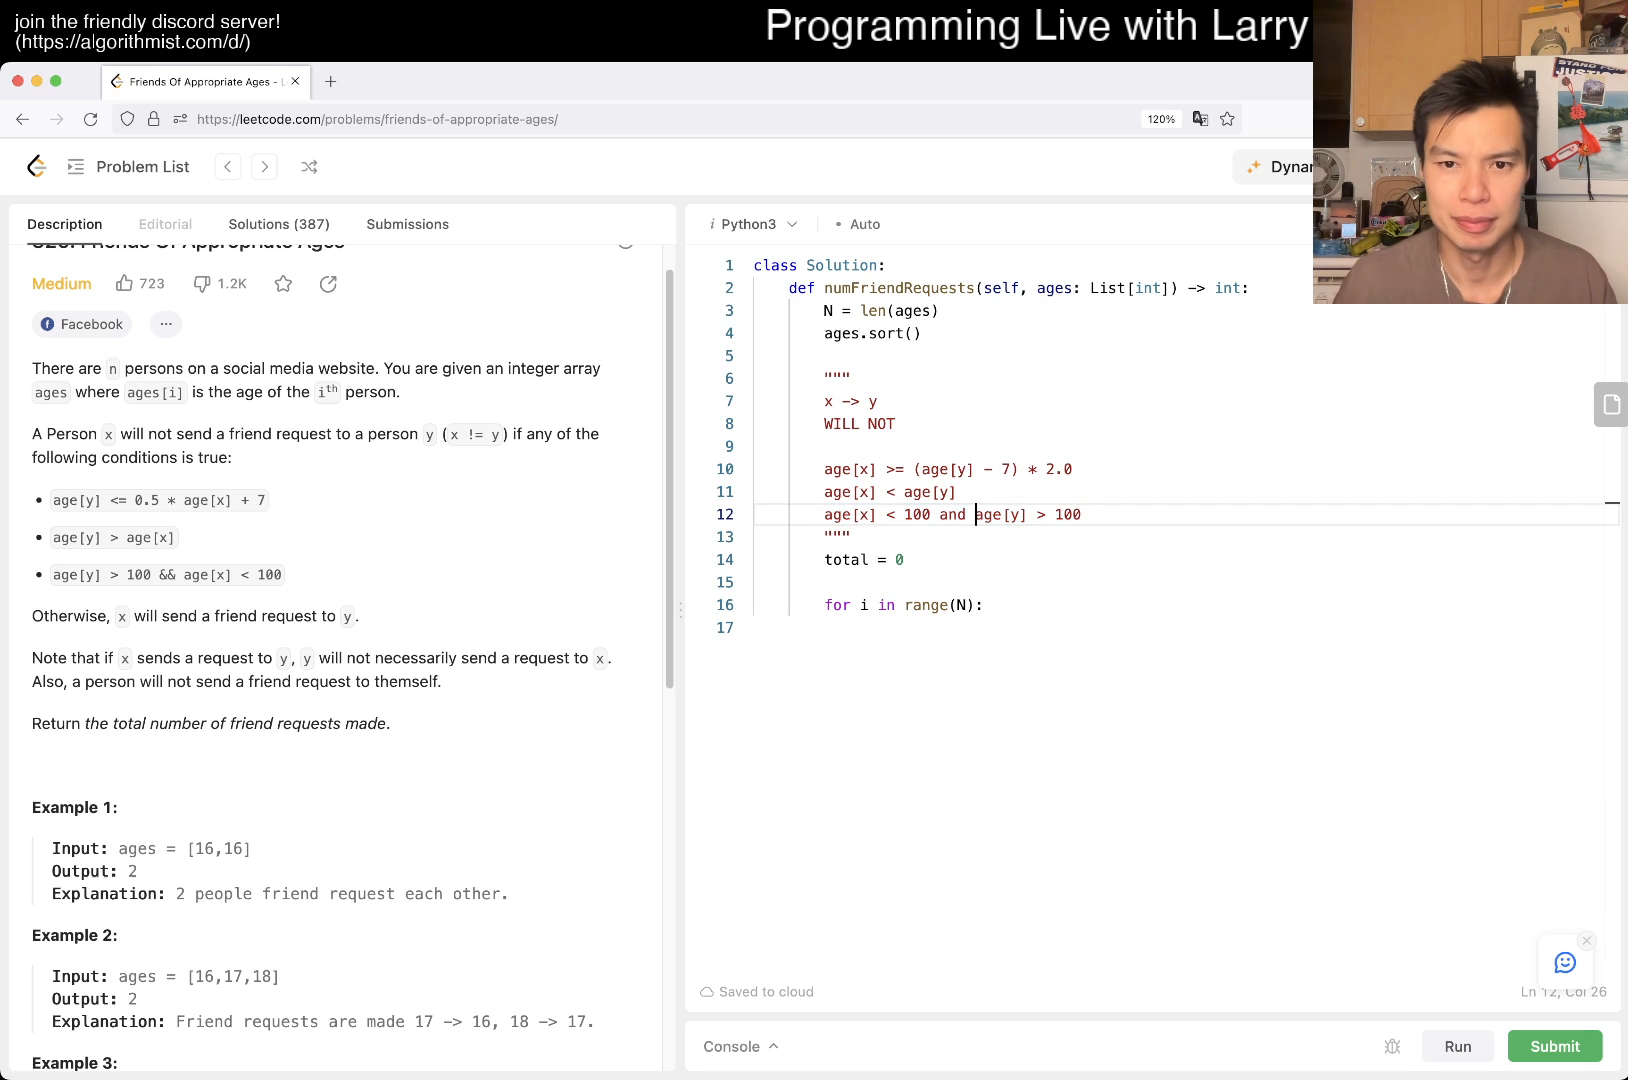
pyautogui.write('100 <')
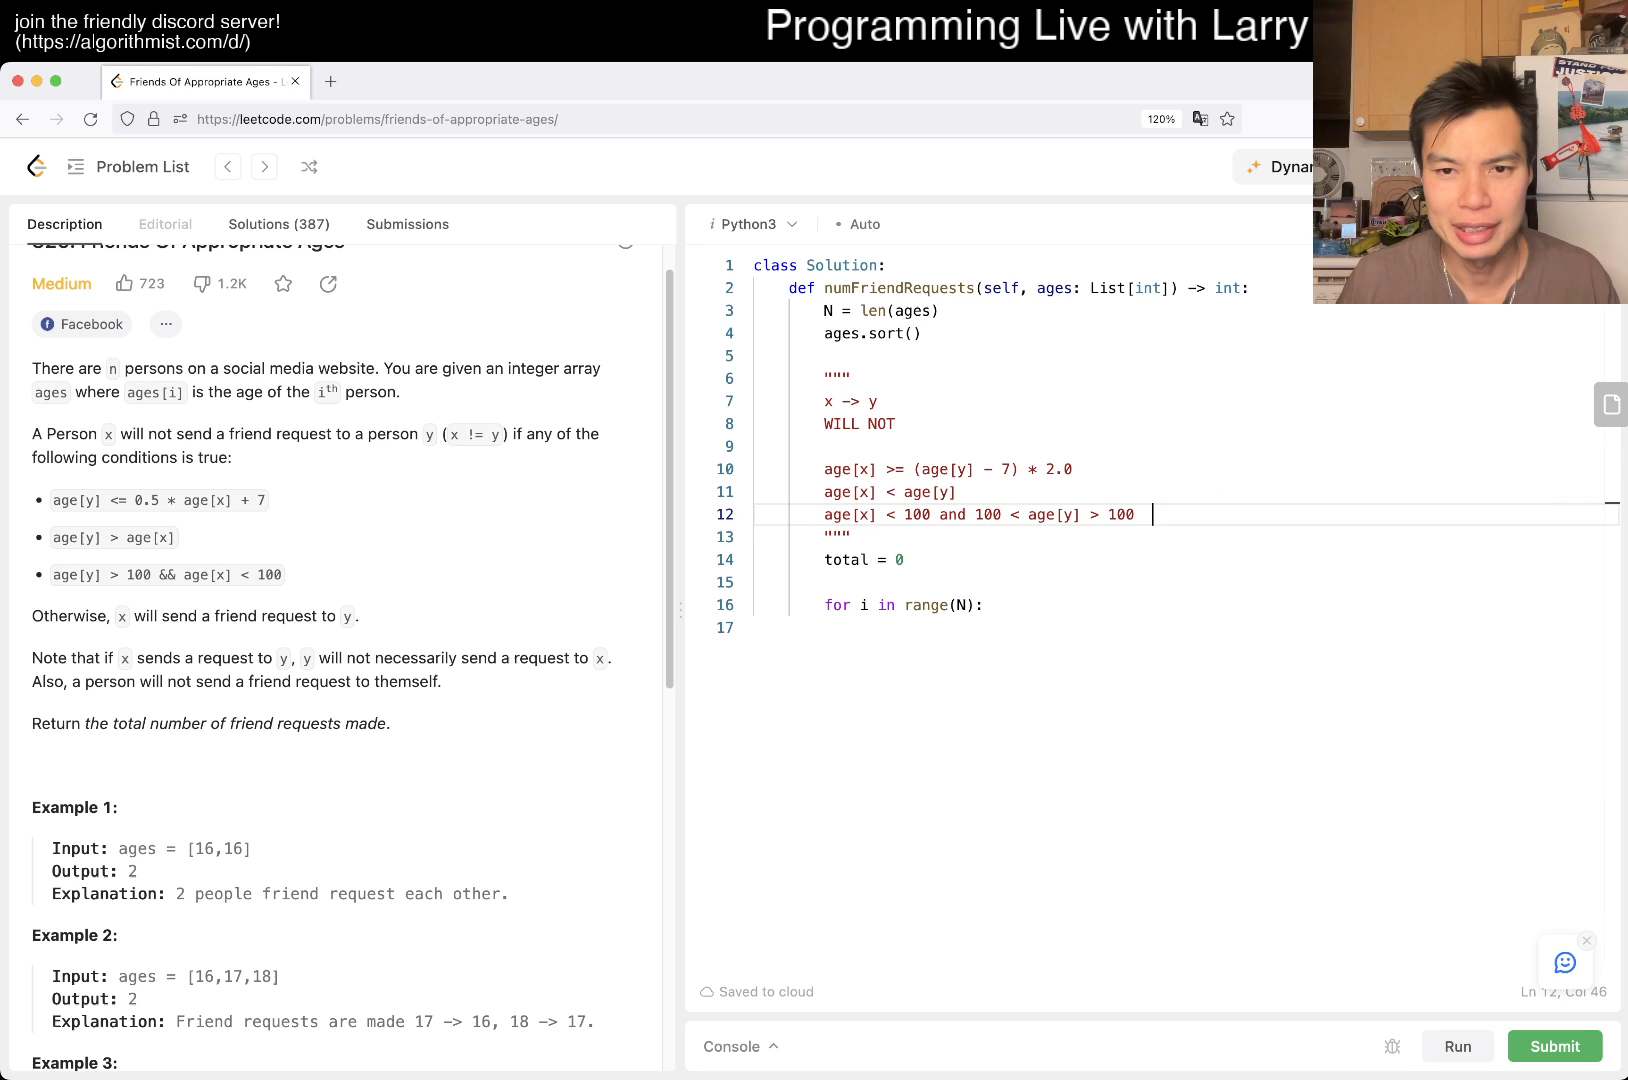
pyautogui.press('Backspace')
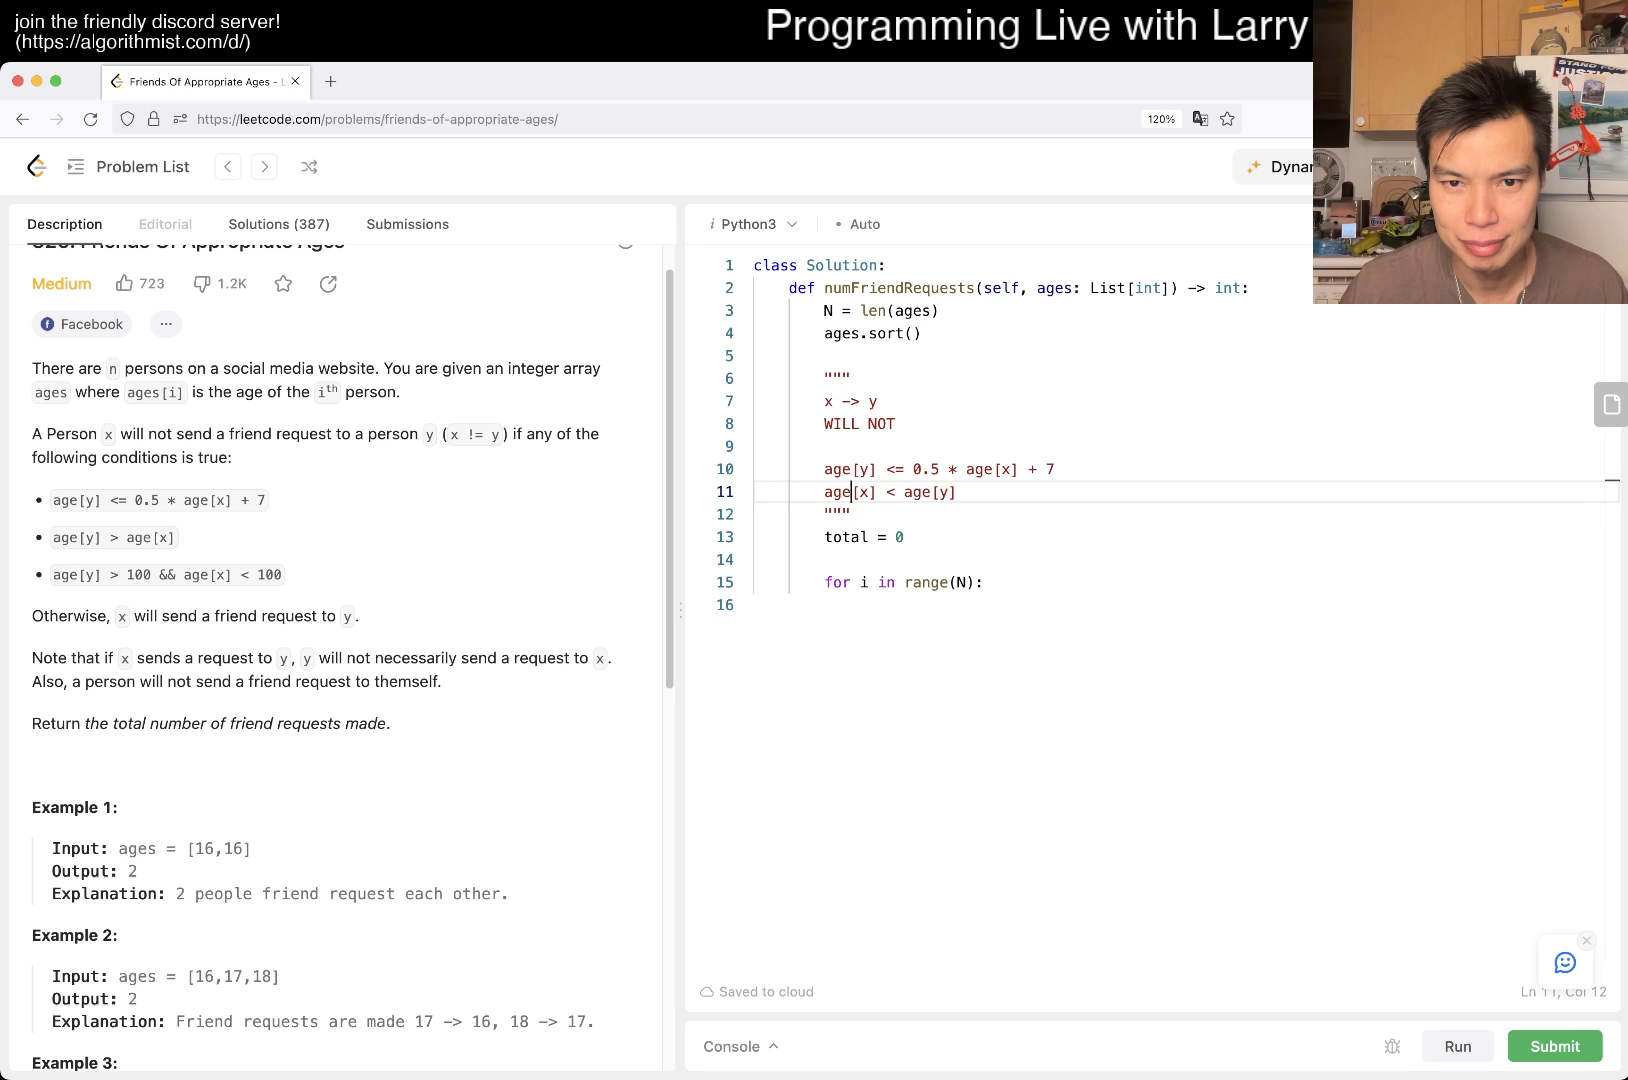
# Step: Note the 0.5 * age[x] + 7 bound and split the rules into (age[y] - 7) * 2.0 <= age[x] or age[x] < age[y]
pyautogui.write('age[x] >= (age[y] - 7) * 2.0')
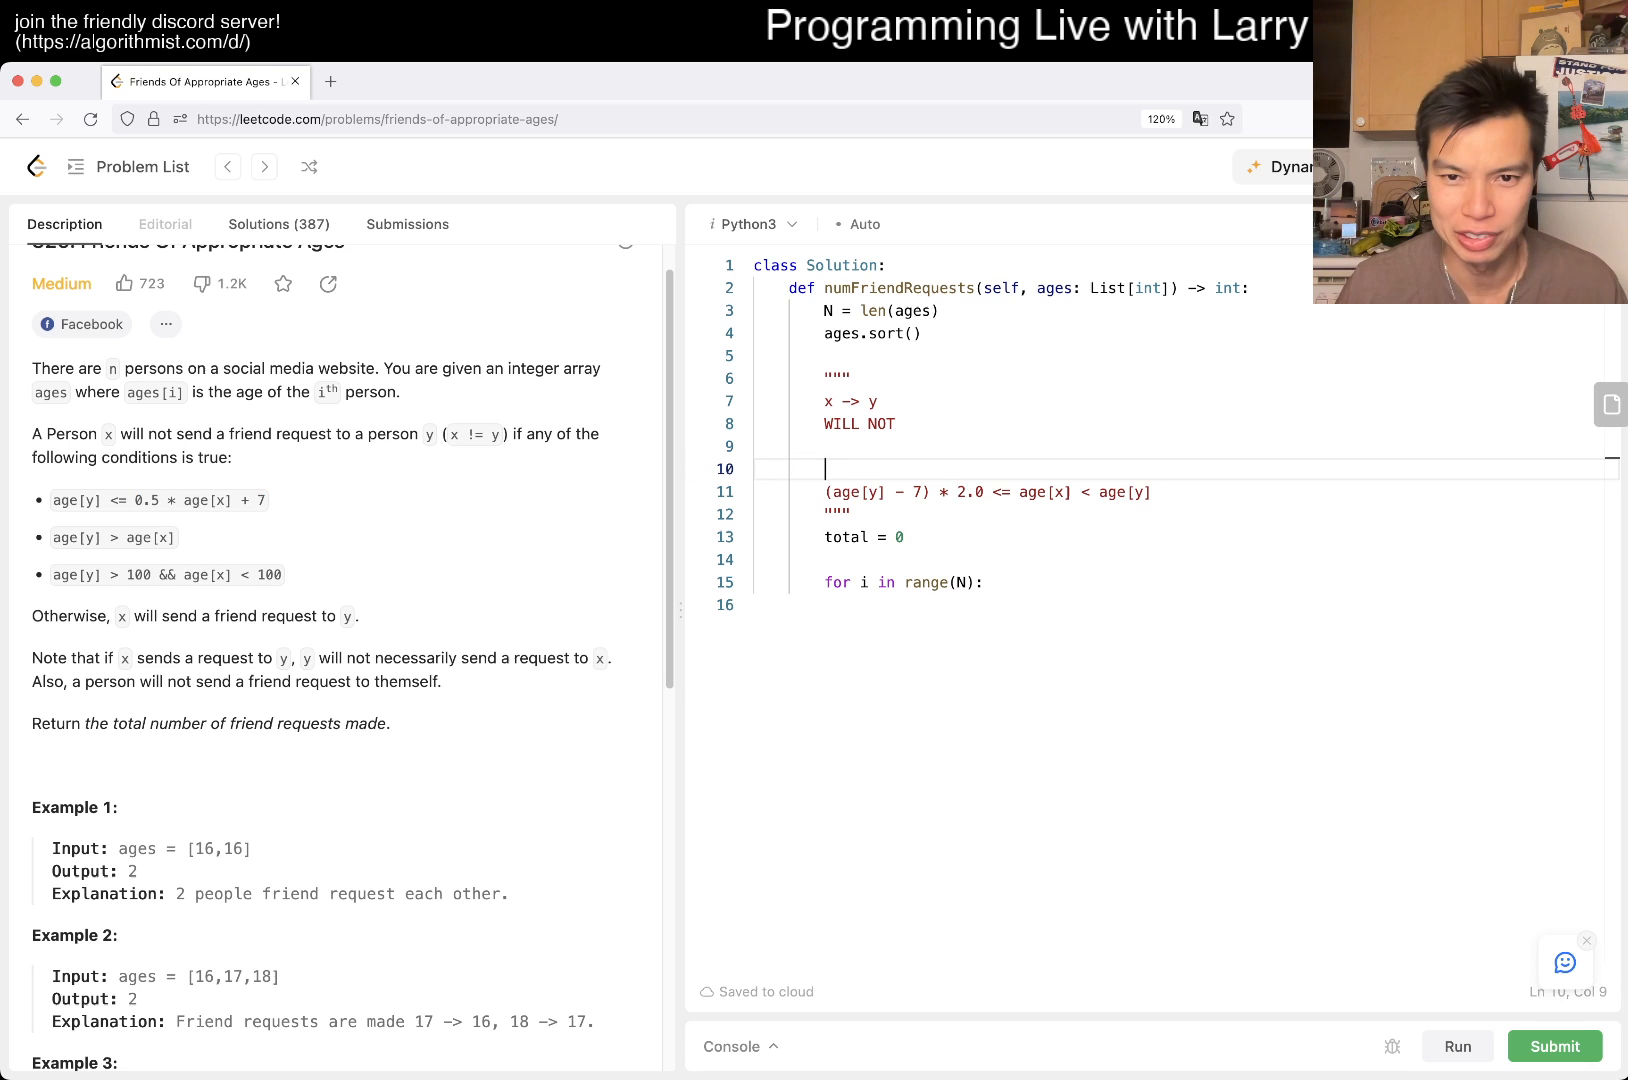
pyautogui.write('0.5 * age[x] + 7')
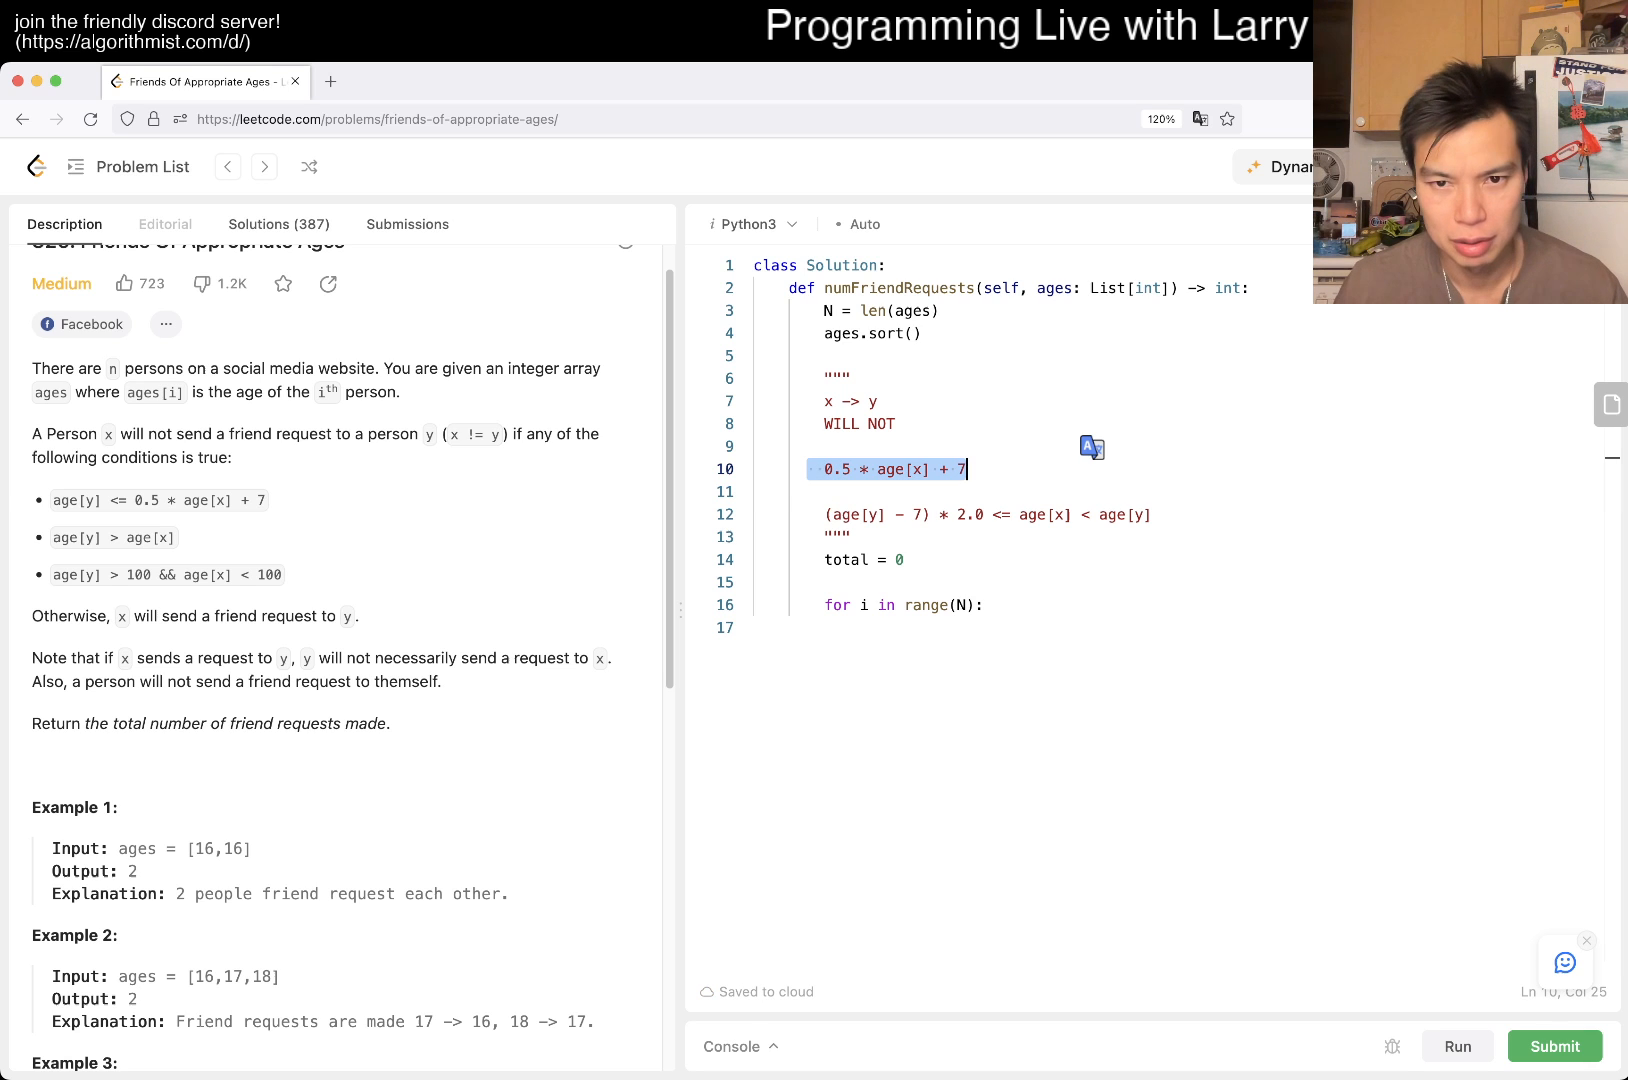
pyautogui.click(862, 469)
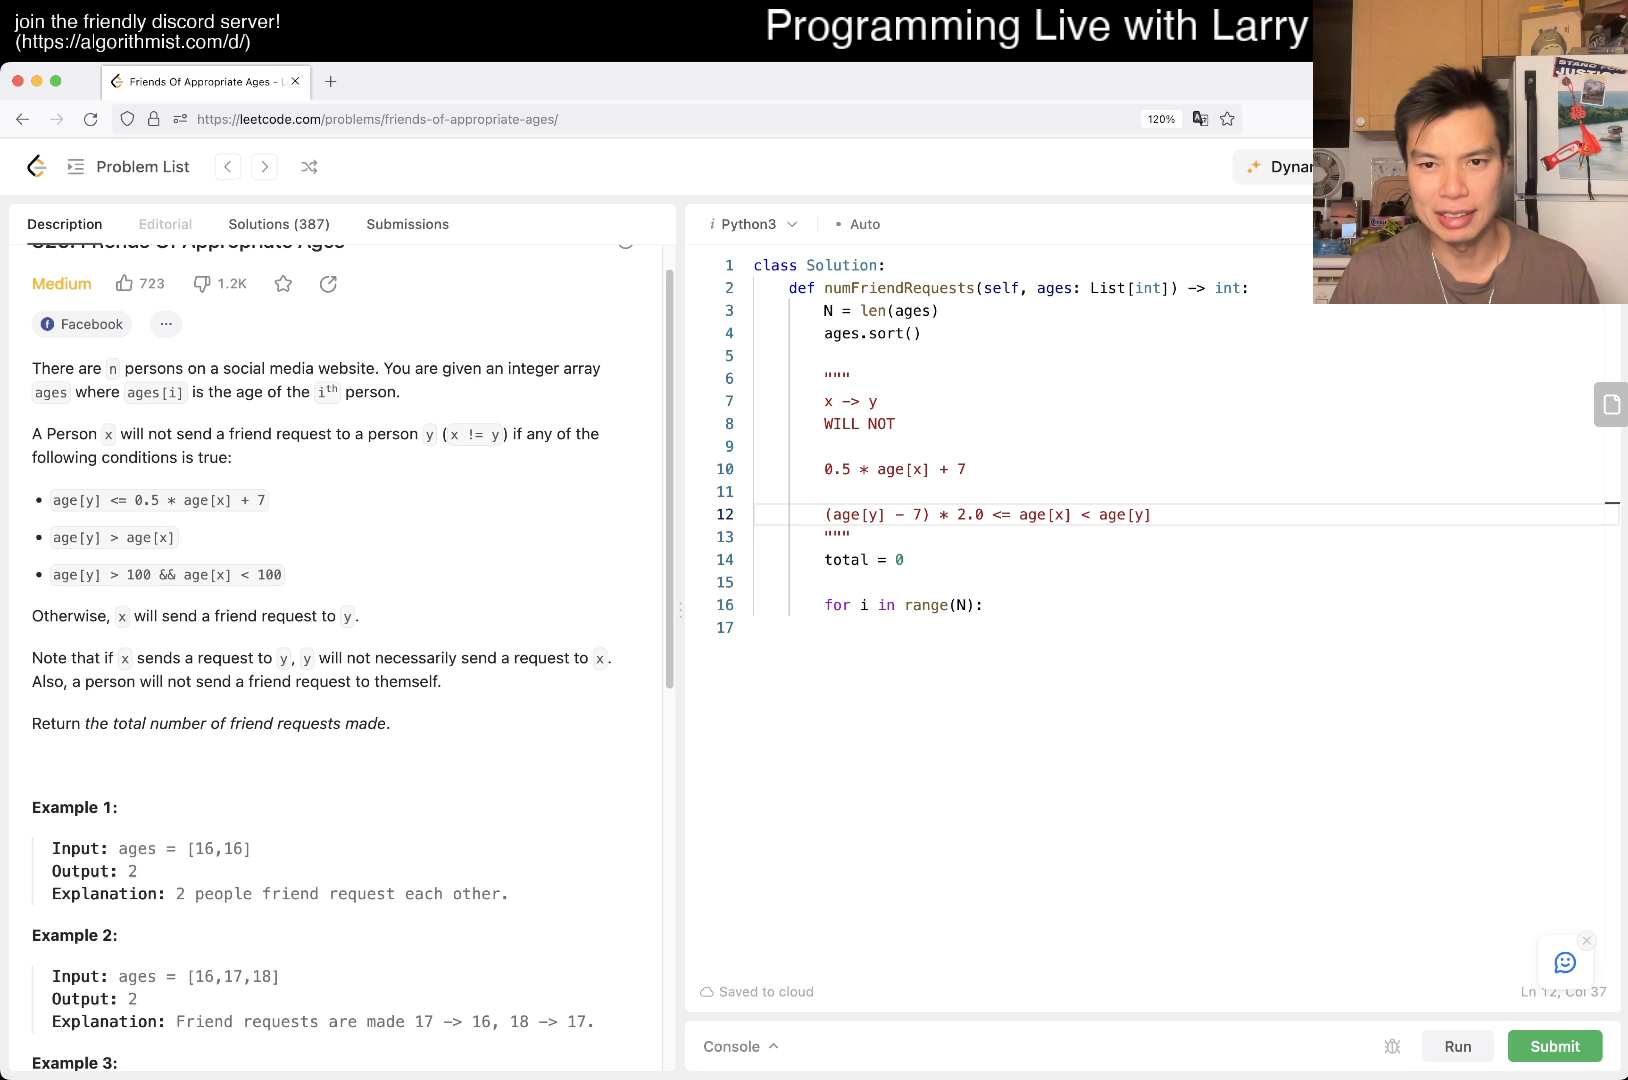
pyautogui.press('enter')
pyautogui.write('or')
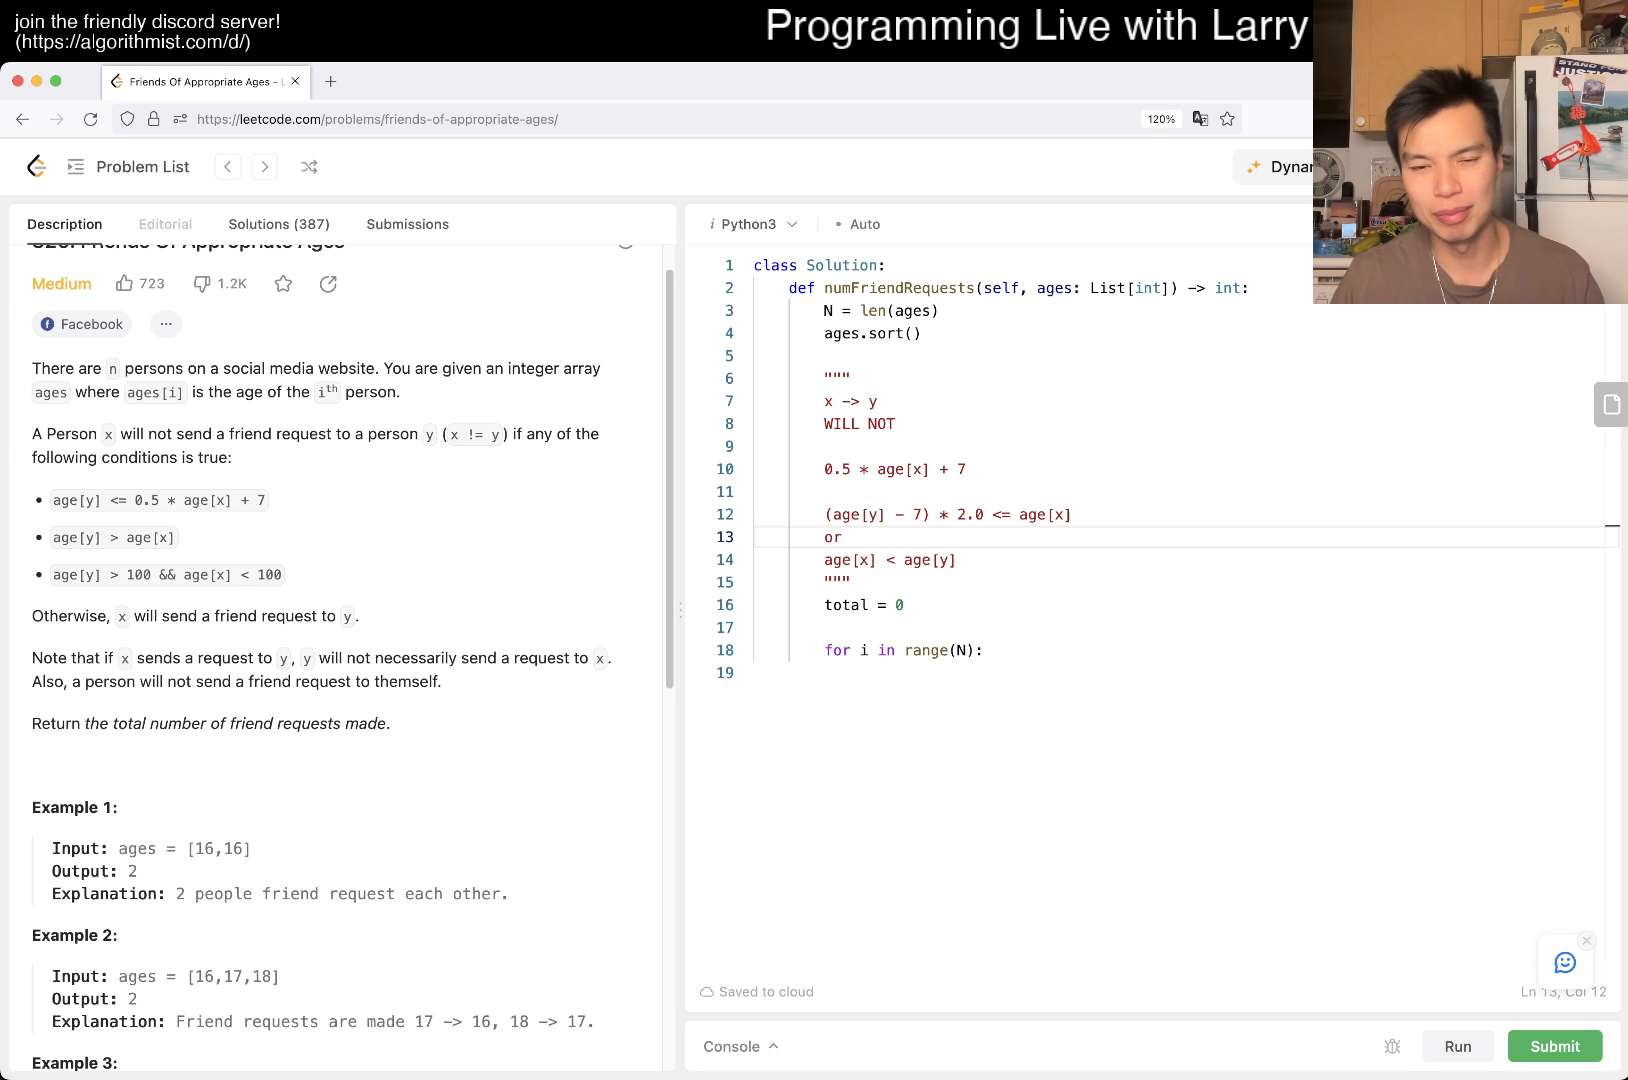
pyautogui.doubleClick(834, 537)
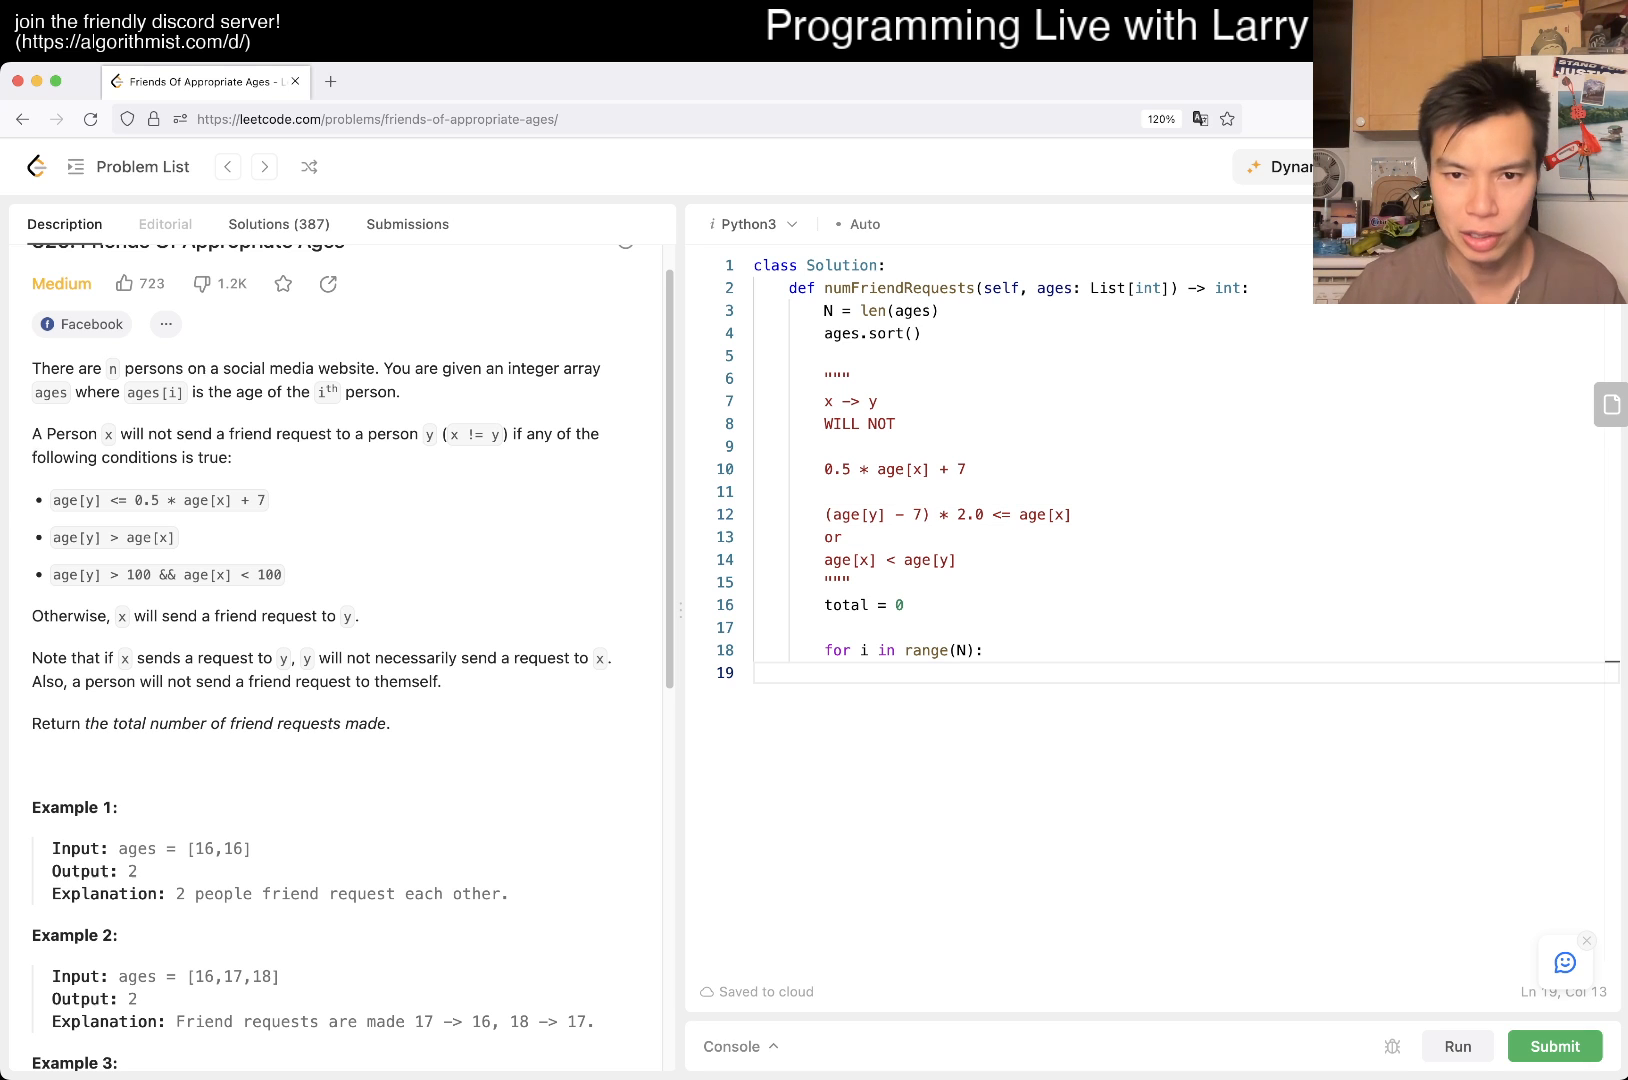
# Step: Compute smaller = ages[i] / 2. + 7 inside the loop and start the bisect call
pyautogui.write('smal')
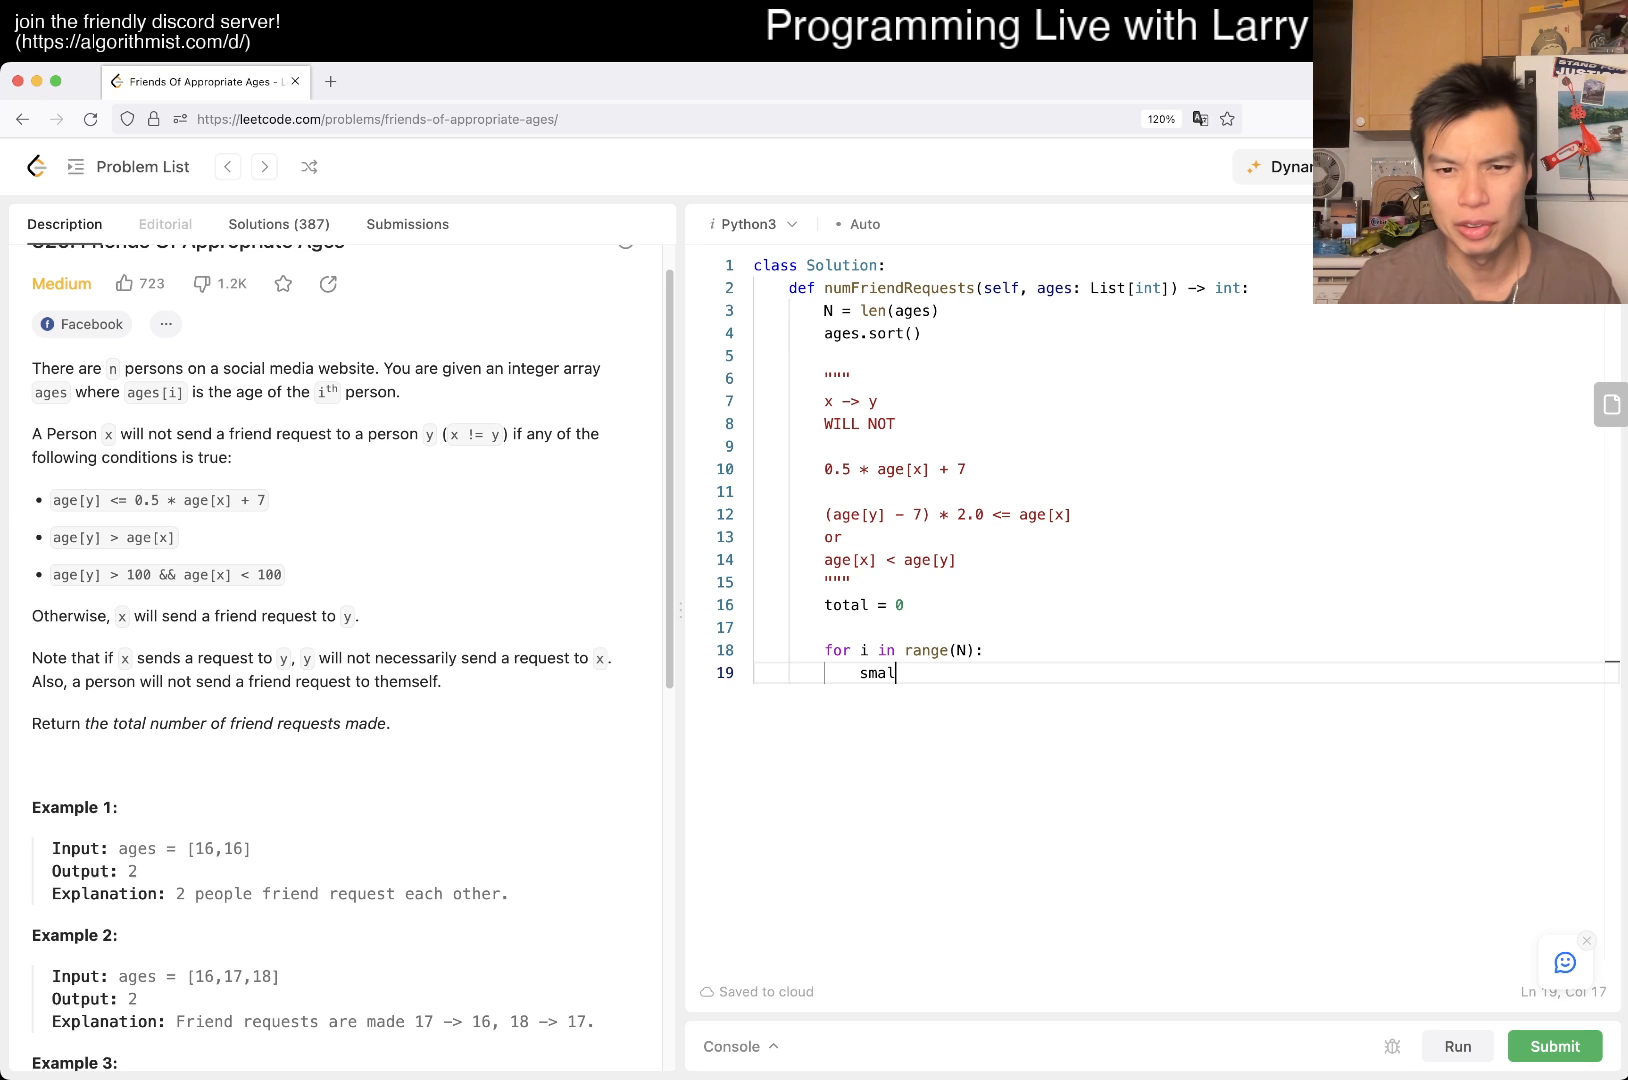
pyautogui.write('ler = ages[')
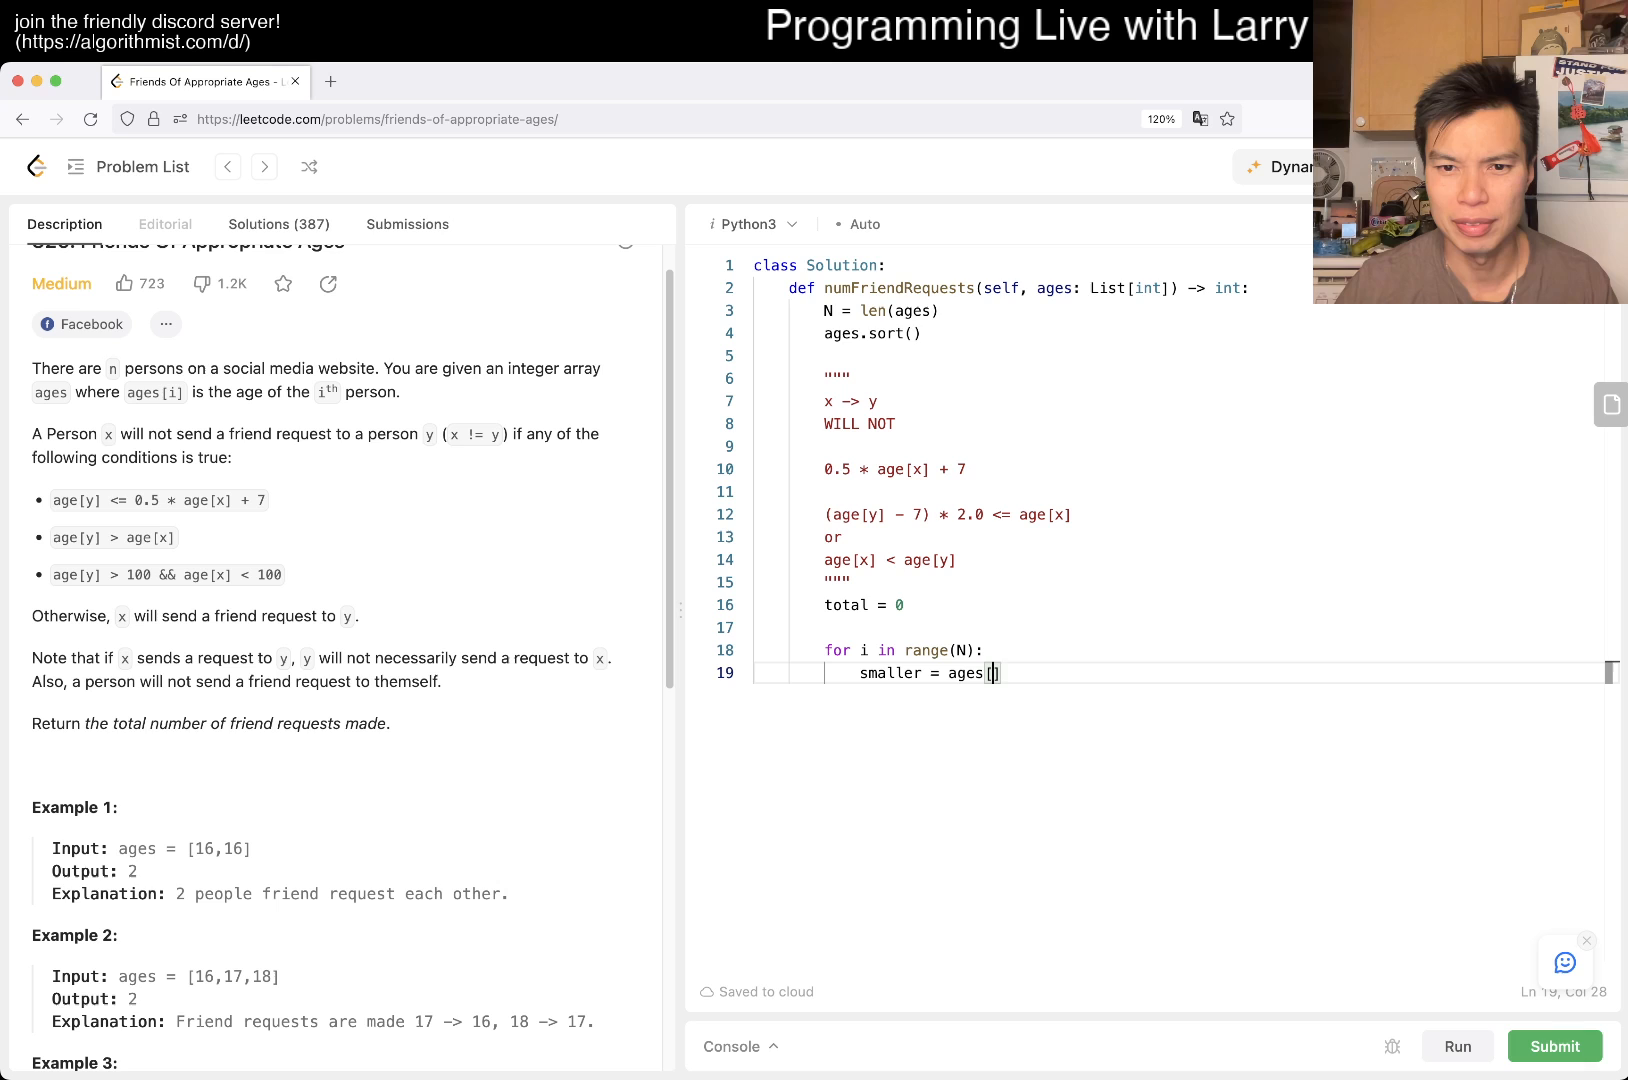
pyautogui.write('i]')
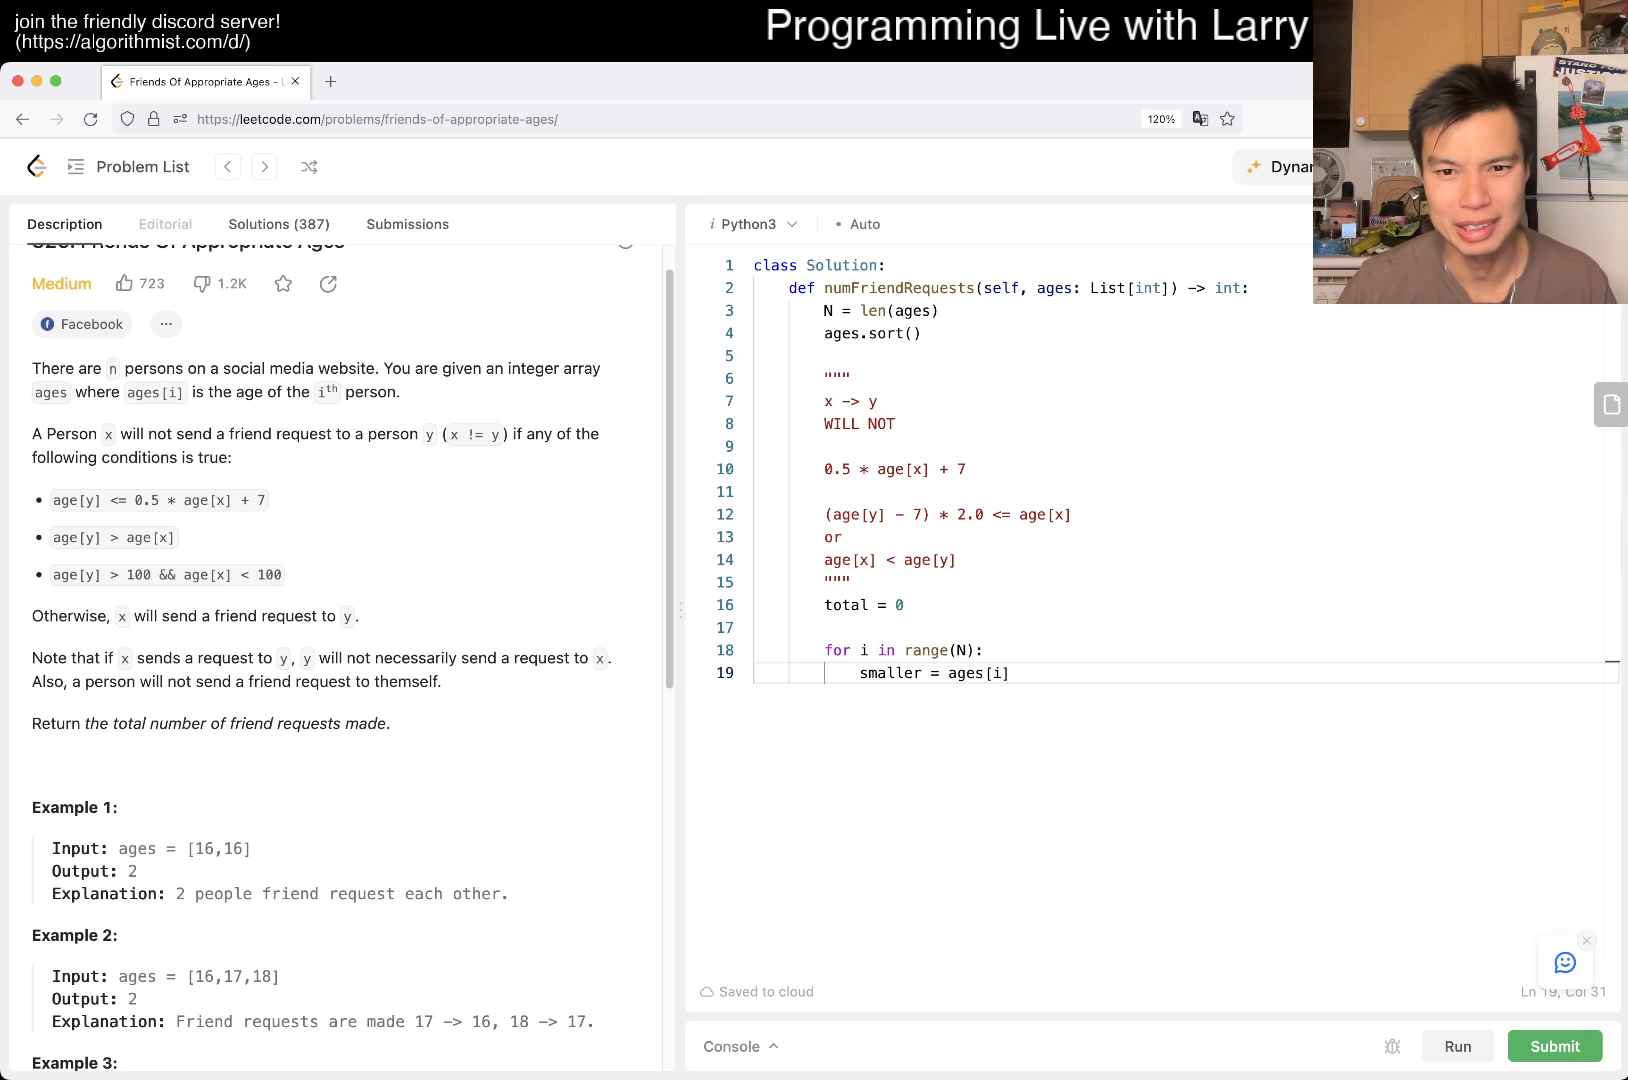
pyautogui.write('/')
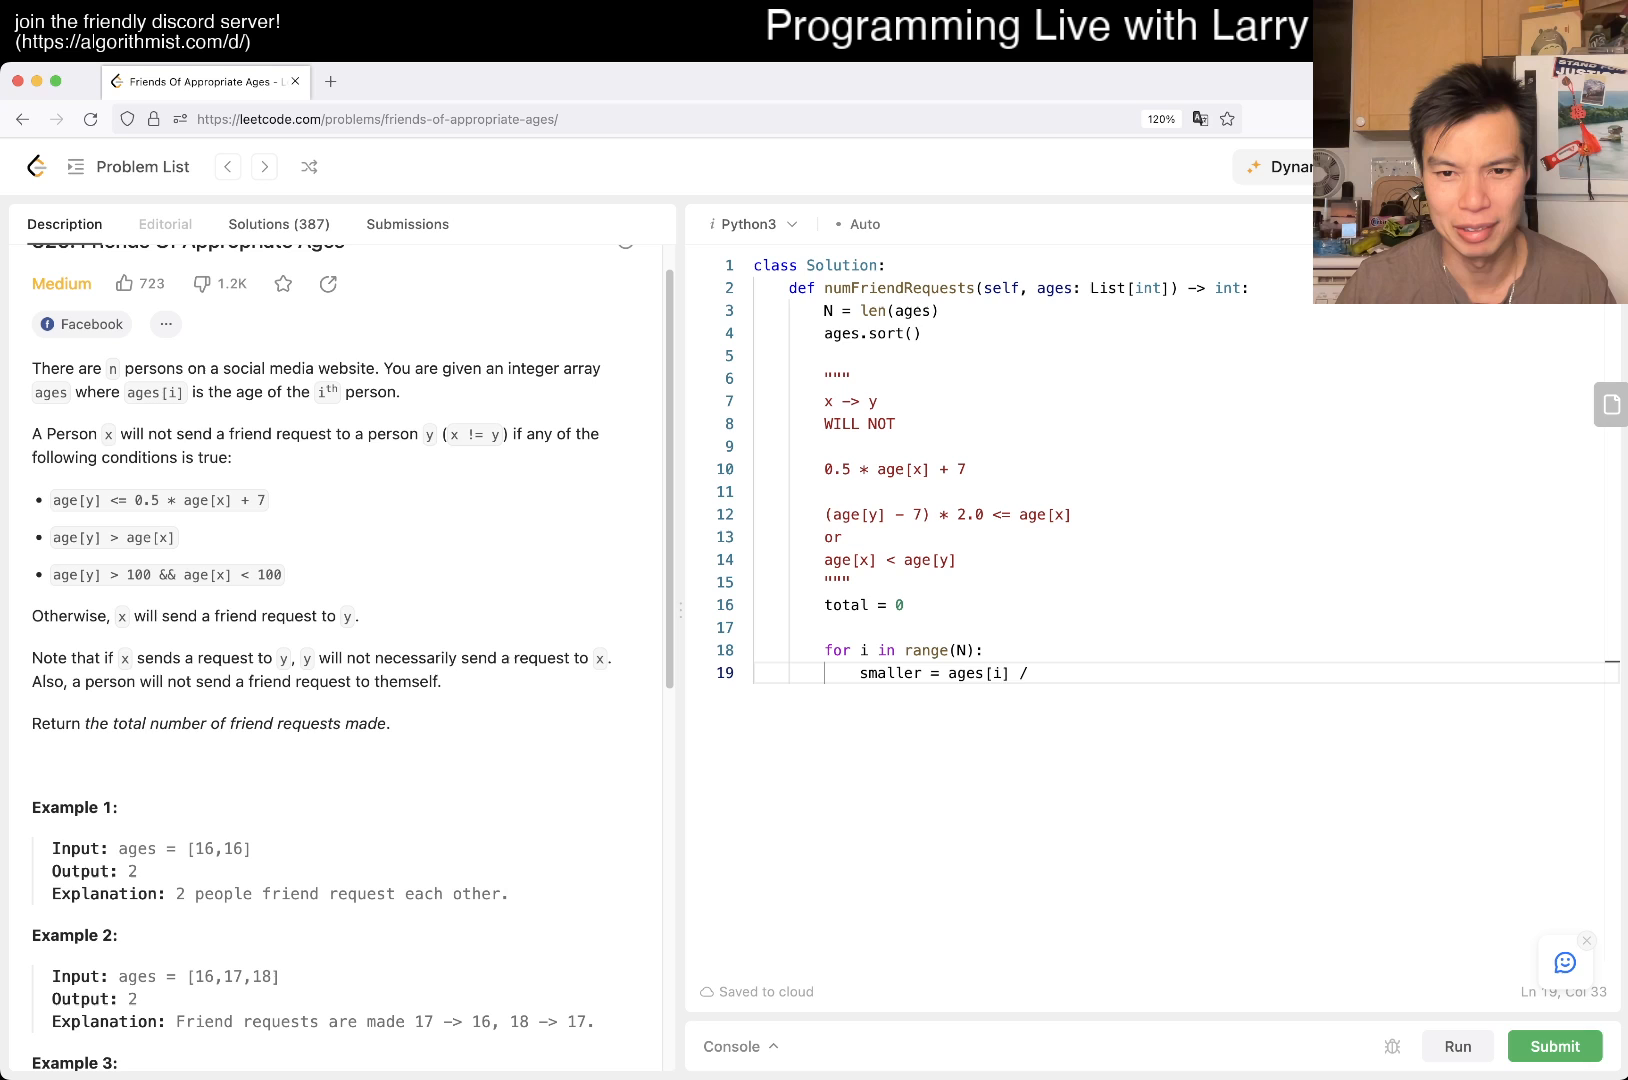
pyautogui.write('2.')
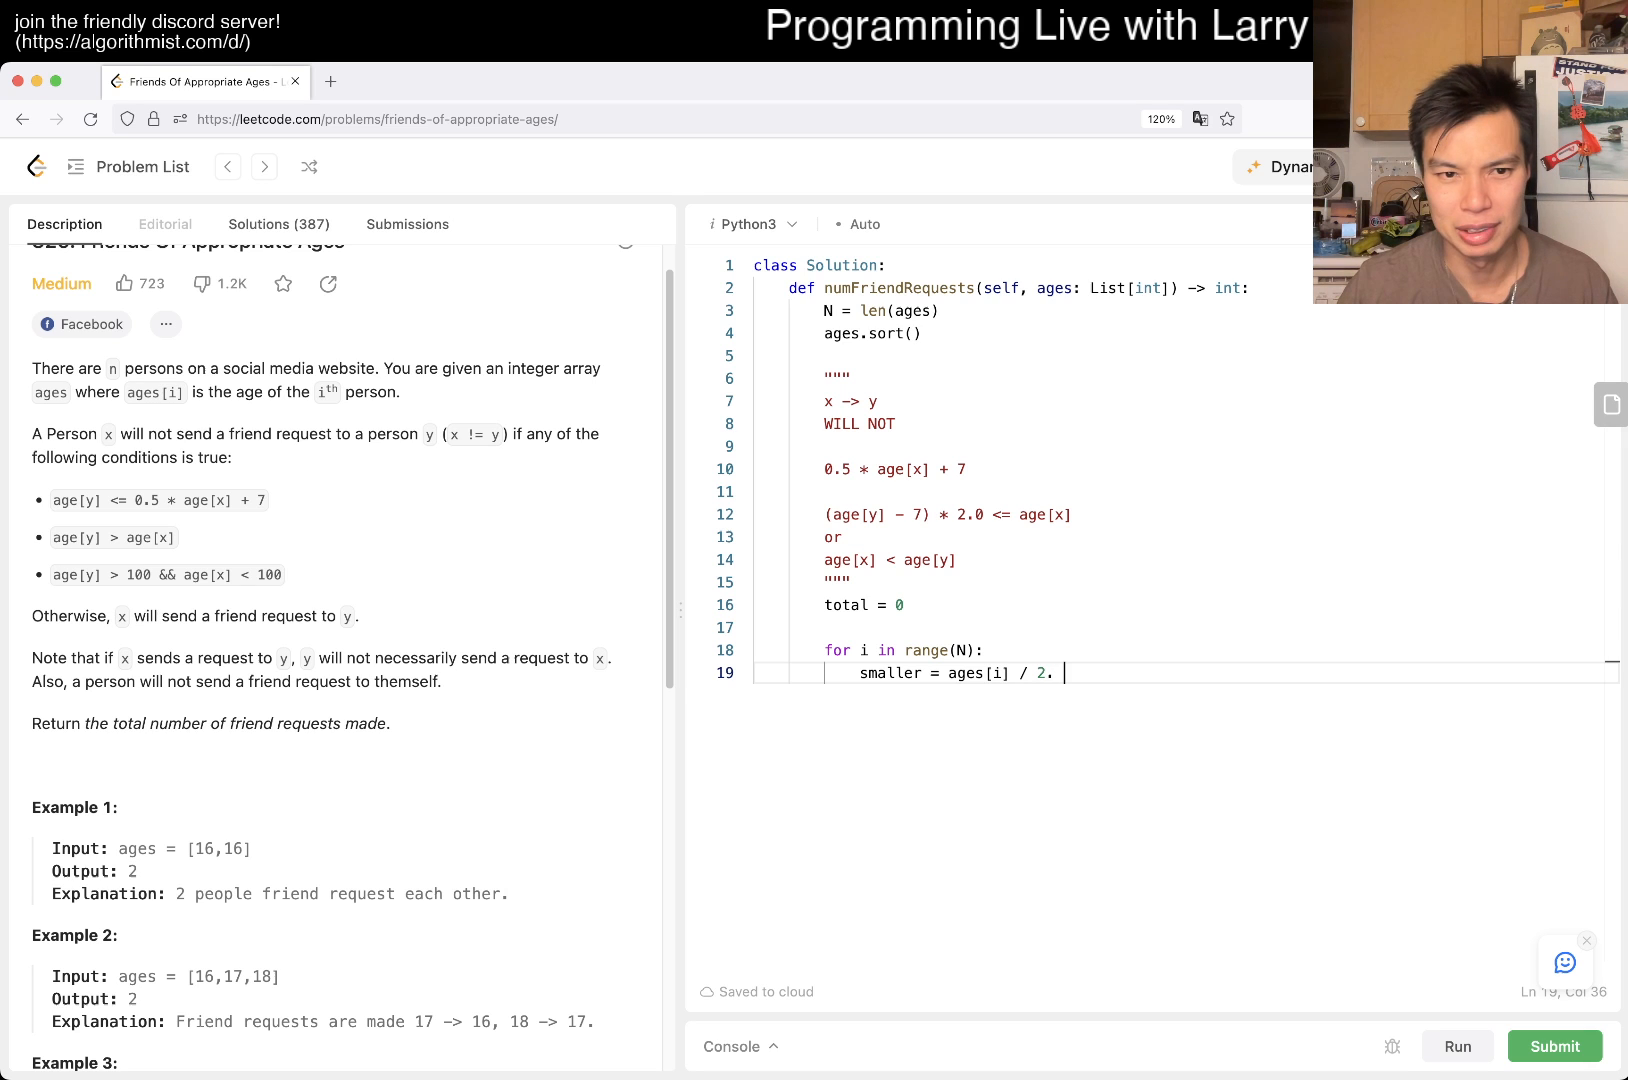
pyautogui.write('+ 7')
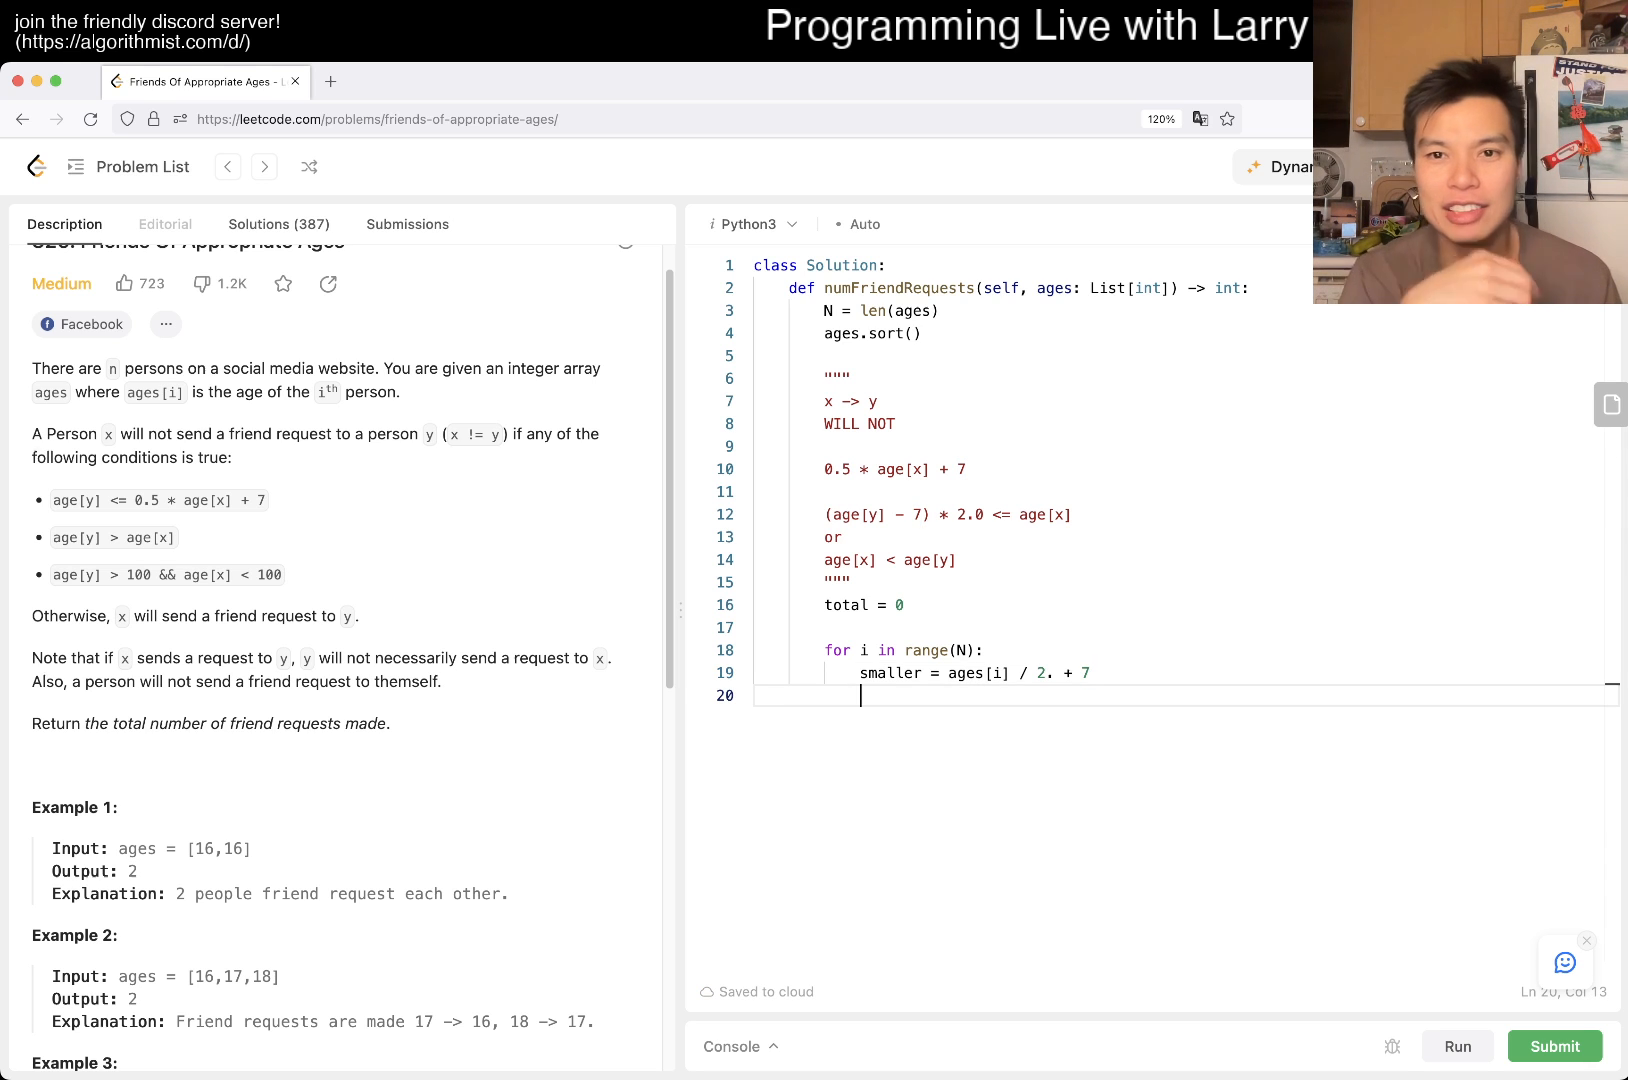
pyautogui.write('ages.')
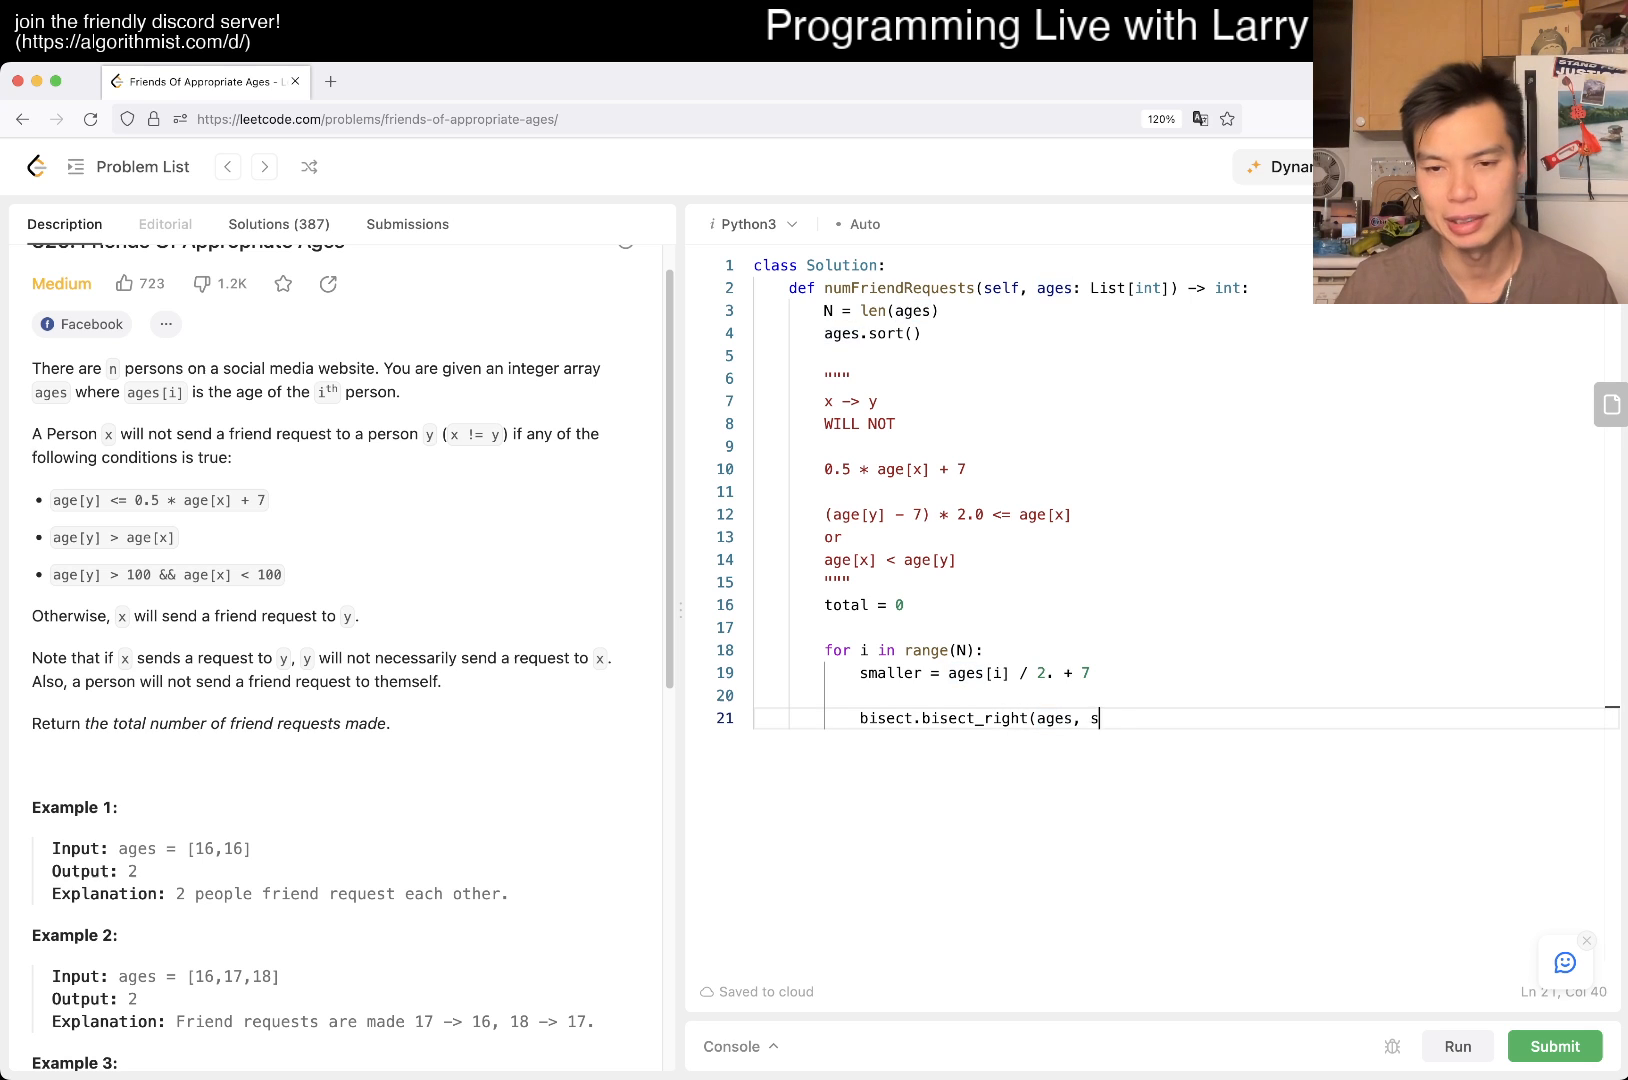
# Step: Set index_left via bisect_right on smaller and index_right via bisect_right on ages[i]
pyautogui.write('maller)')
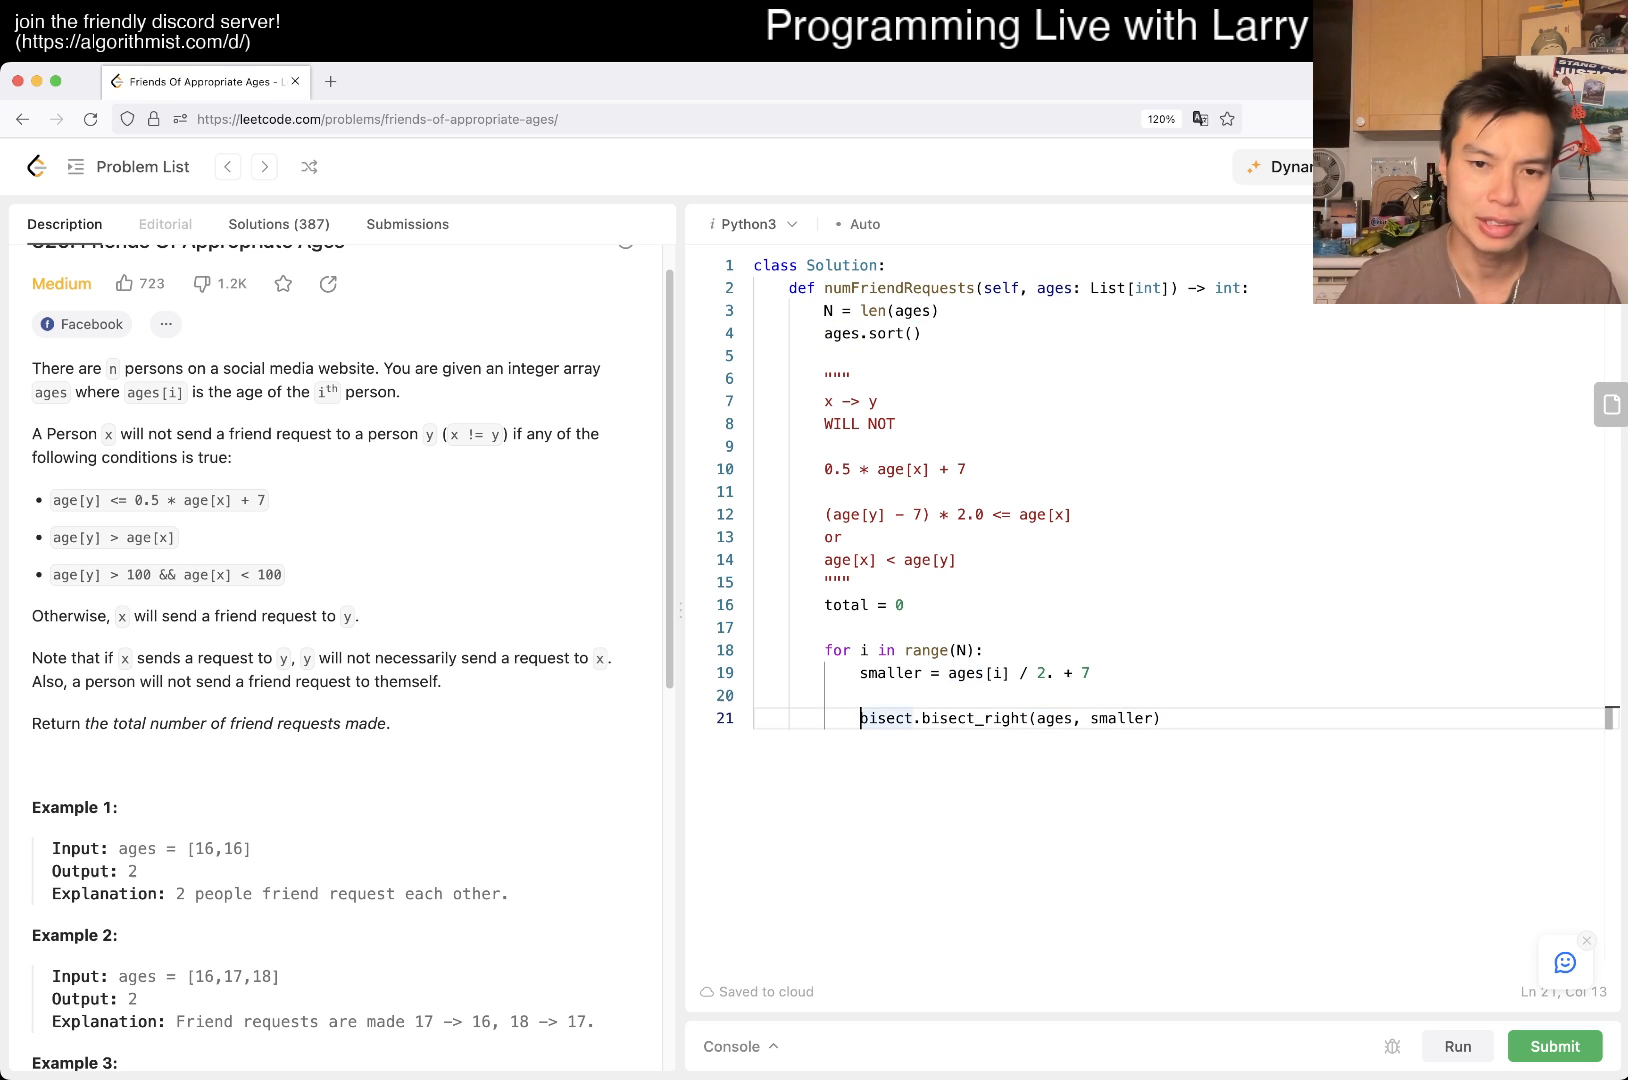
pyautogui.write('index_left')
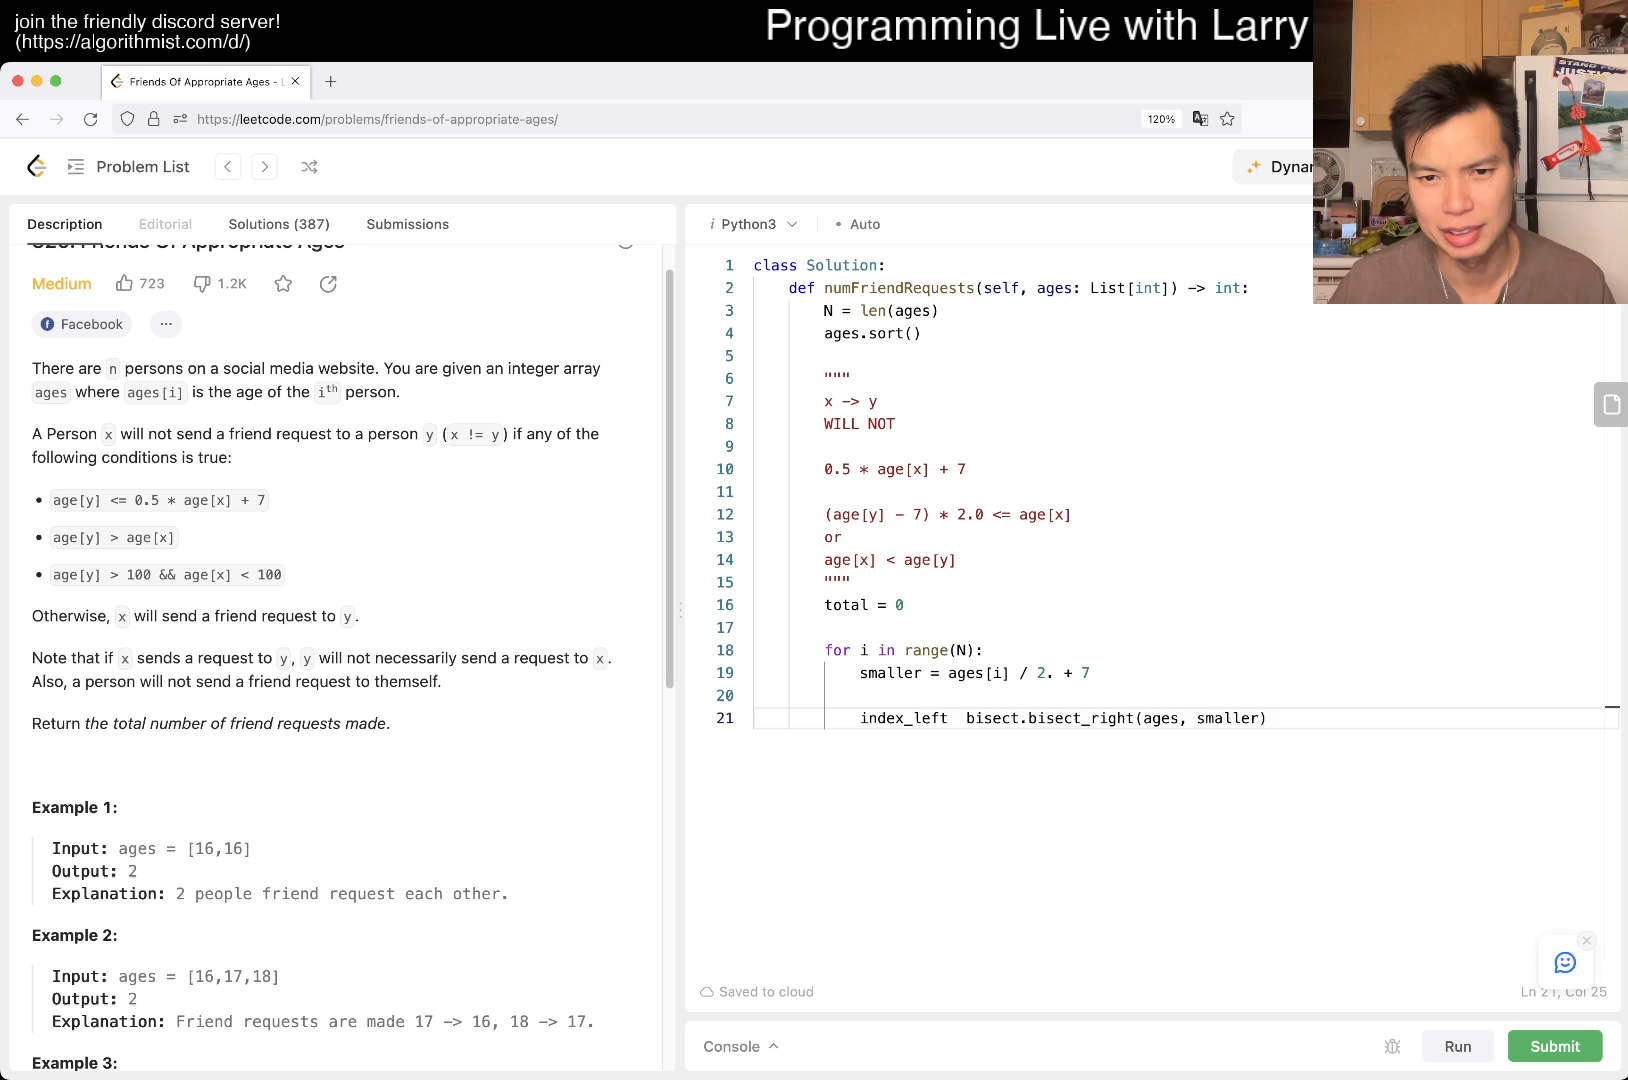
pyautogui.write('=')
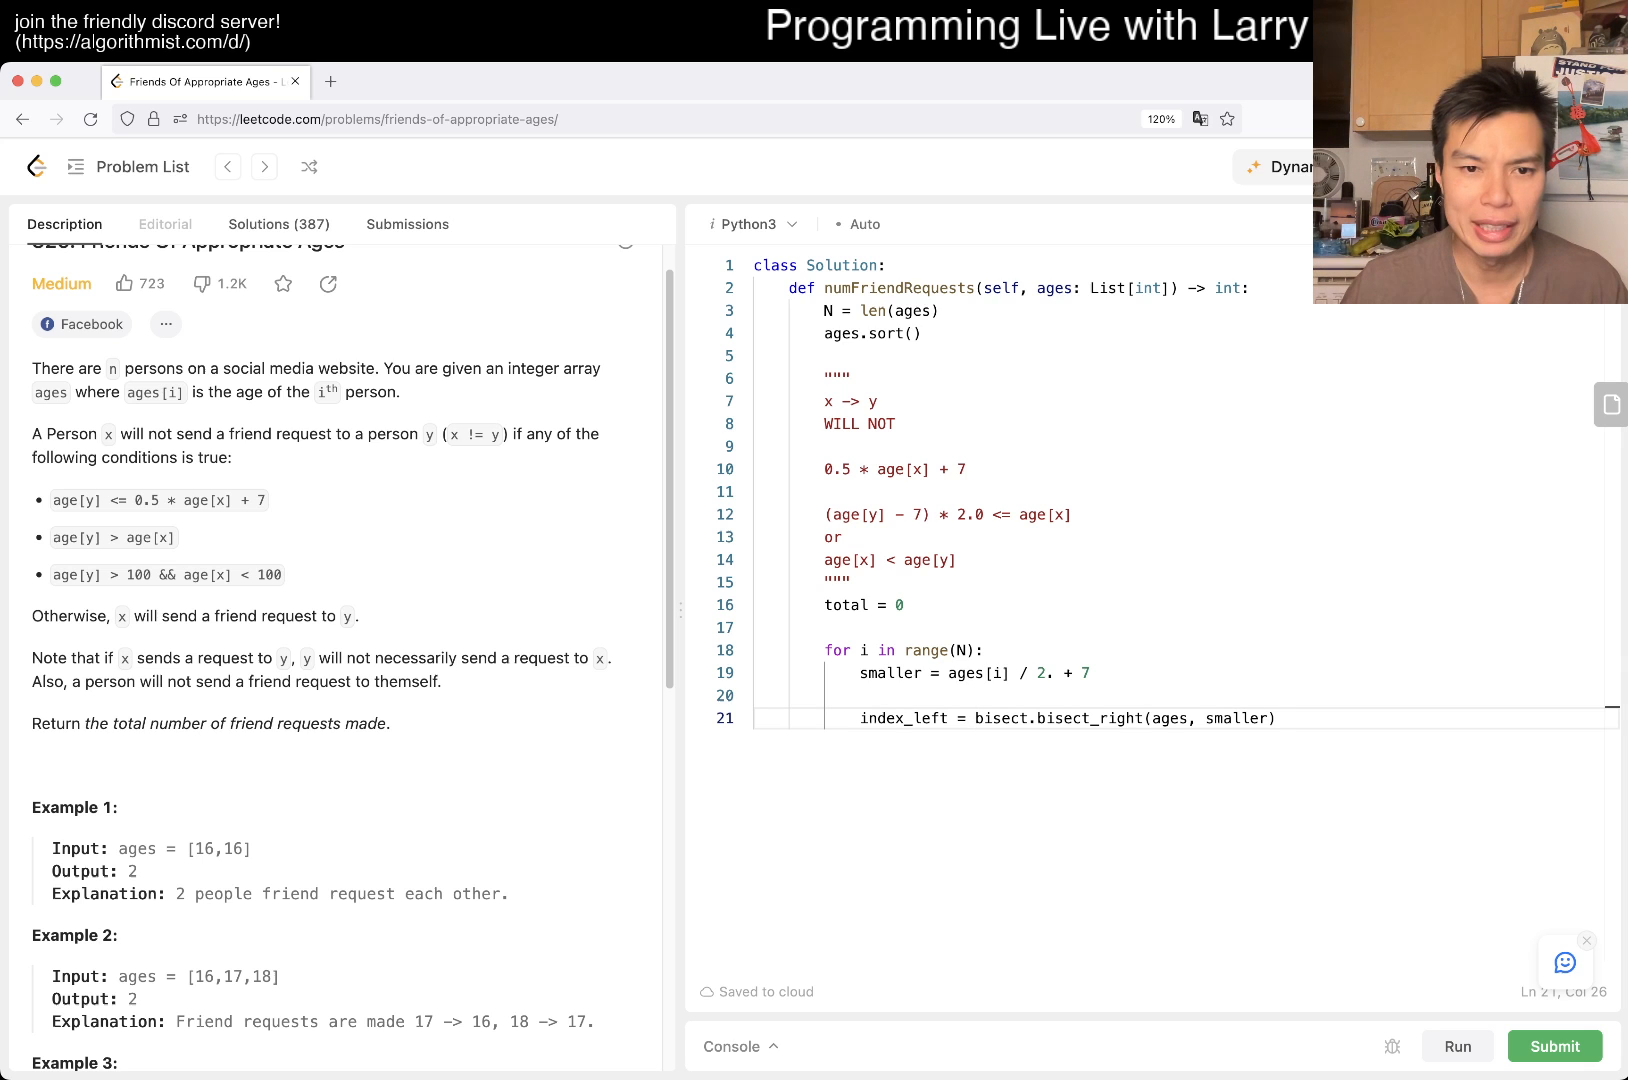
pyautogui.doubleClick(148, 537)
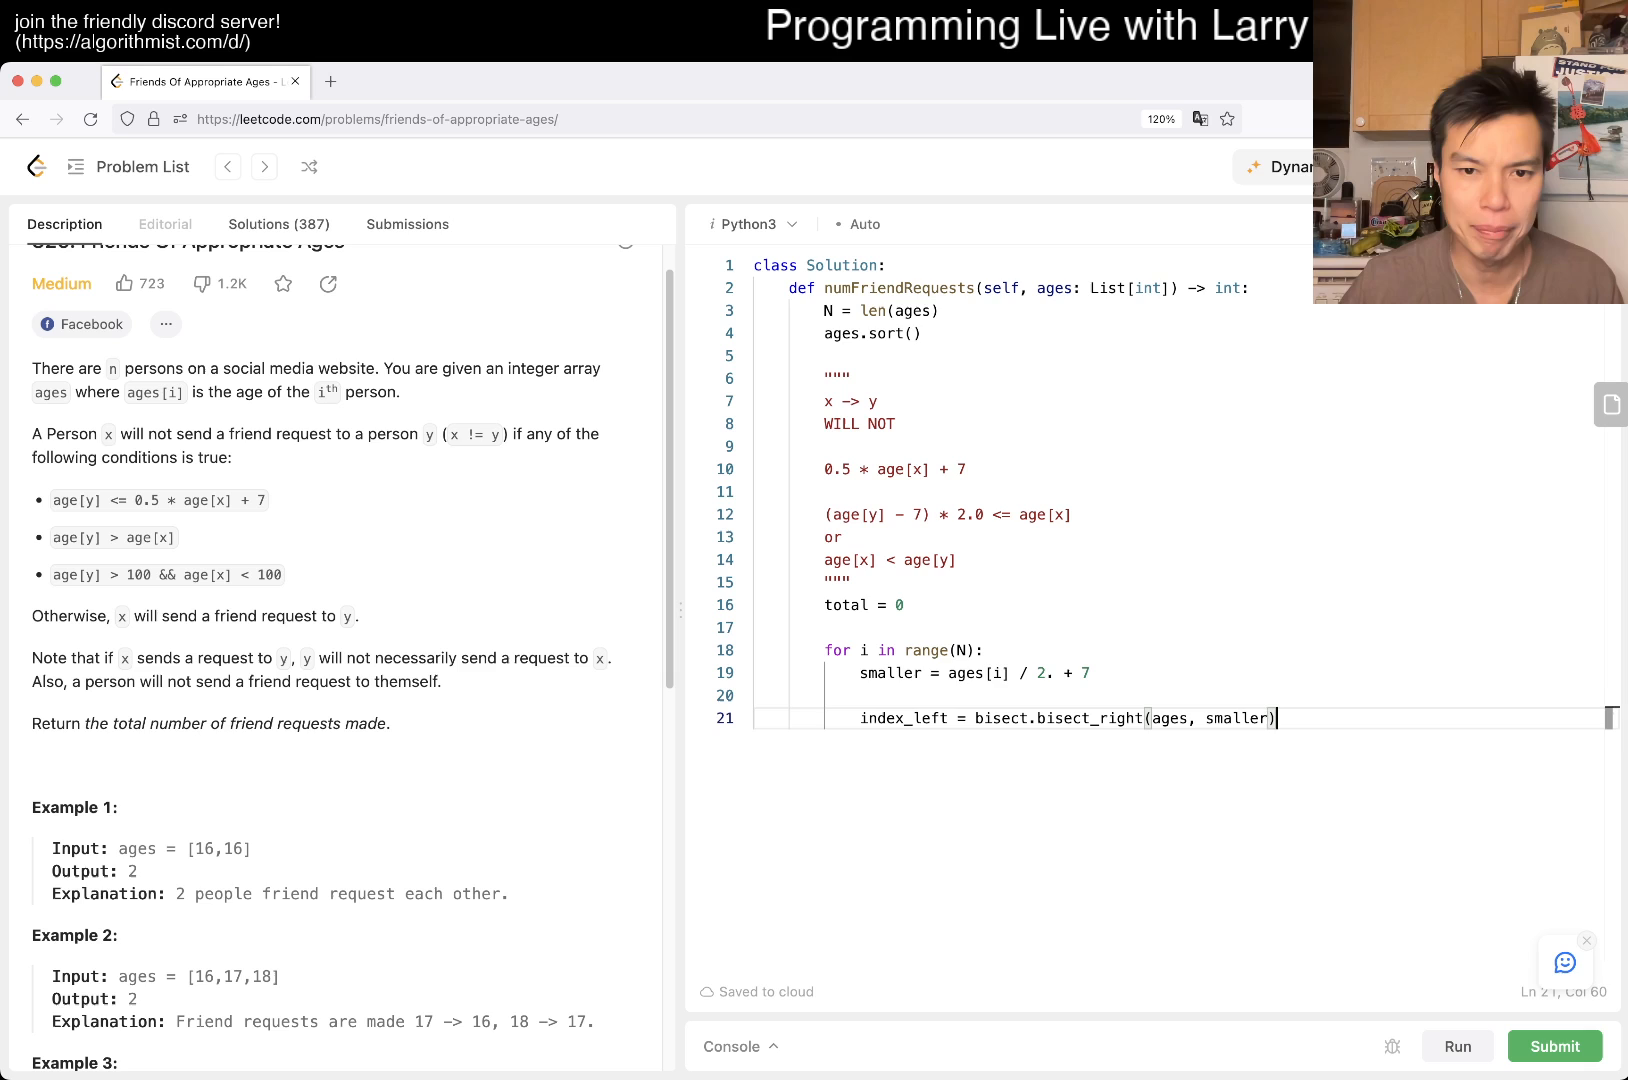
pyautogui.write('index_right =')
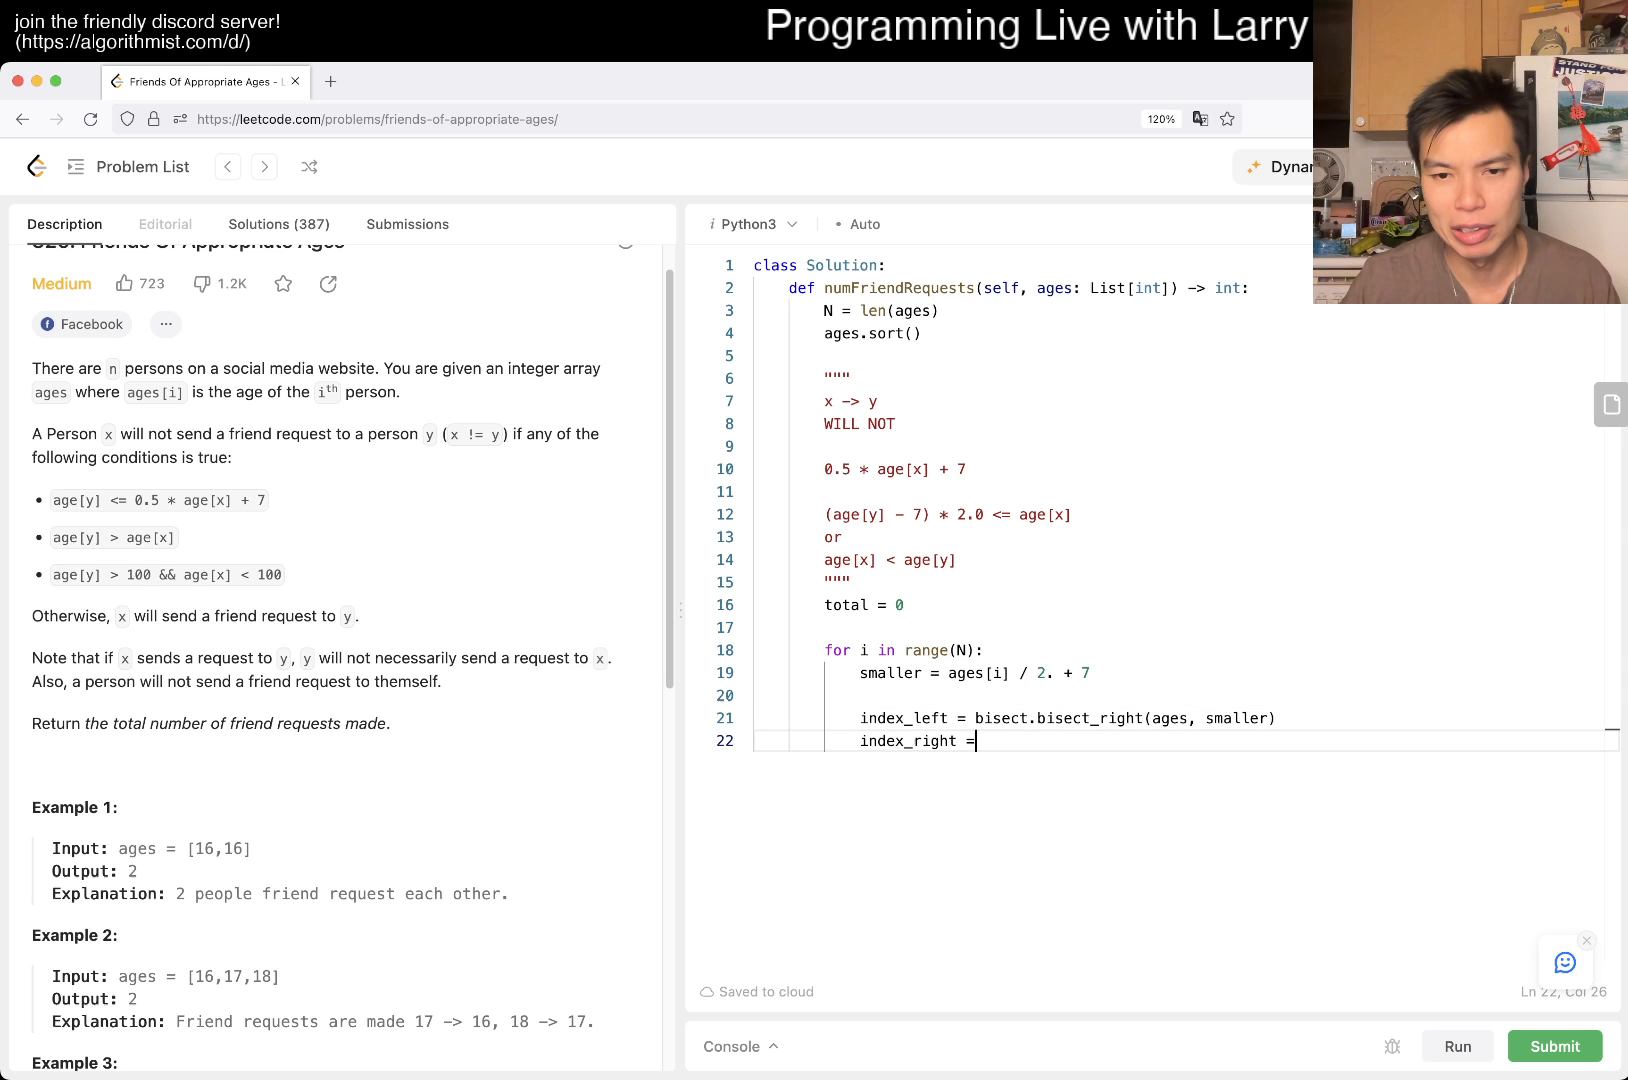
pyautogui.write('bisect.')
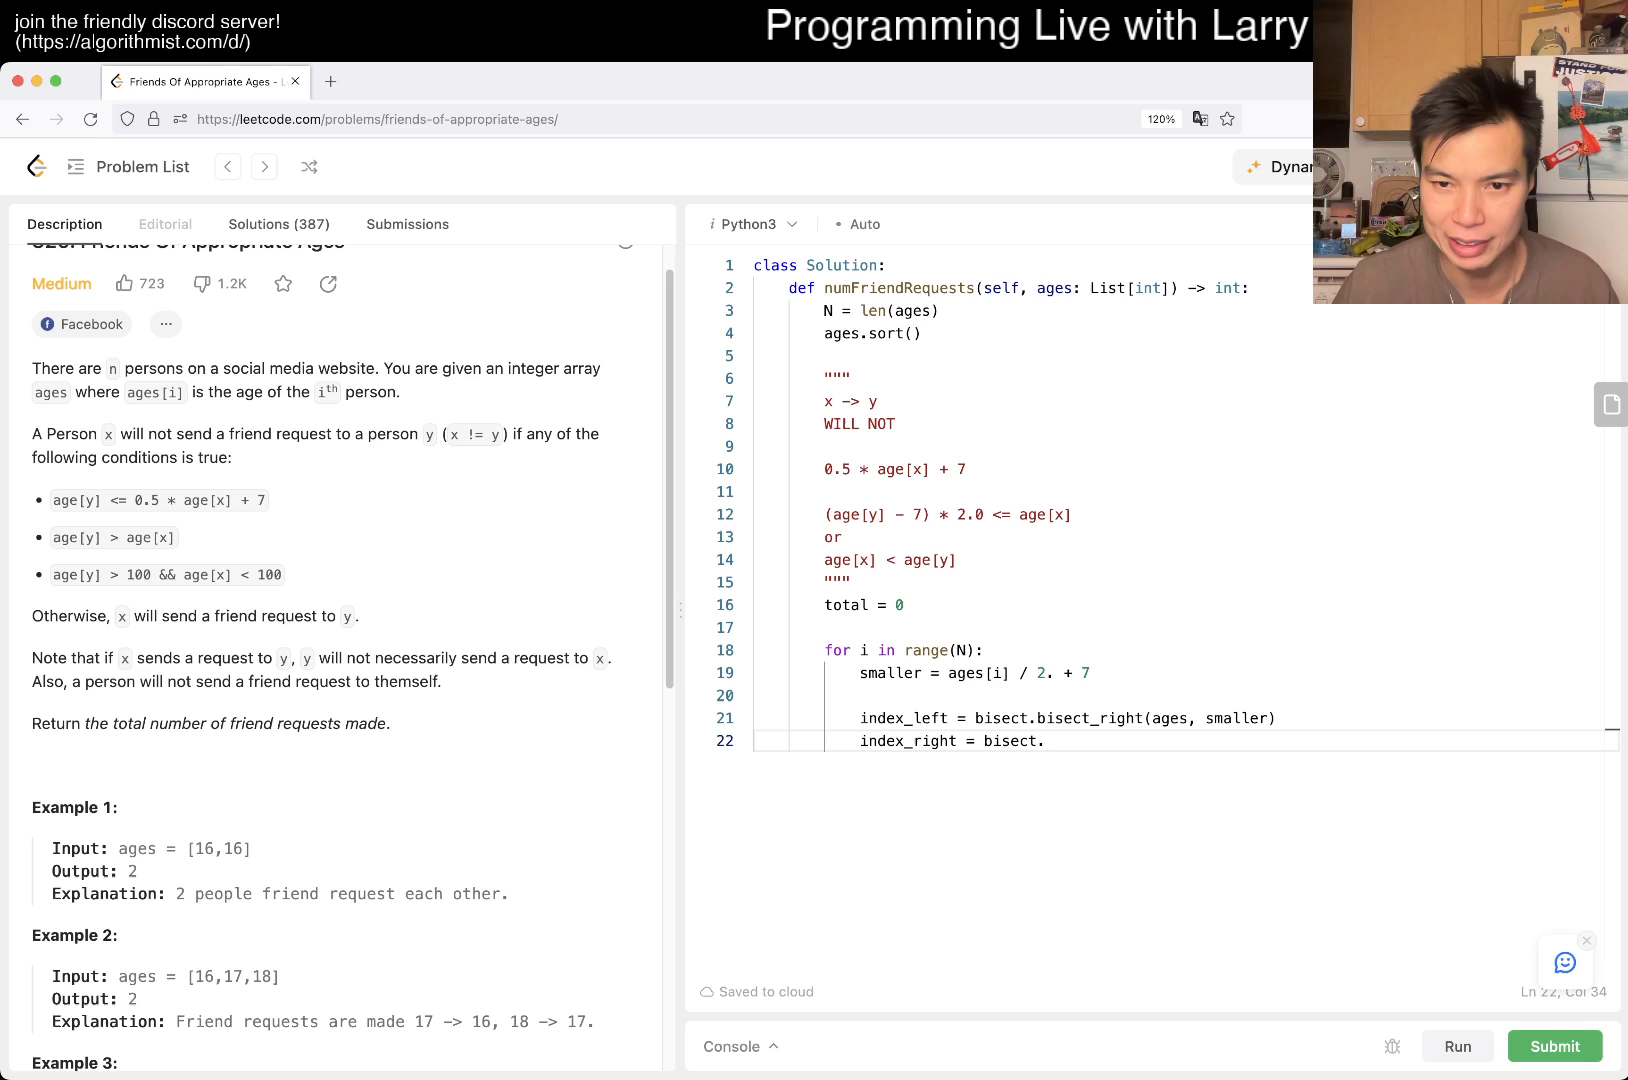
pyautogui.write('bise')
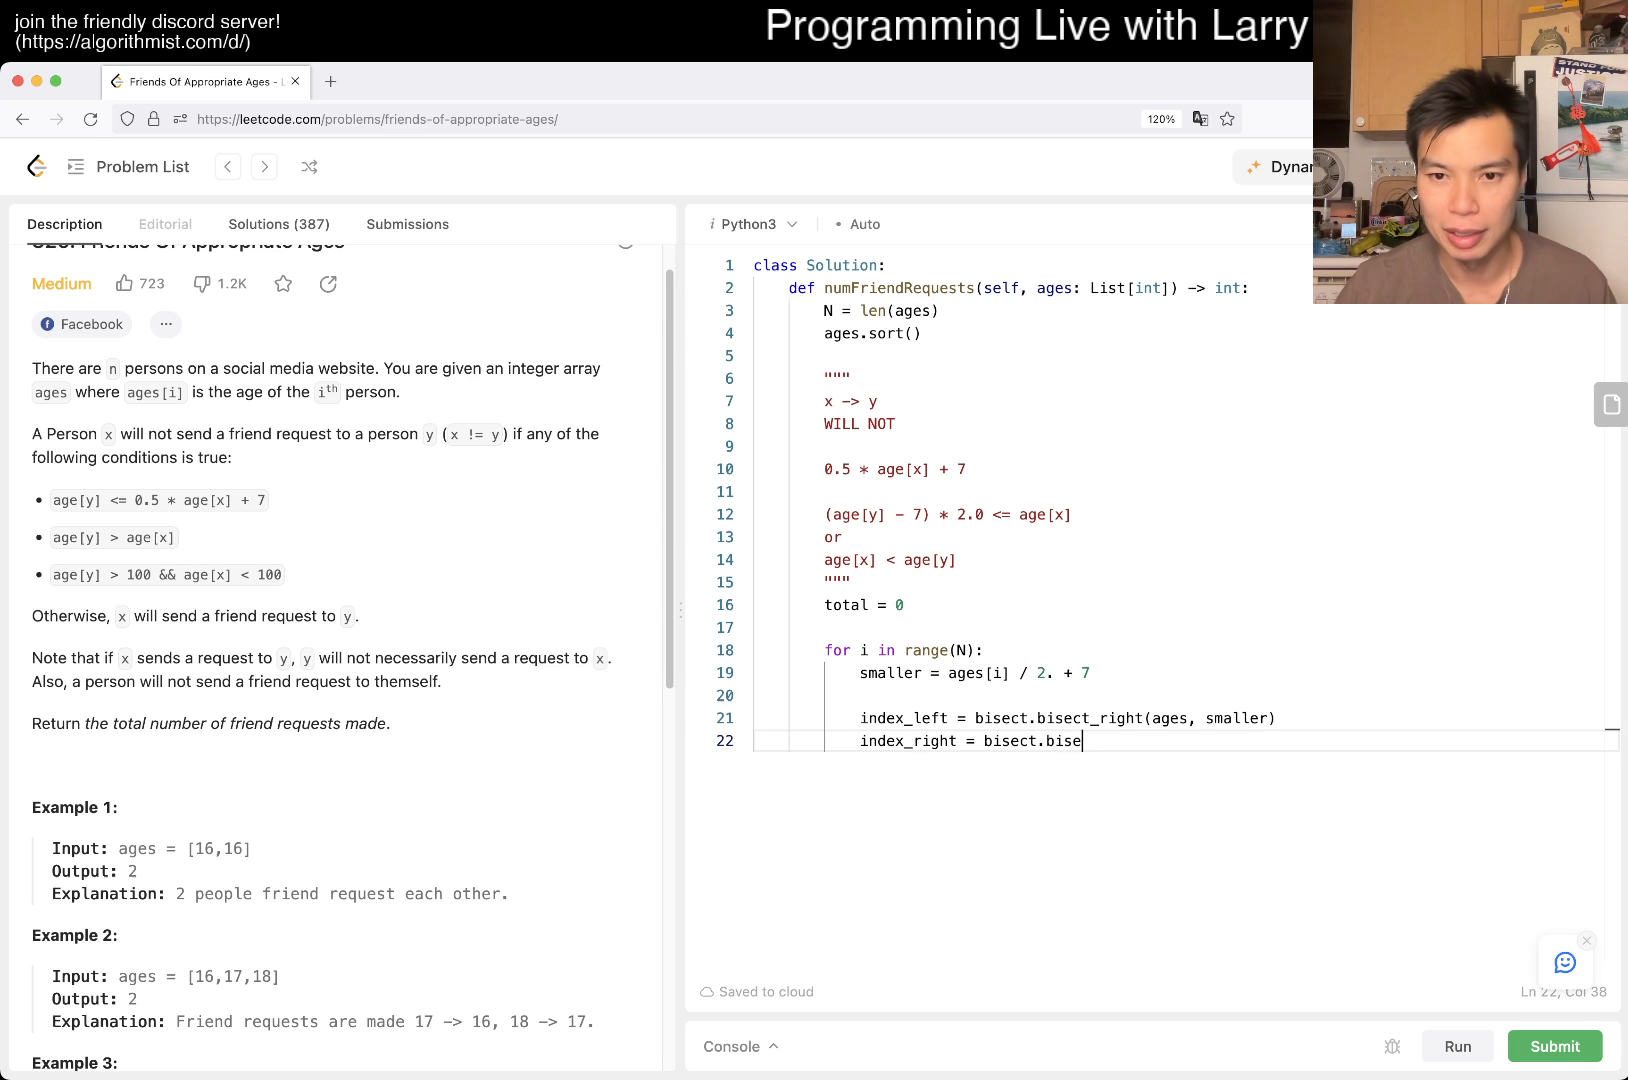
pyautogui.write('ct_right()')
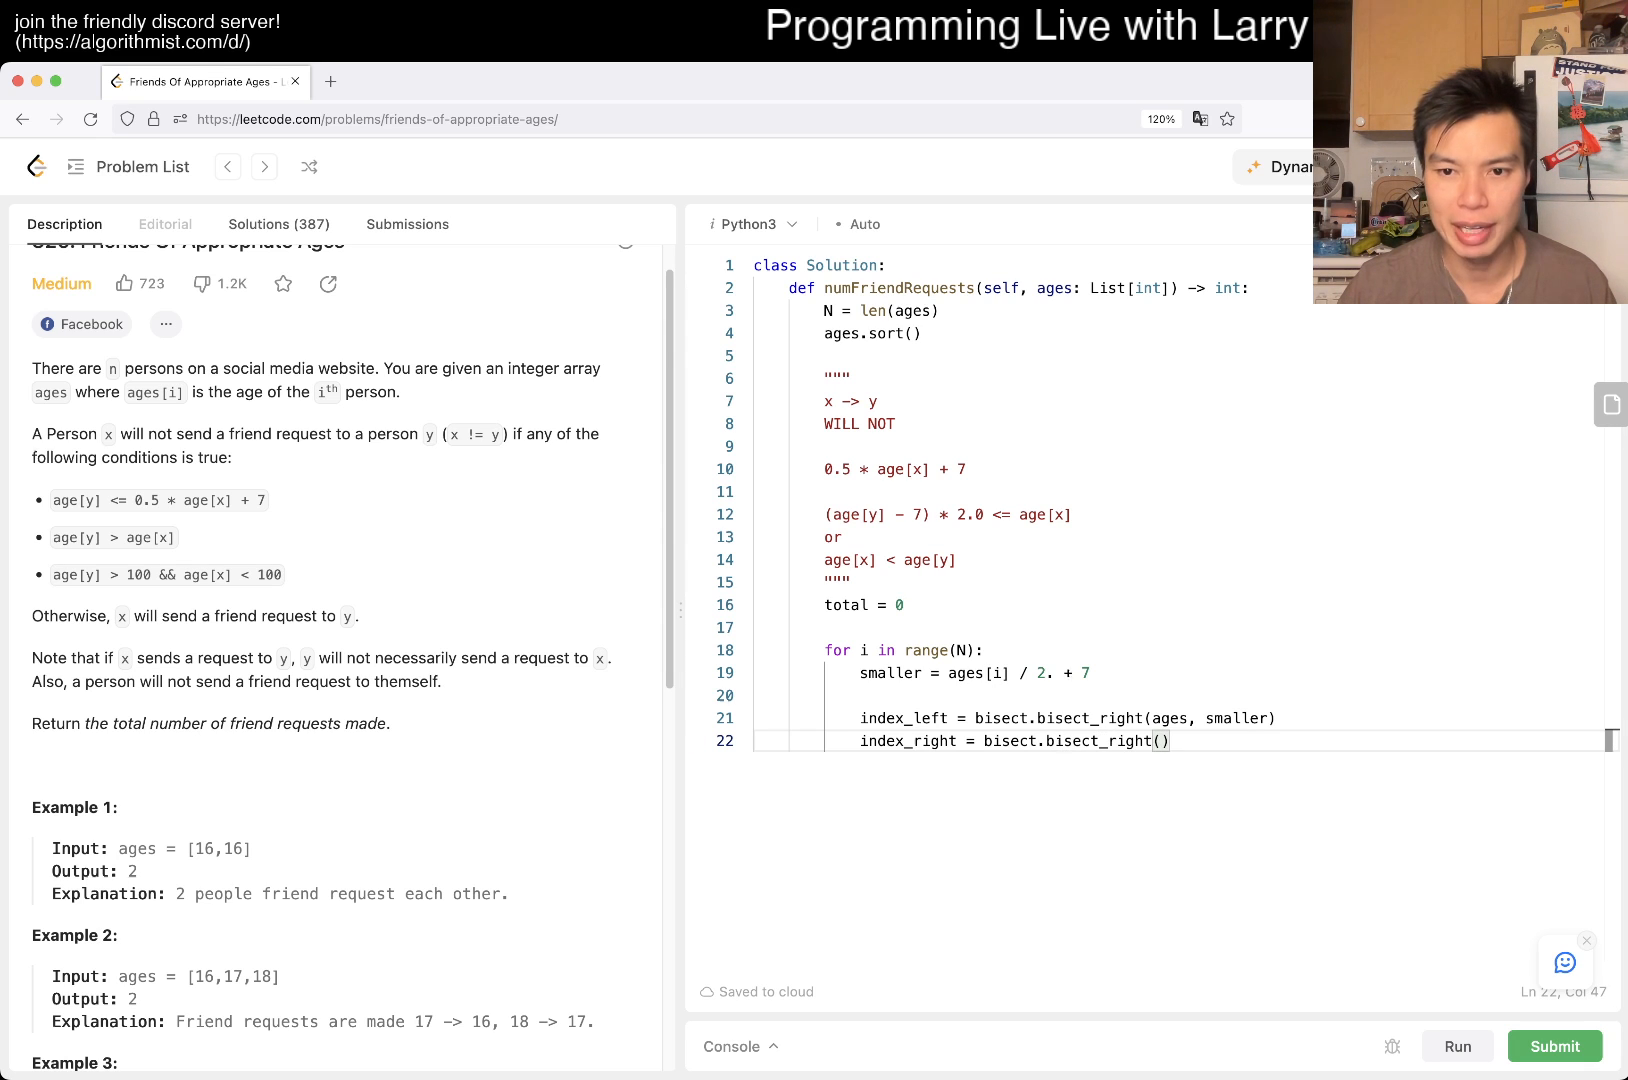
pyautogui.write('ages, ages[i]')
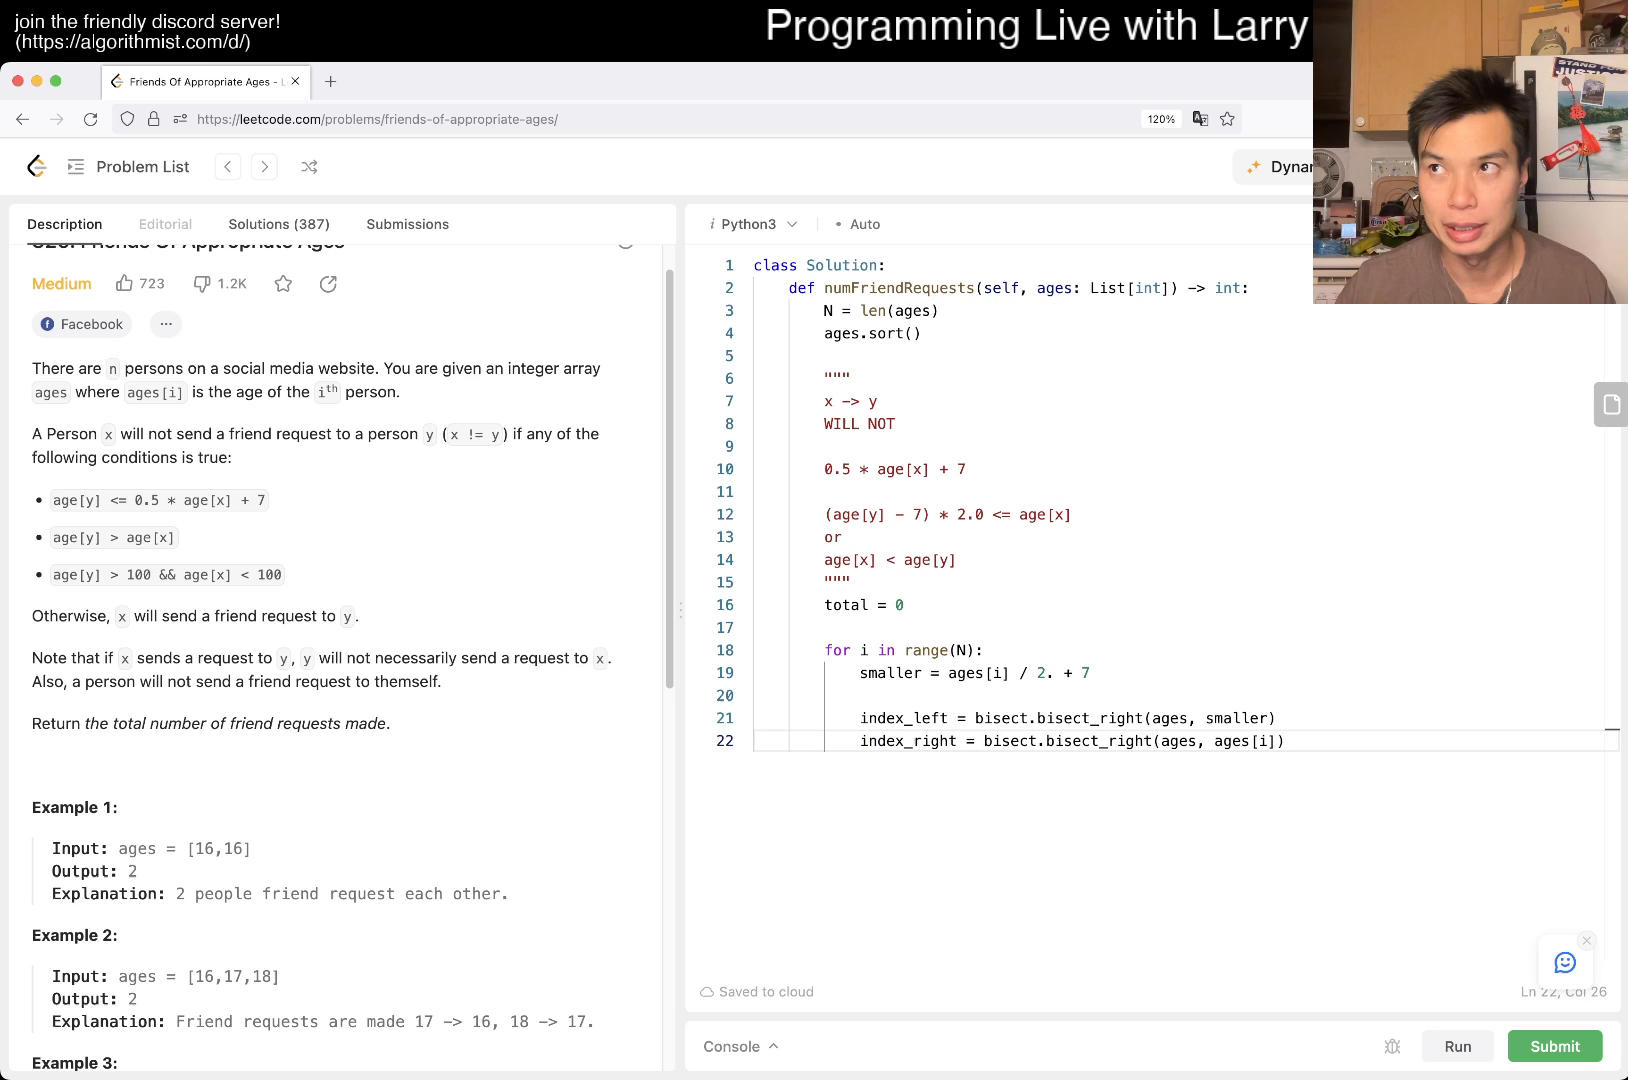
# Step: Add index_right - index_left to total and return total
pyautogui.click(971, 718)
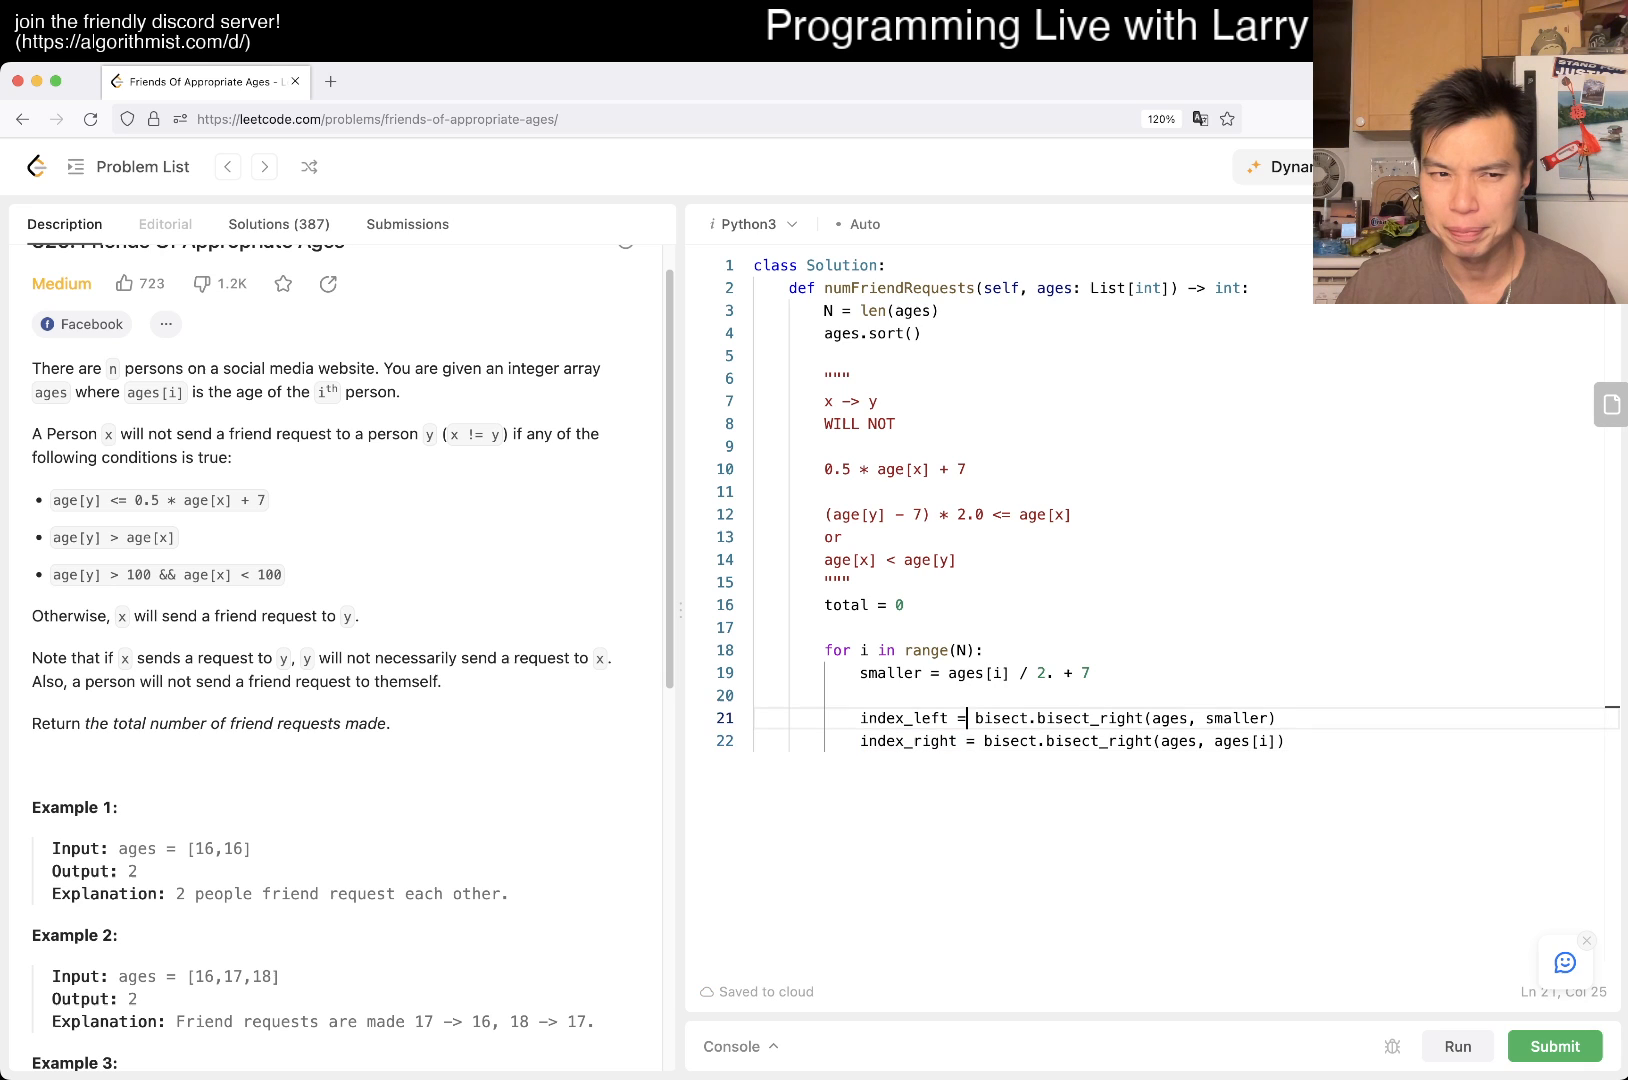
pyautogui.write('total += index_right - inde')
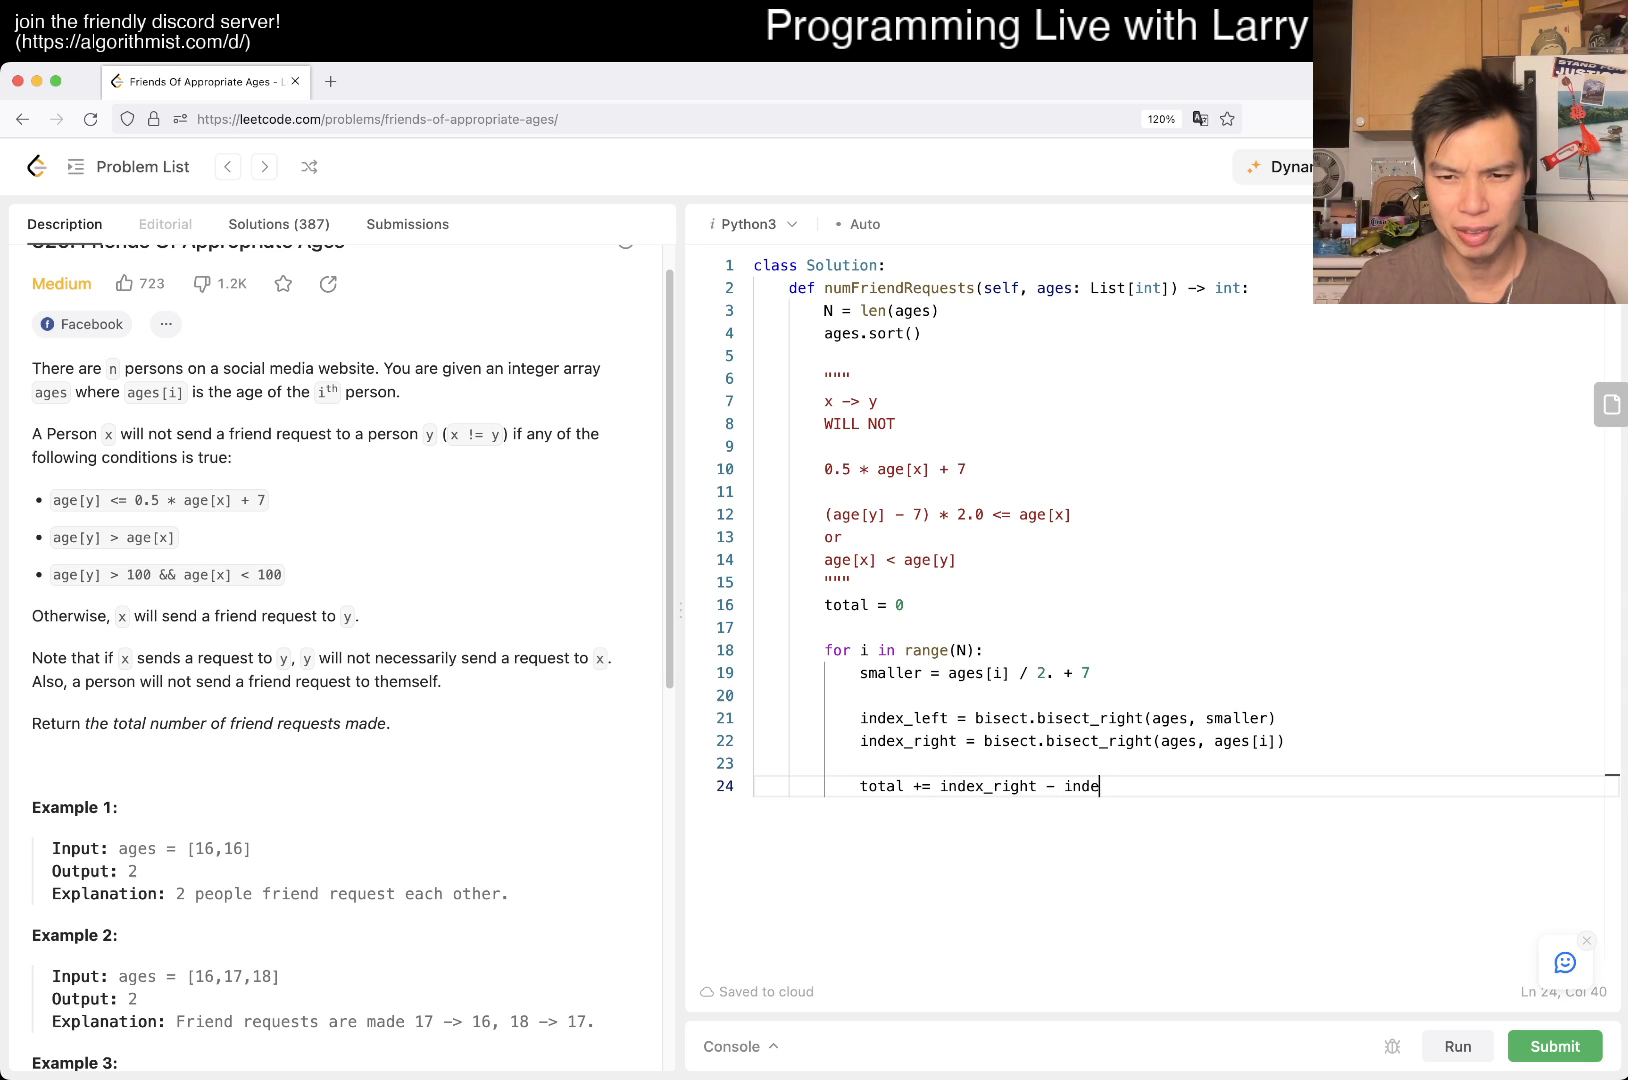
pyautogui.write('x_left')
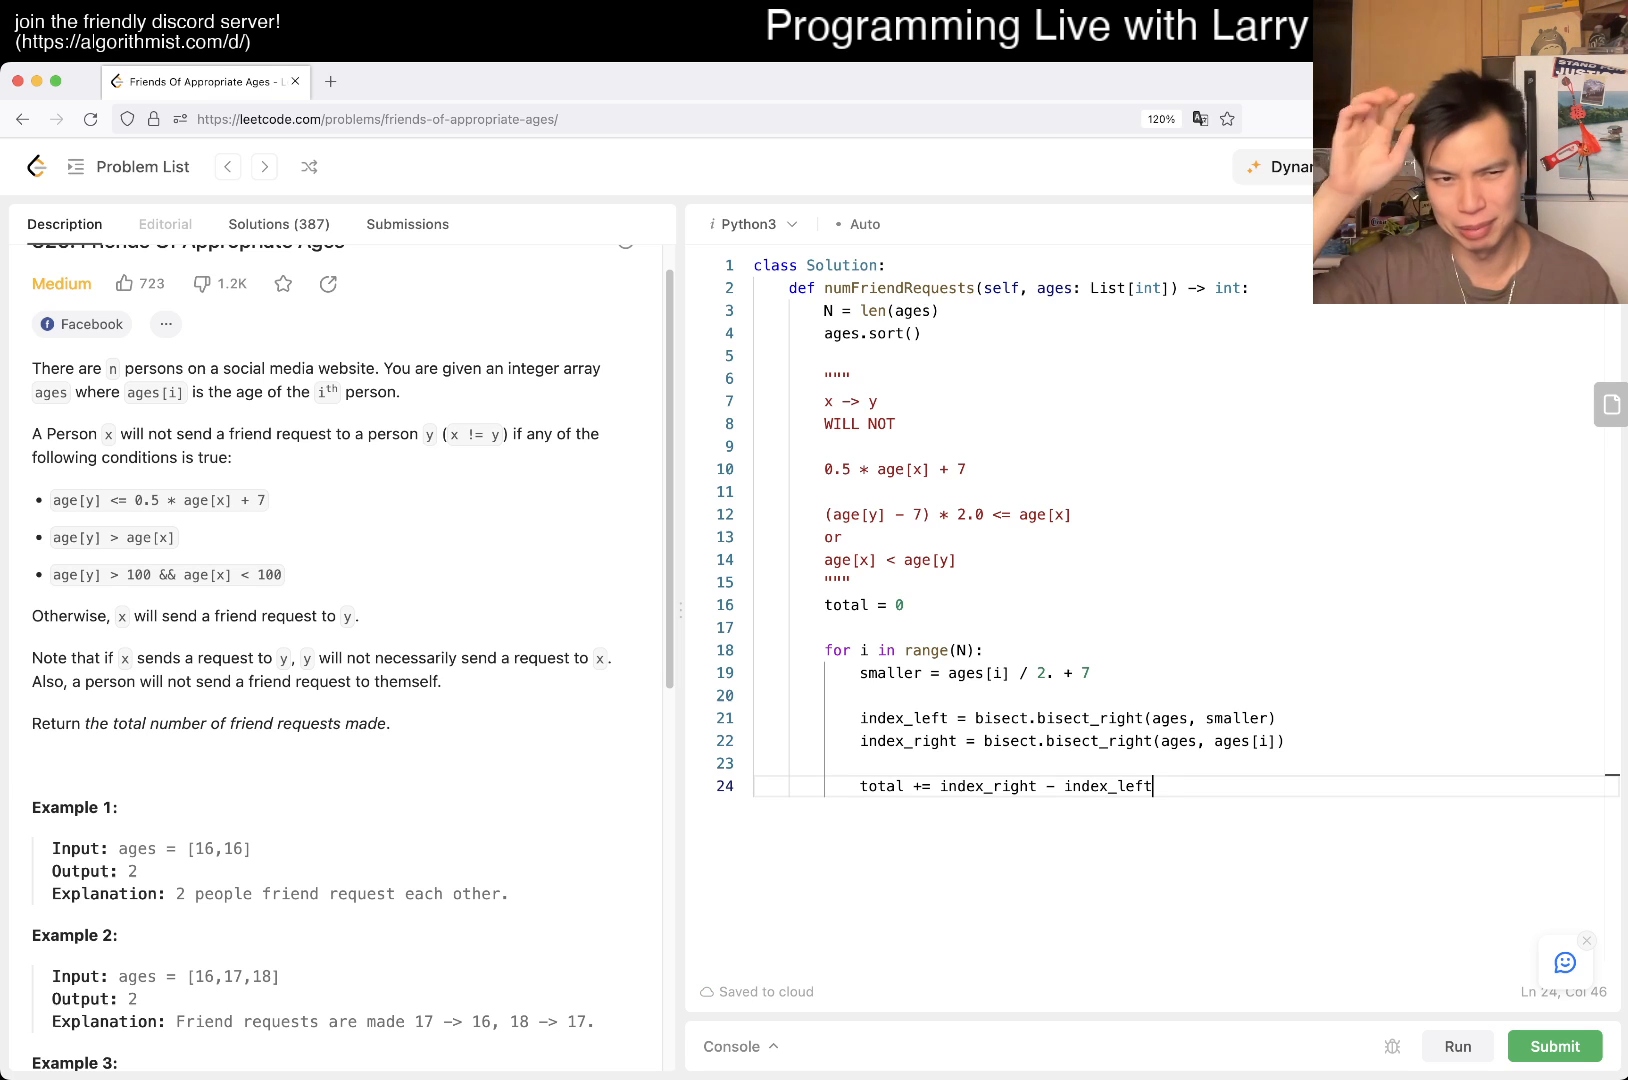
pyautogui.press('Enter')
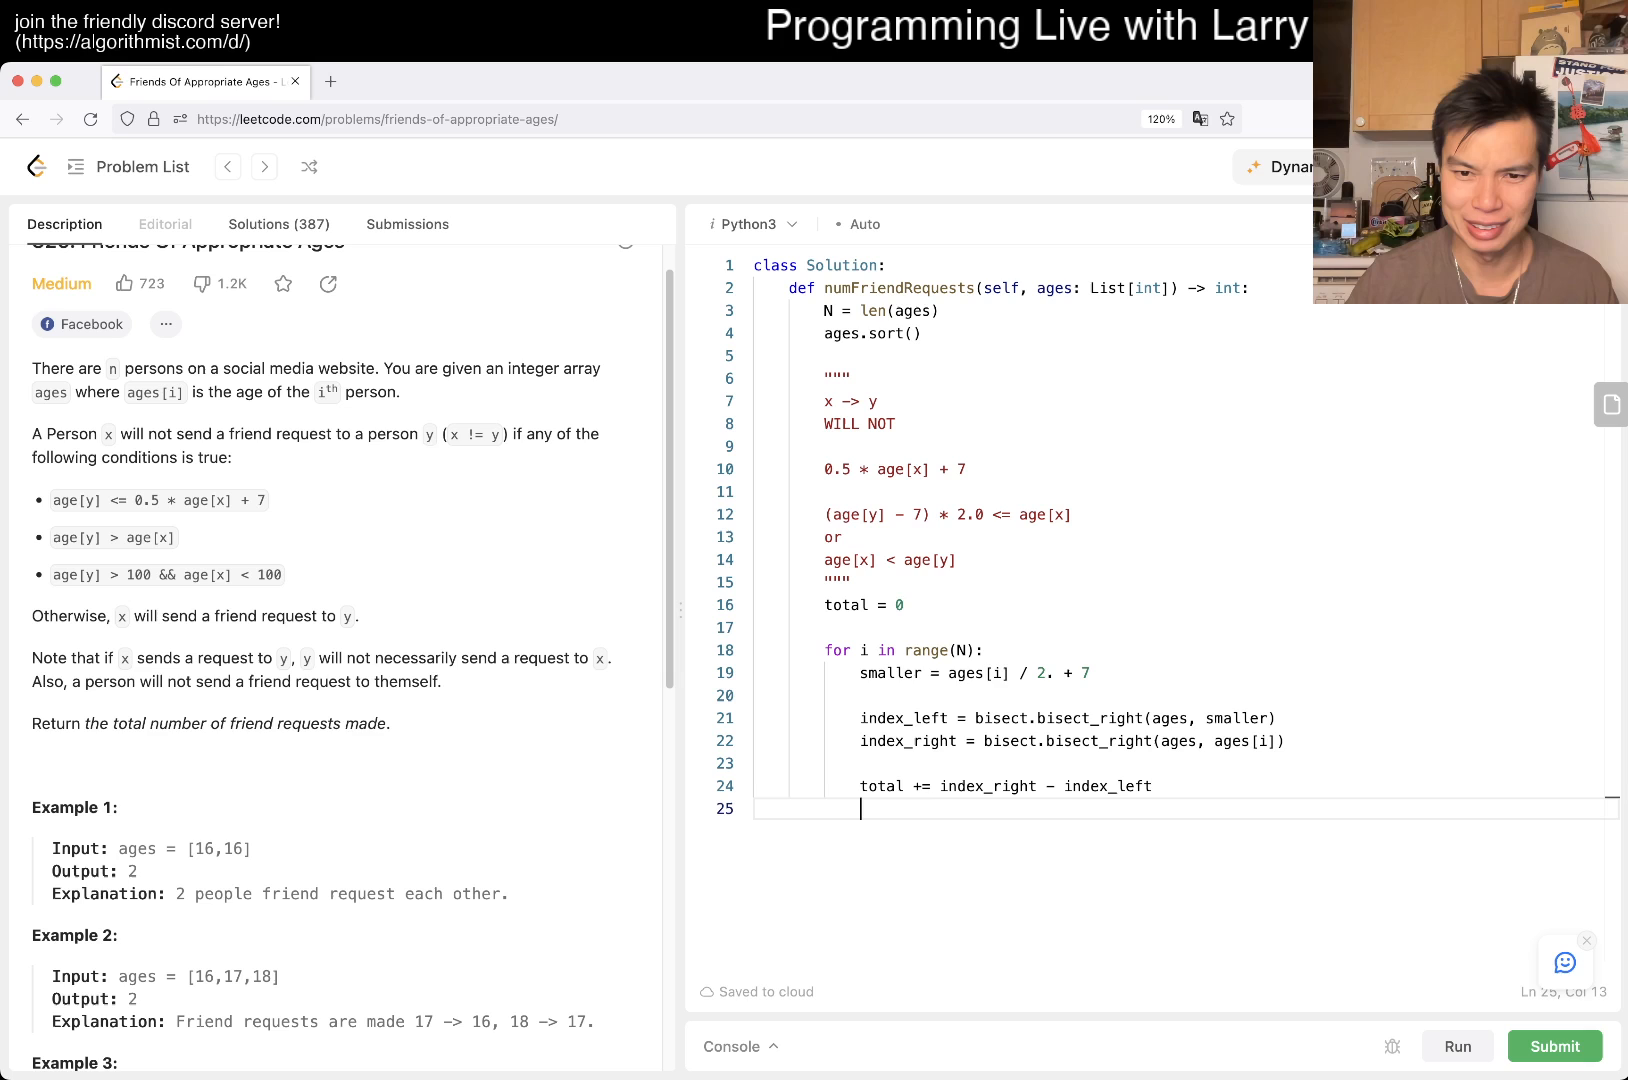
pyautogui.write('return total')
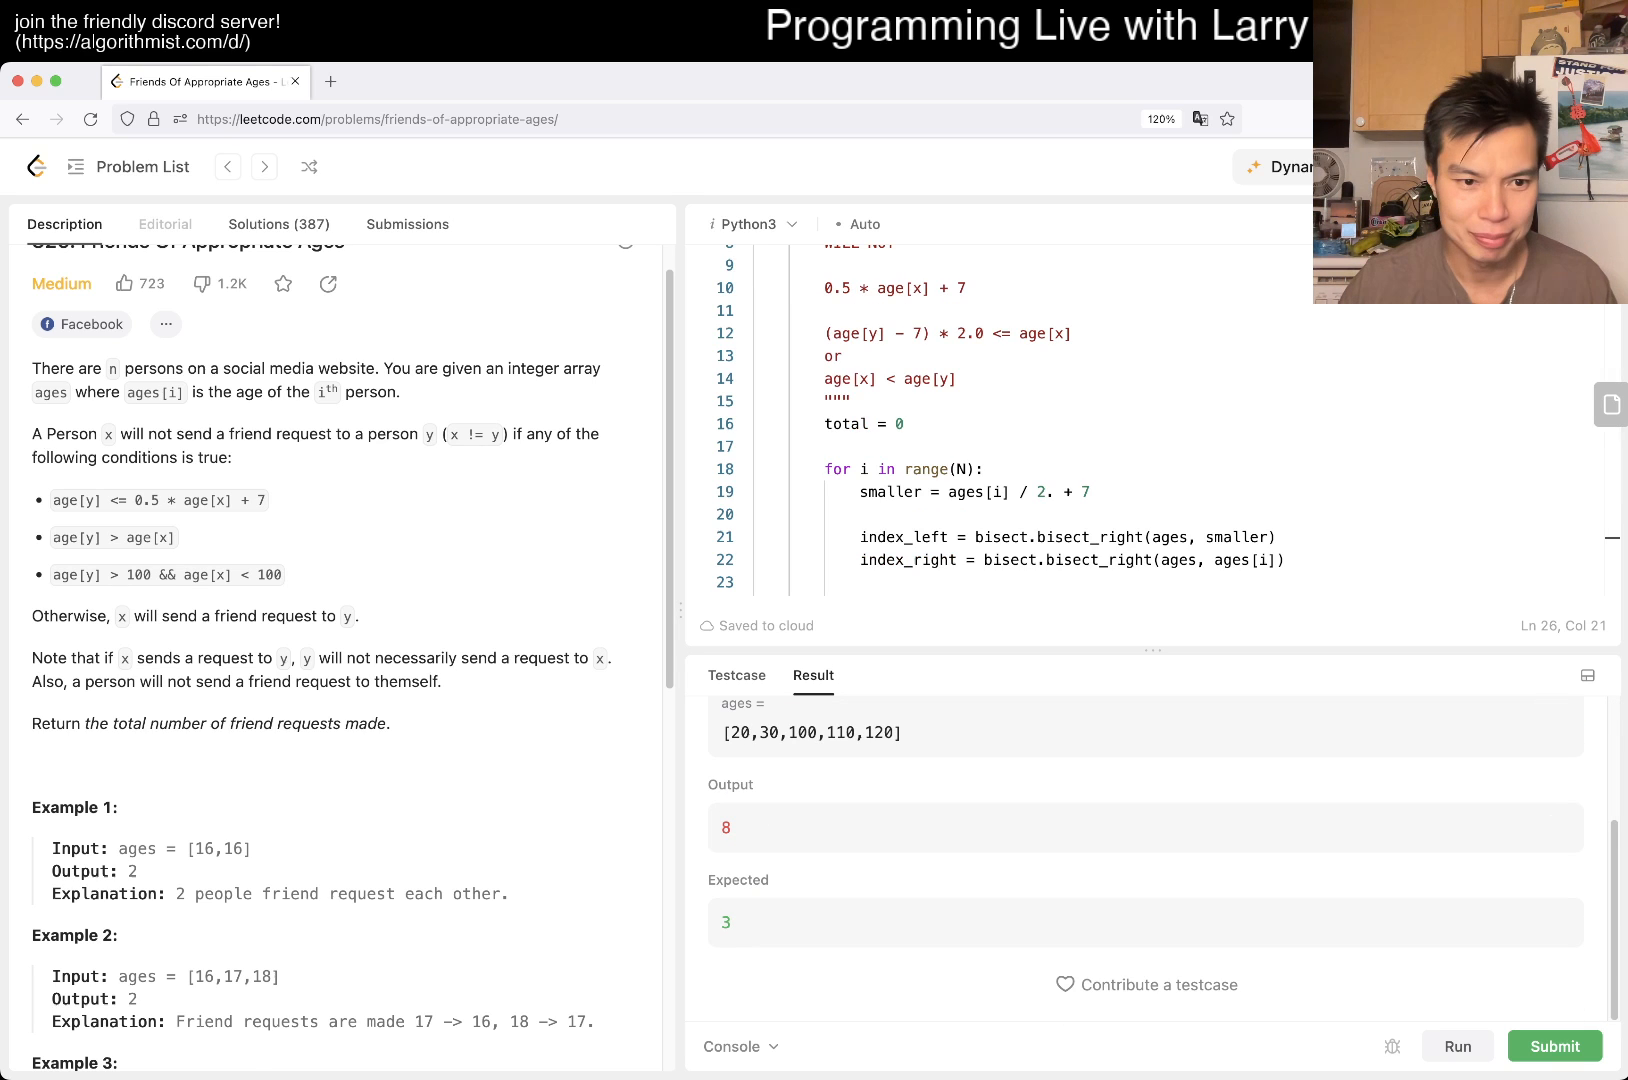
# Step: Add debug prints of total, index_right and index_left inside the loop
pyautogui.scroll(-3)
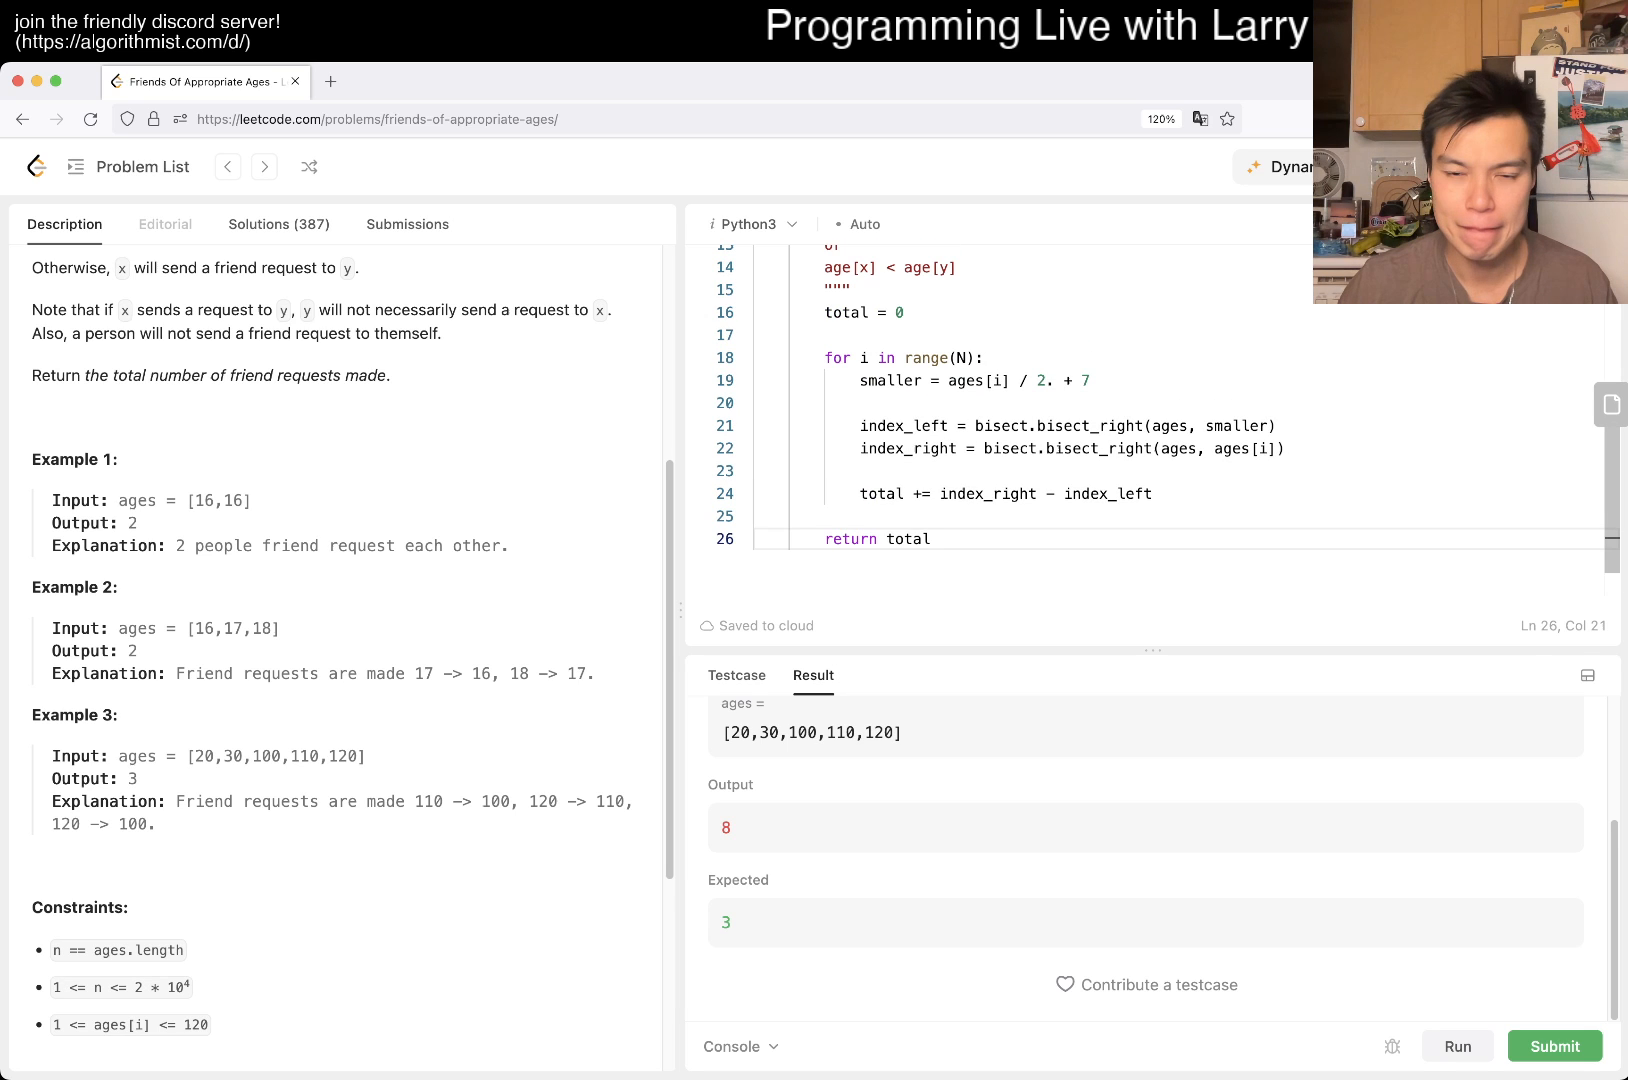
pyautogui.click(862, 516)
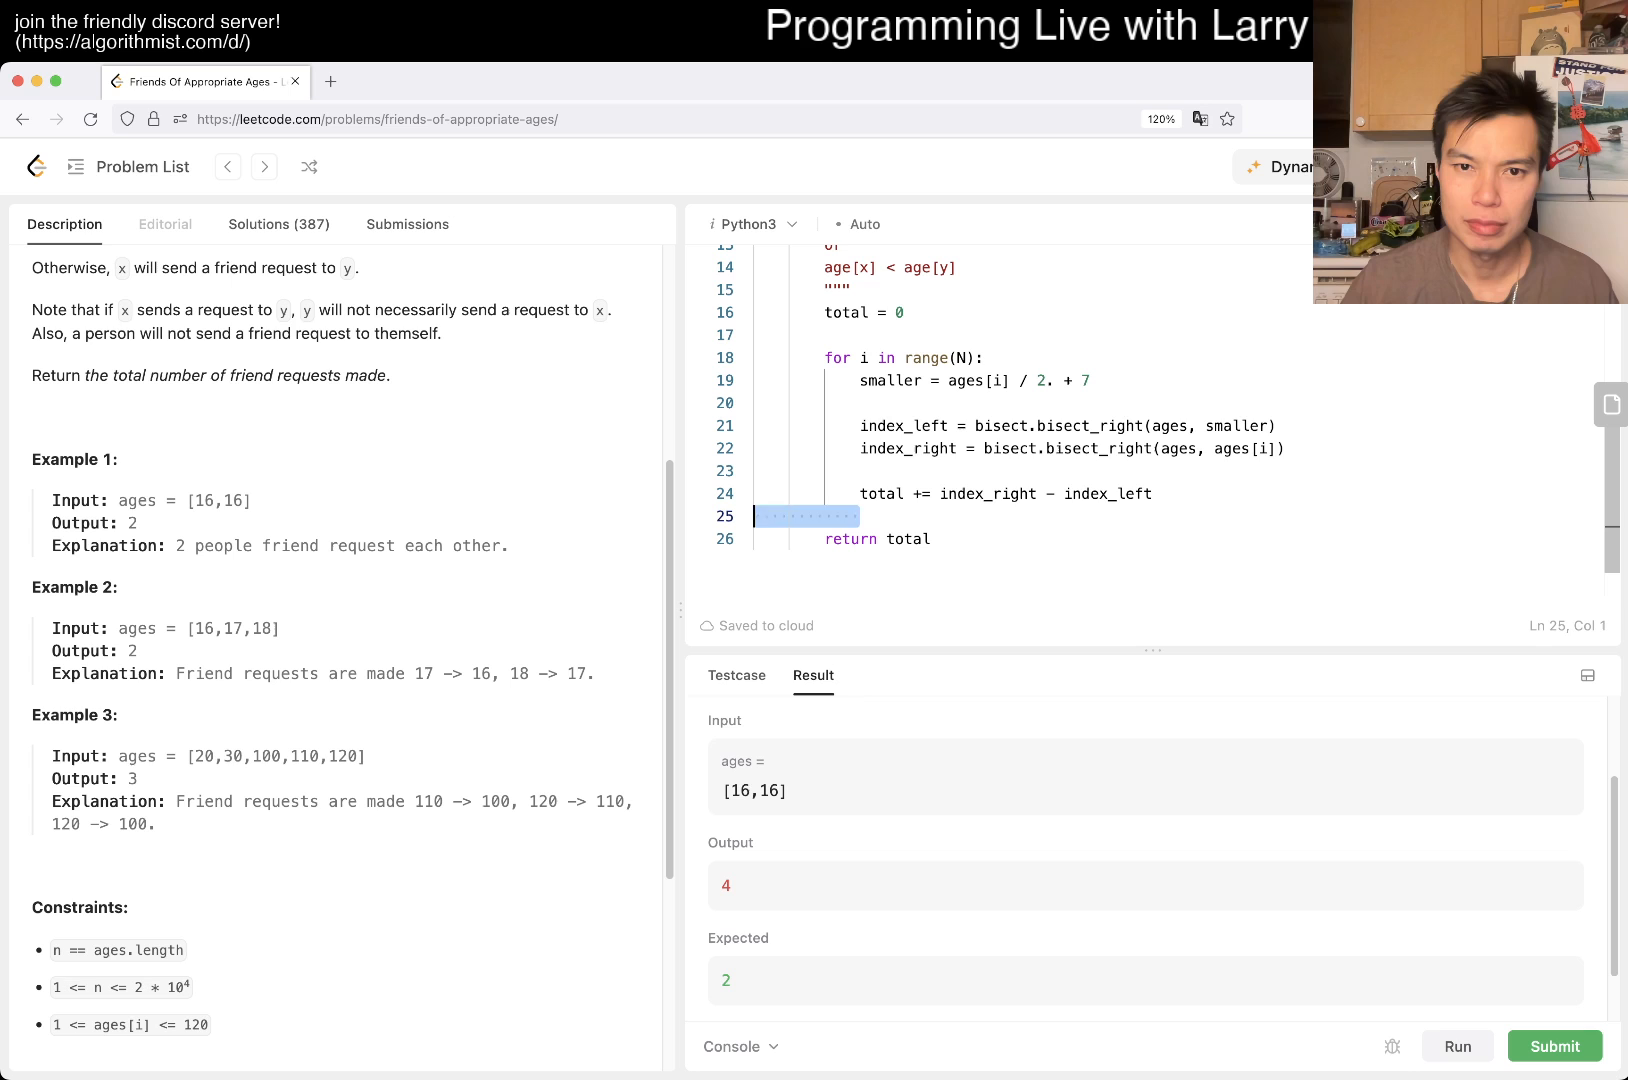
pyautogui.write('print(total)')
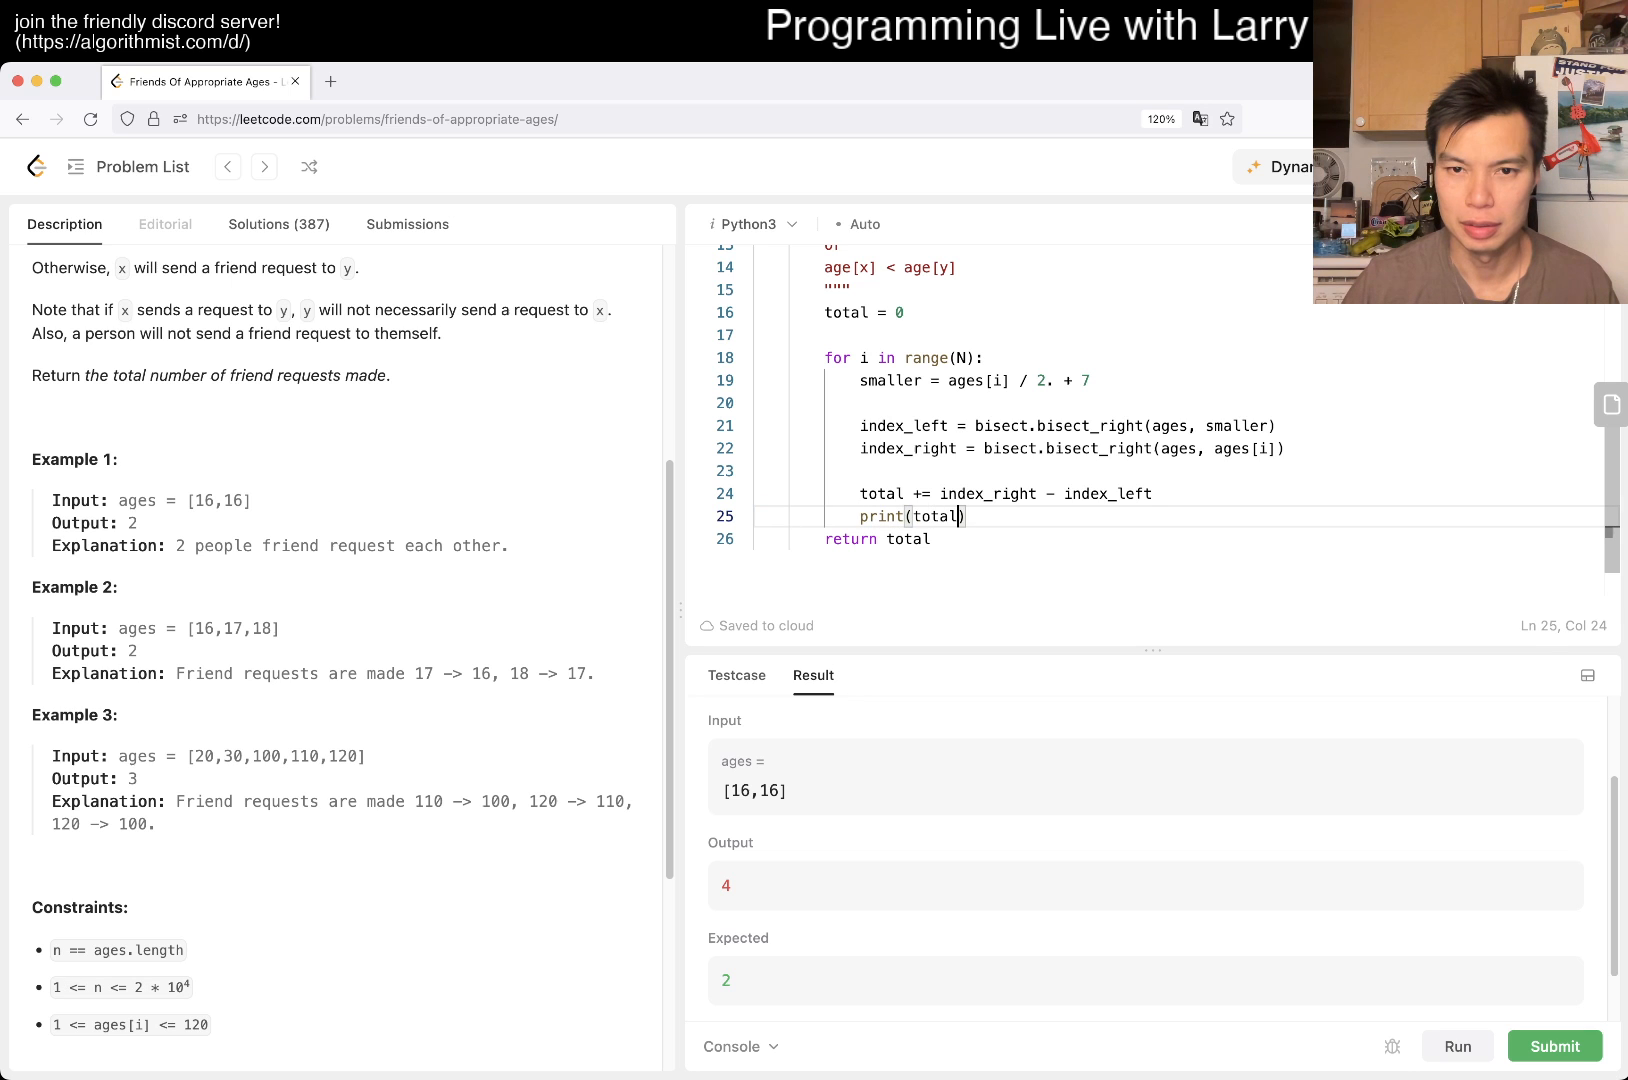
pyautogui.write('index_right,')
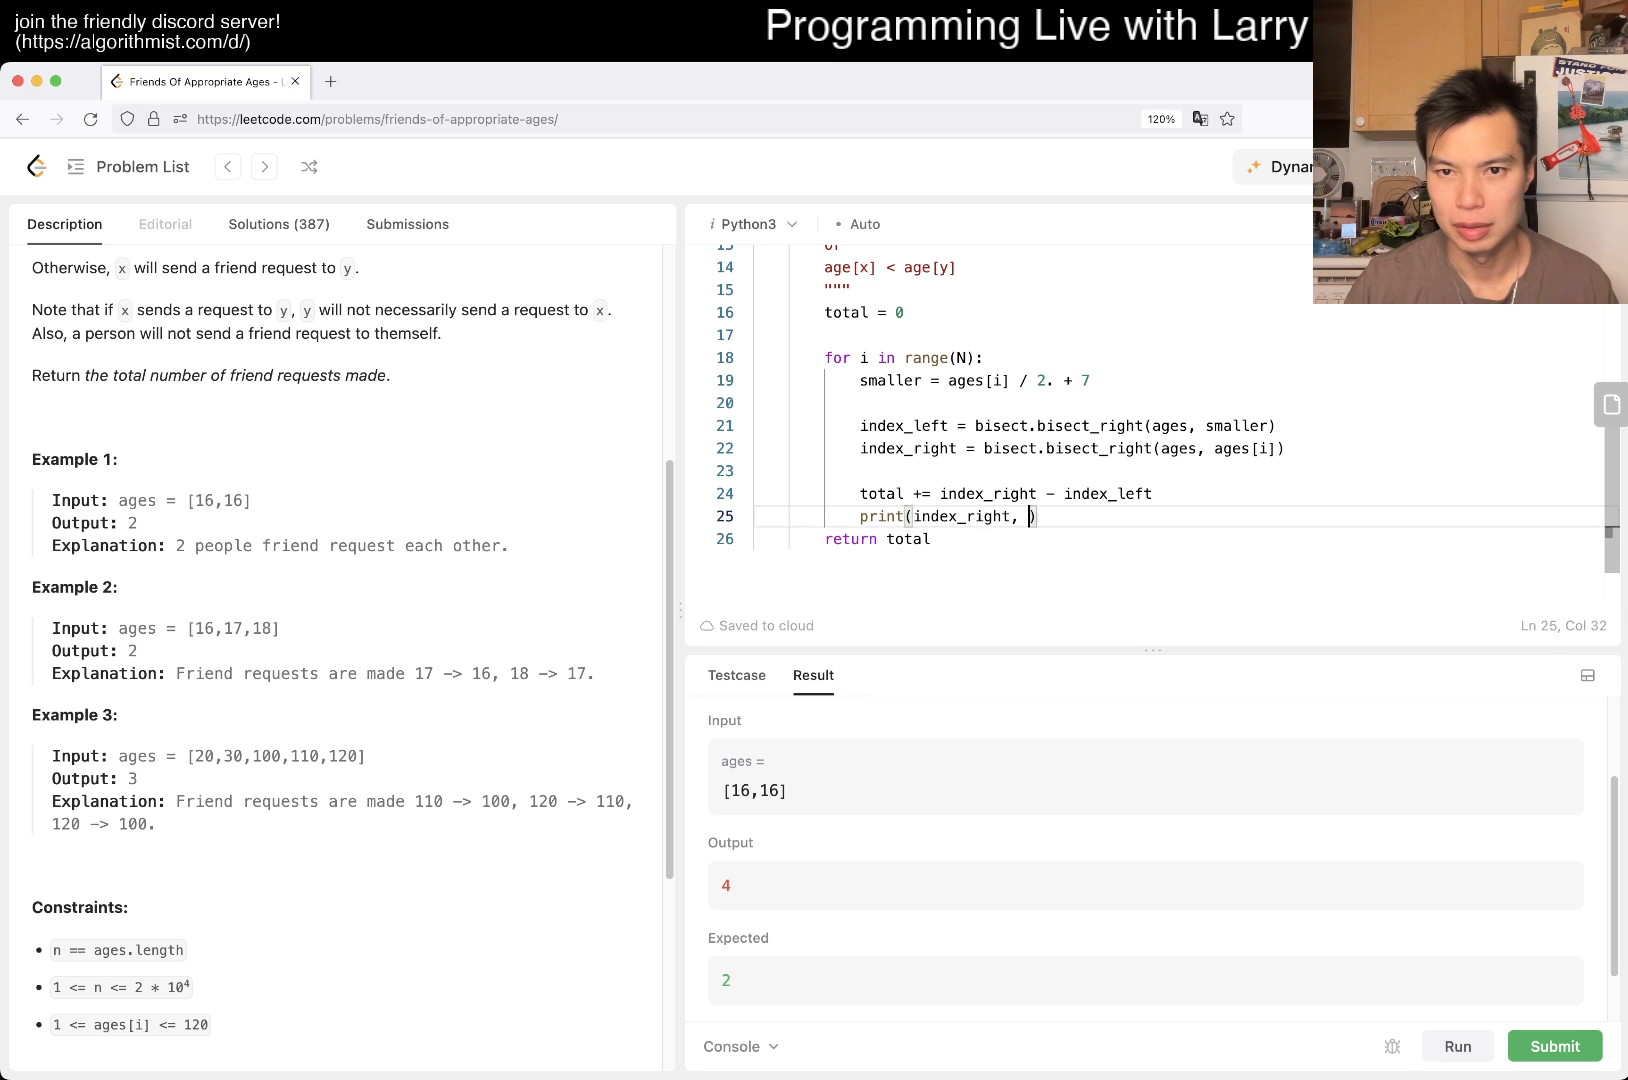
pyautogui.write('index_left')
pyautogui.click(1186, 493)
pyautogui.write(' - 1')
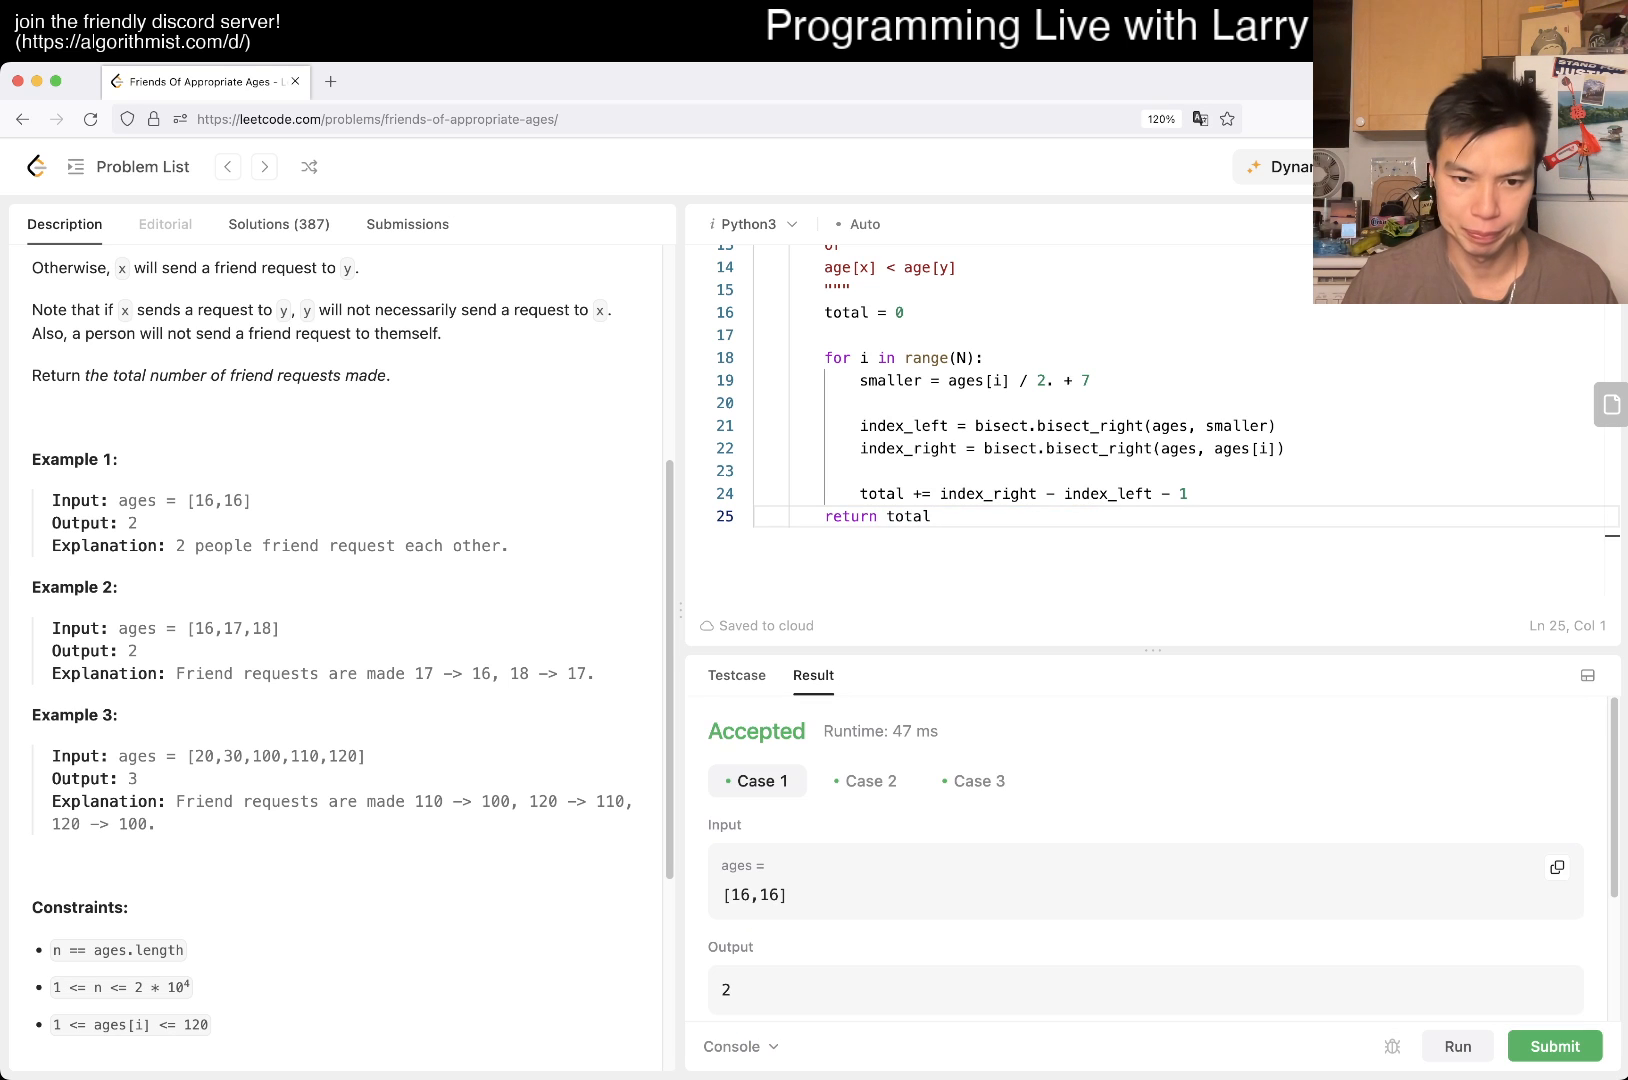
pyautogui.click(973, 781)
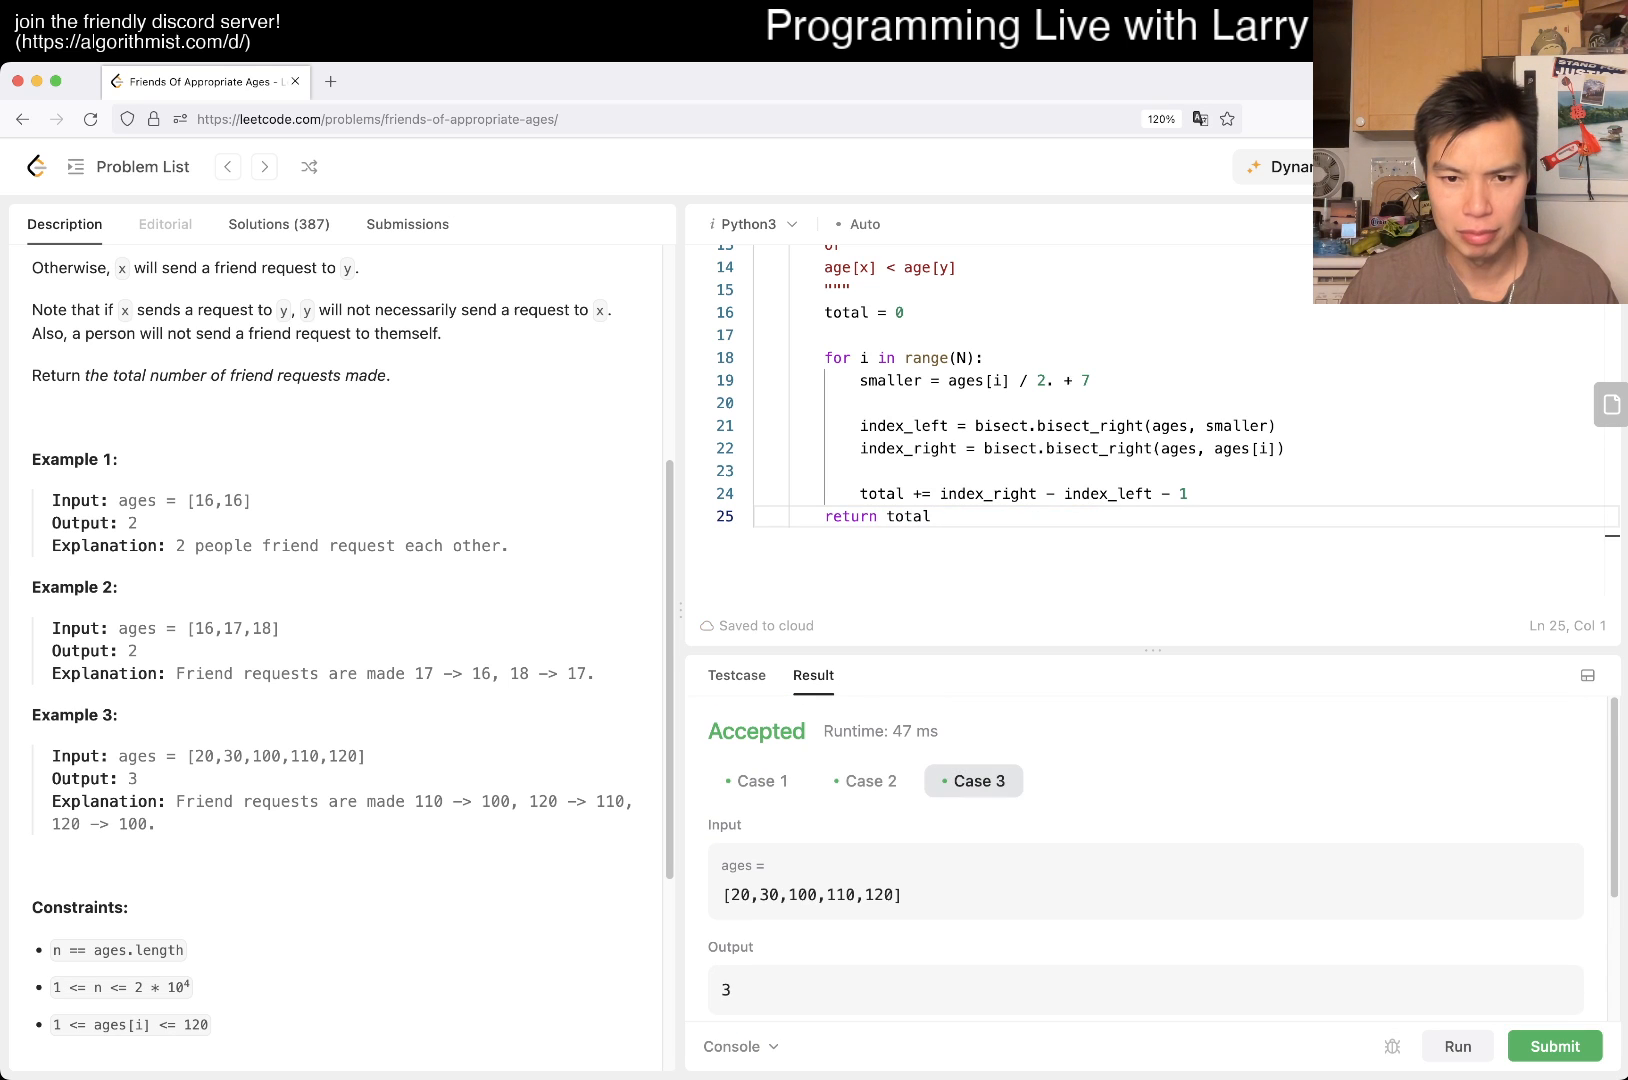
pyautogui.click(757, 781)
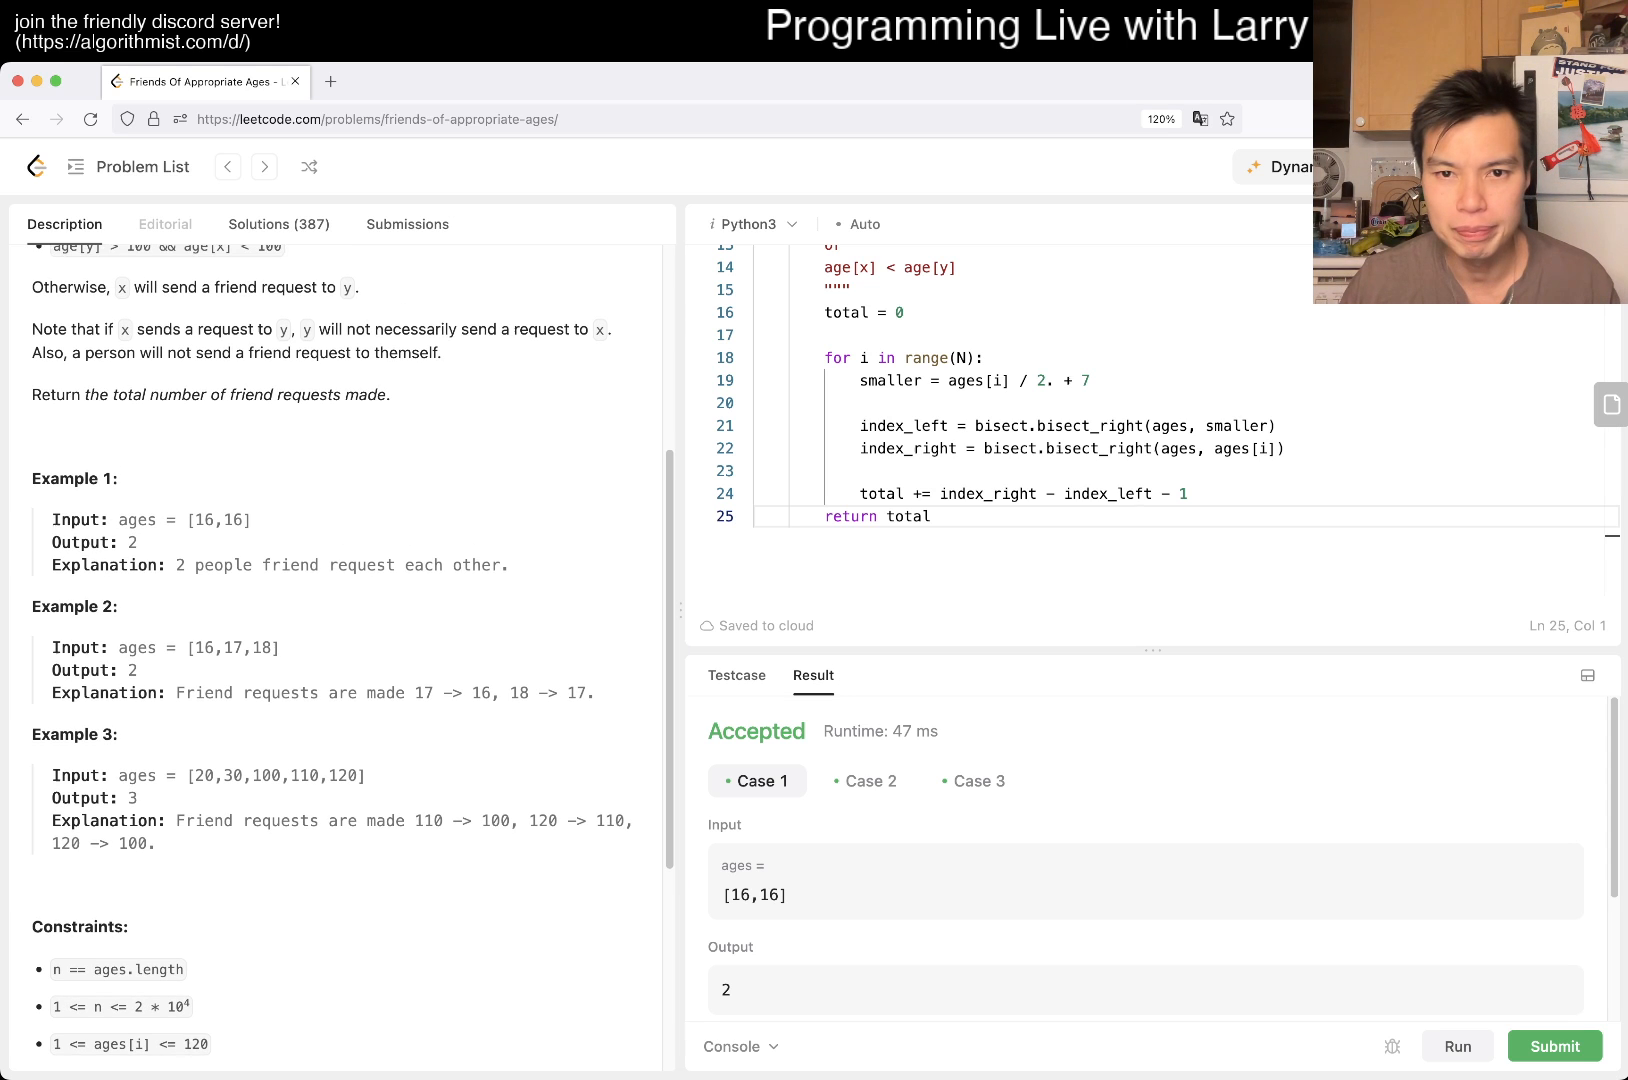
pyautogui.scroll(3)
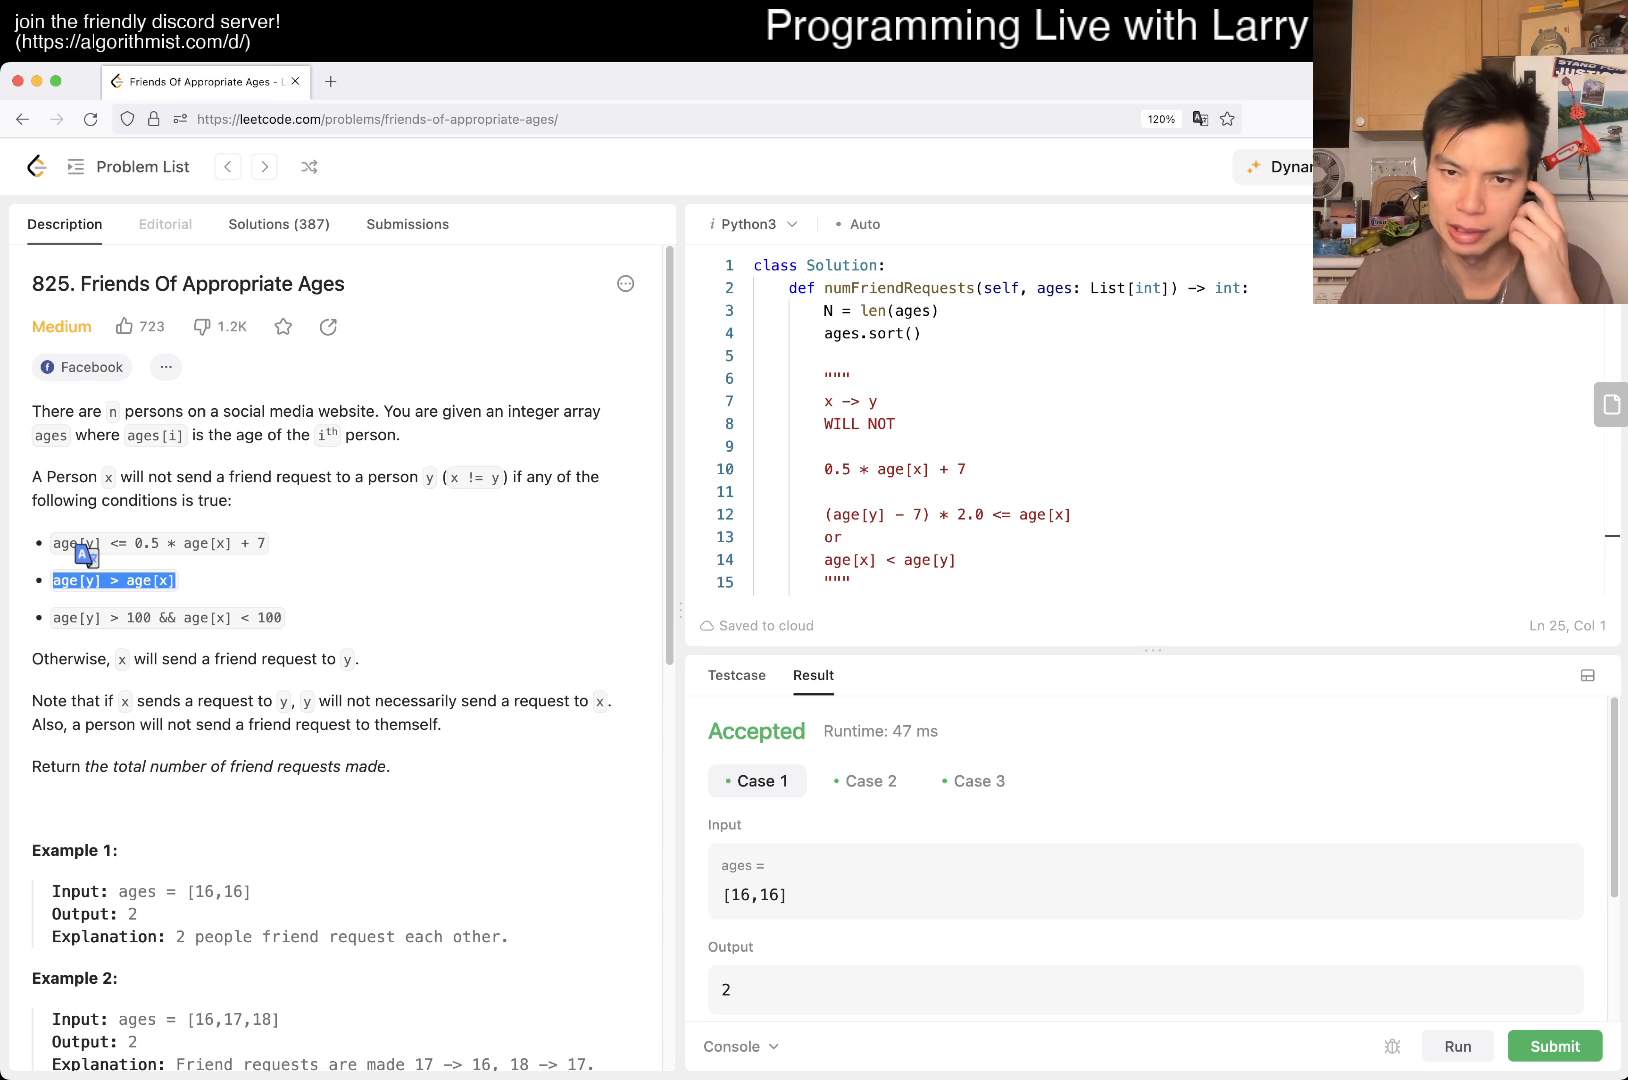
pyautogui.click(851, 378)
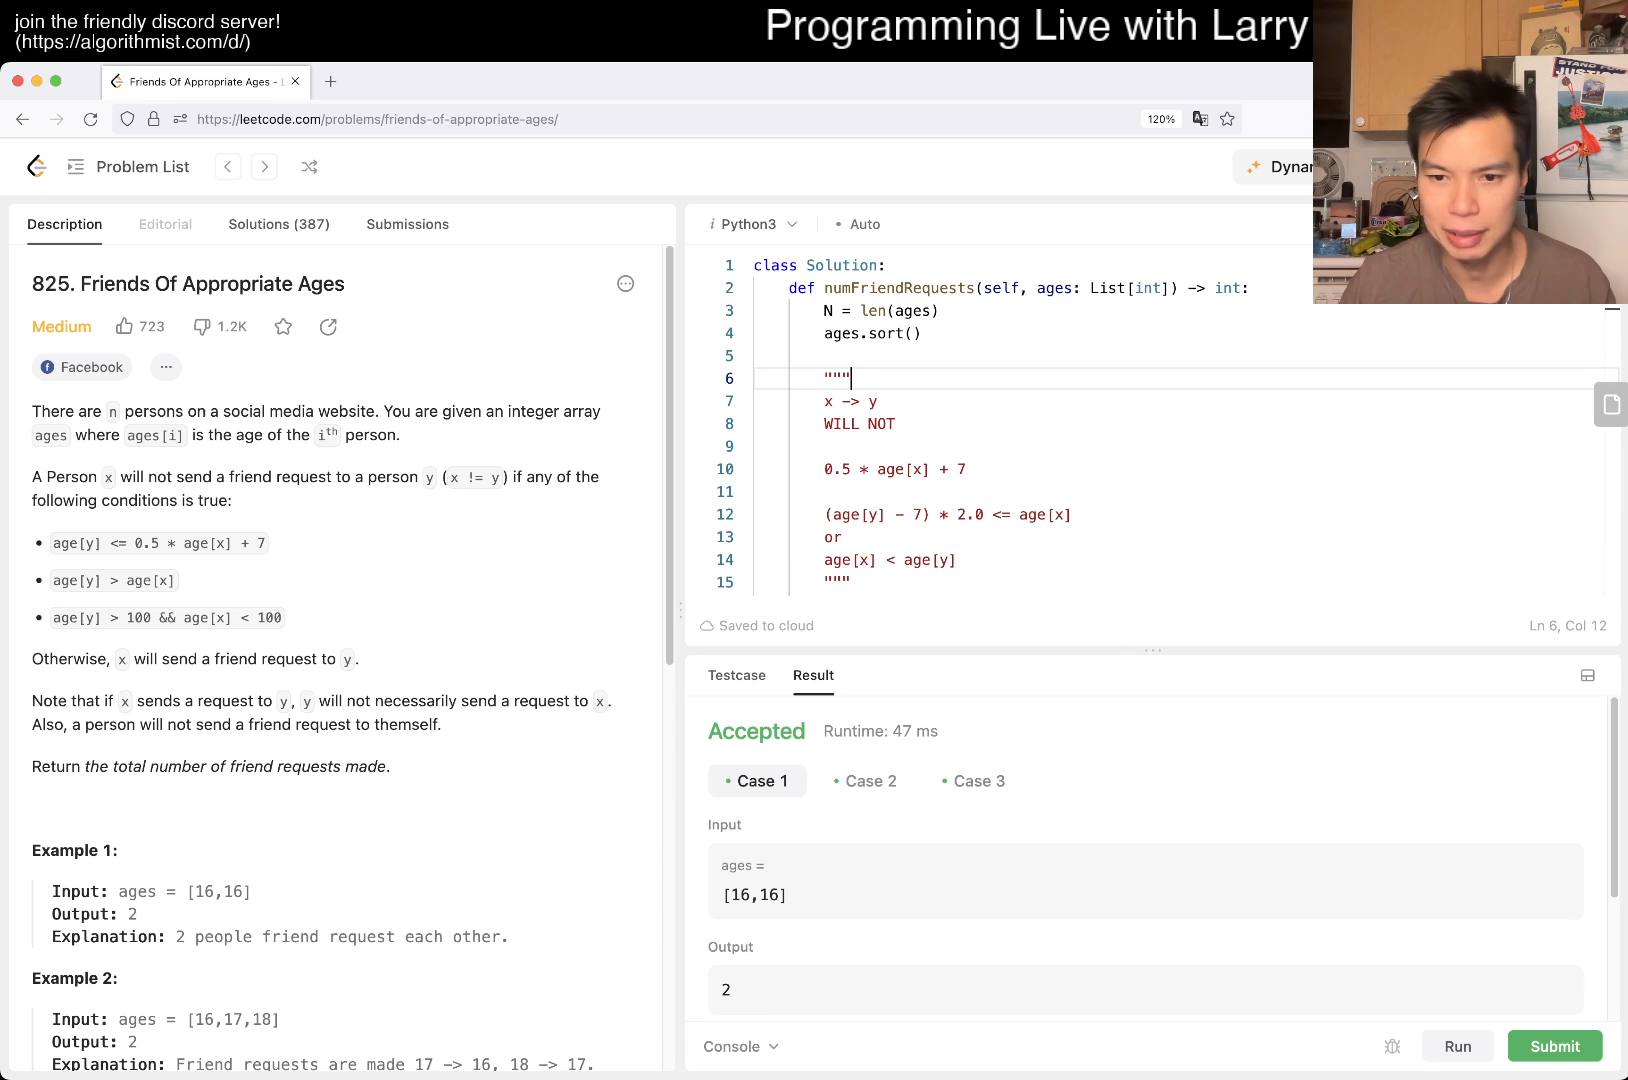
# Step: Add testcase [108,115,5,24,82] and print index_right and index_left in the loop
pyautogui.click(1554, 1046)
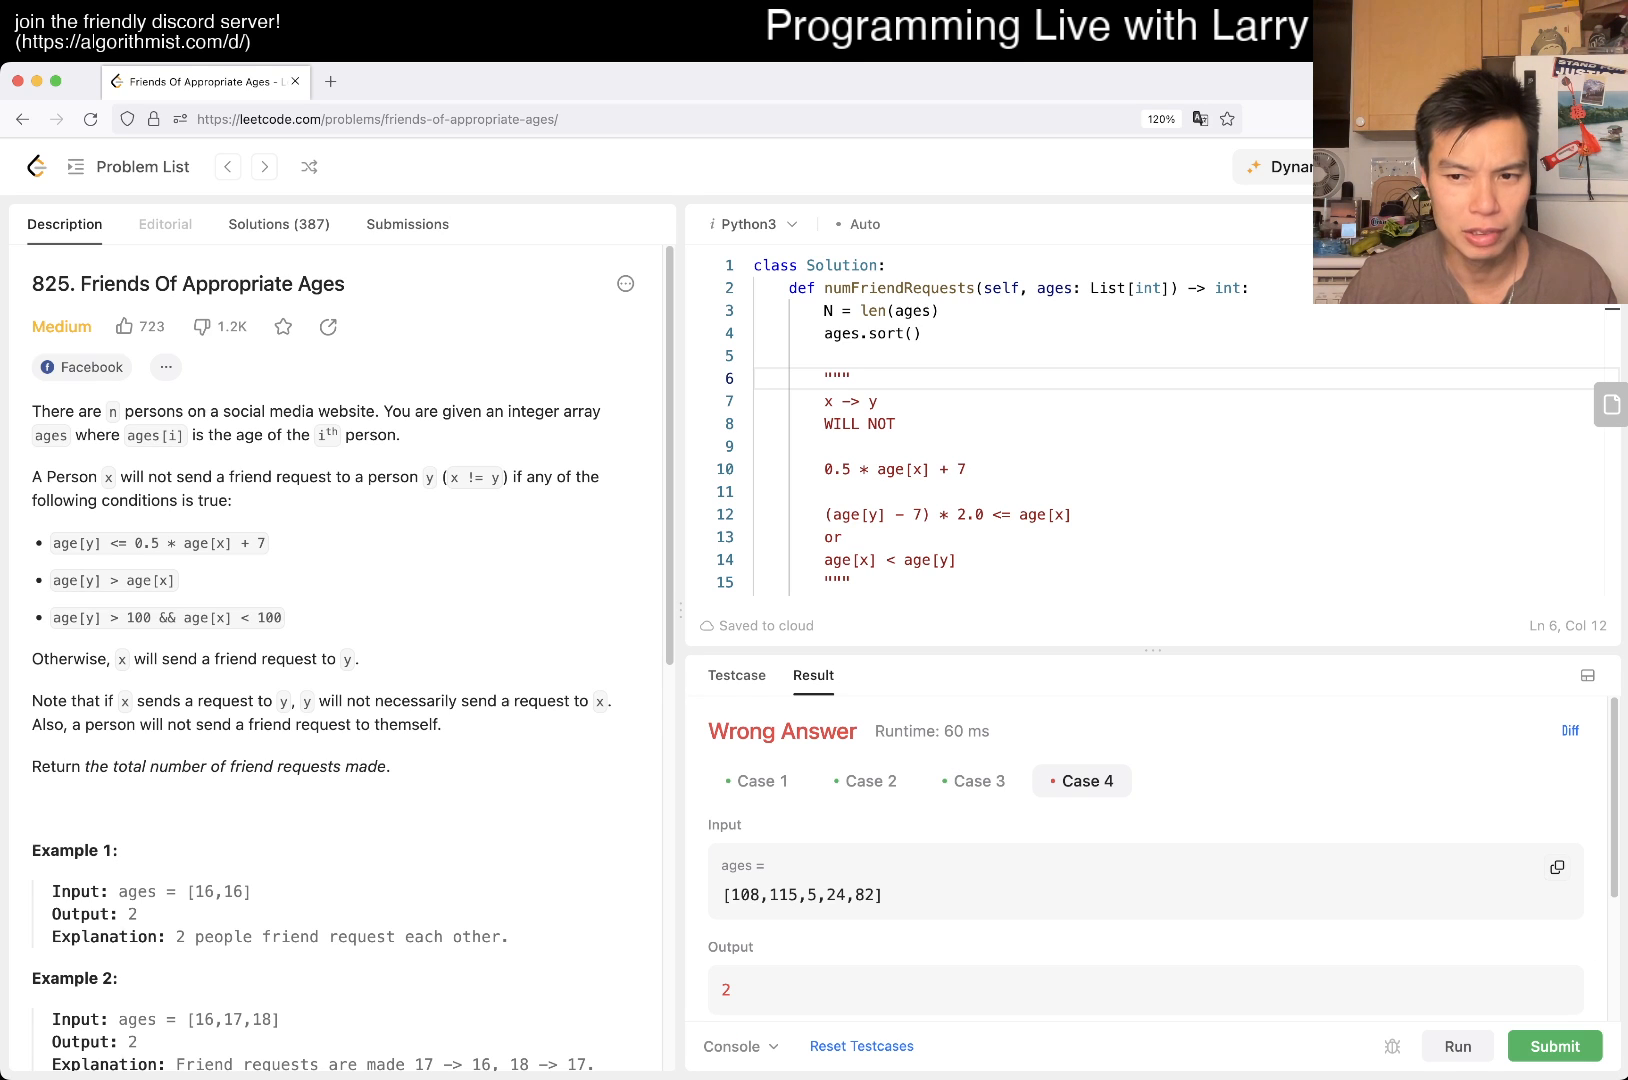
pyautogui.scroll(-3)
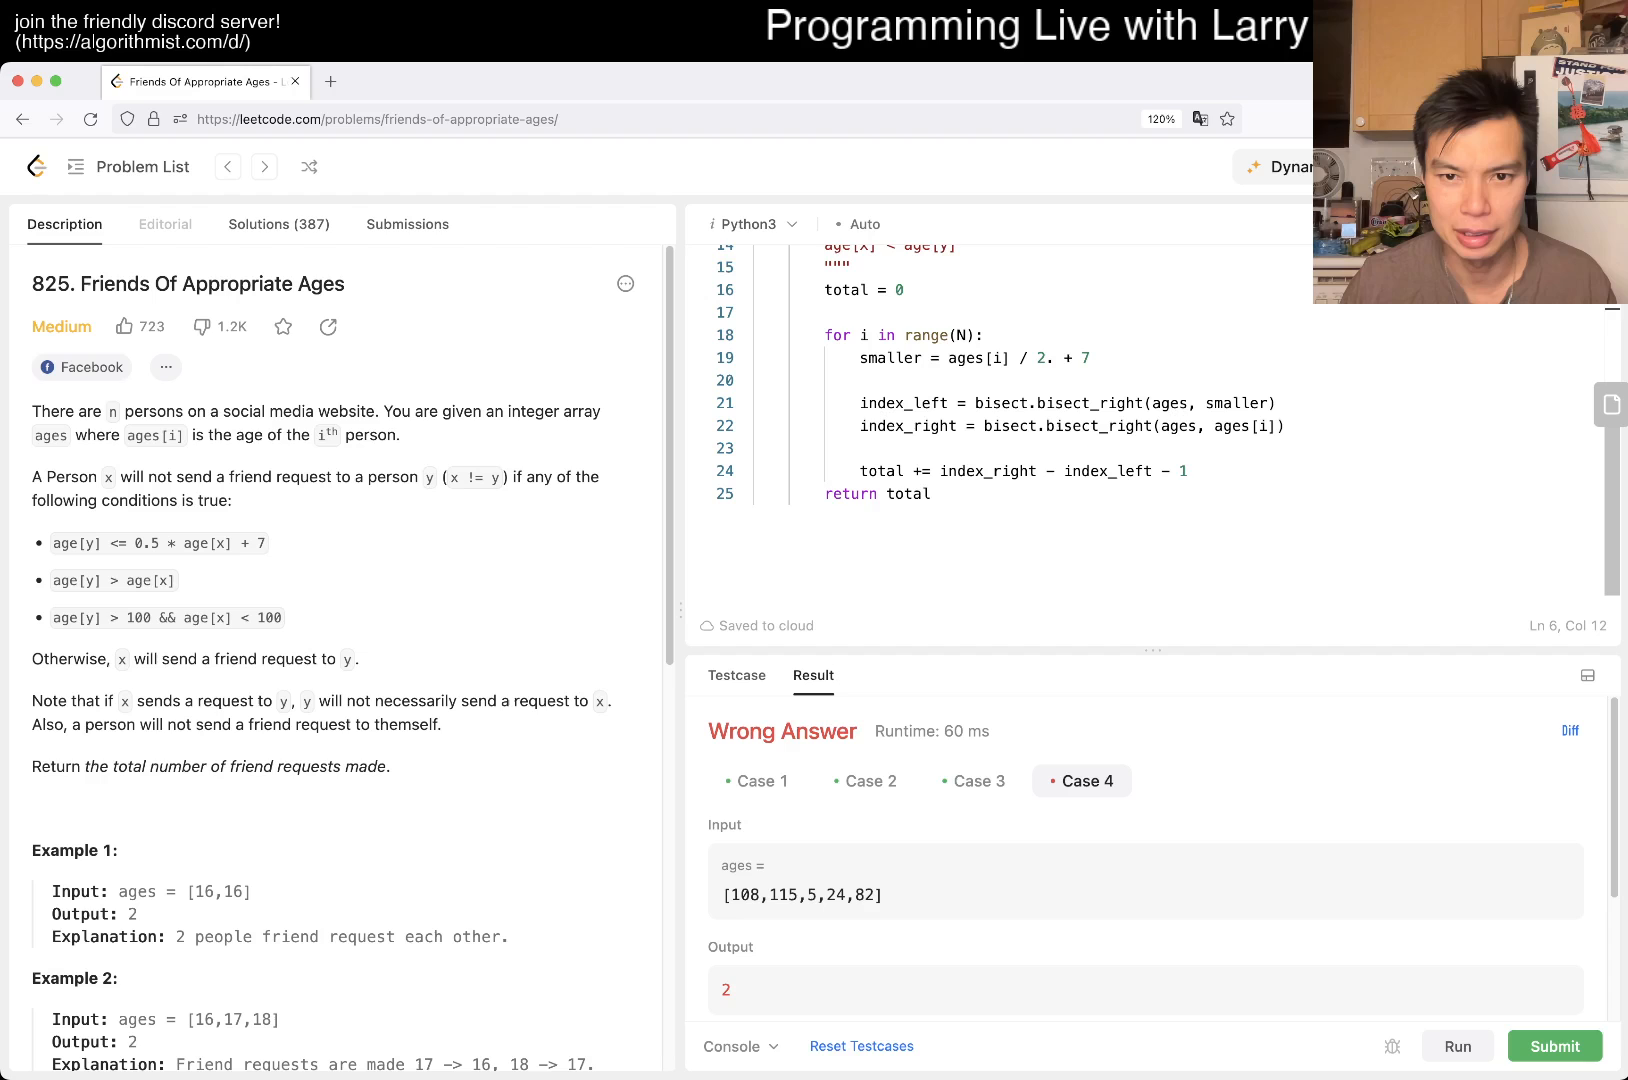
pyautogui.write('print(index_right, index_left)')
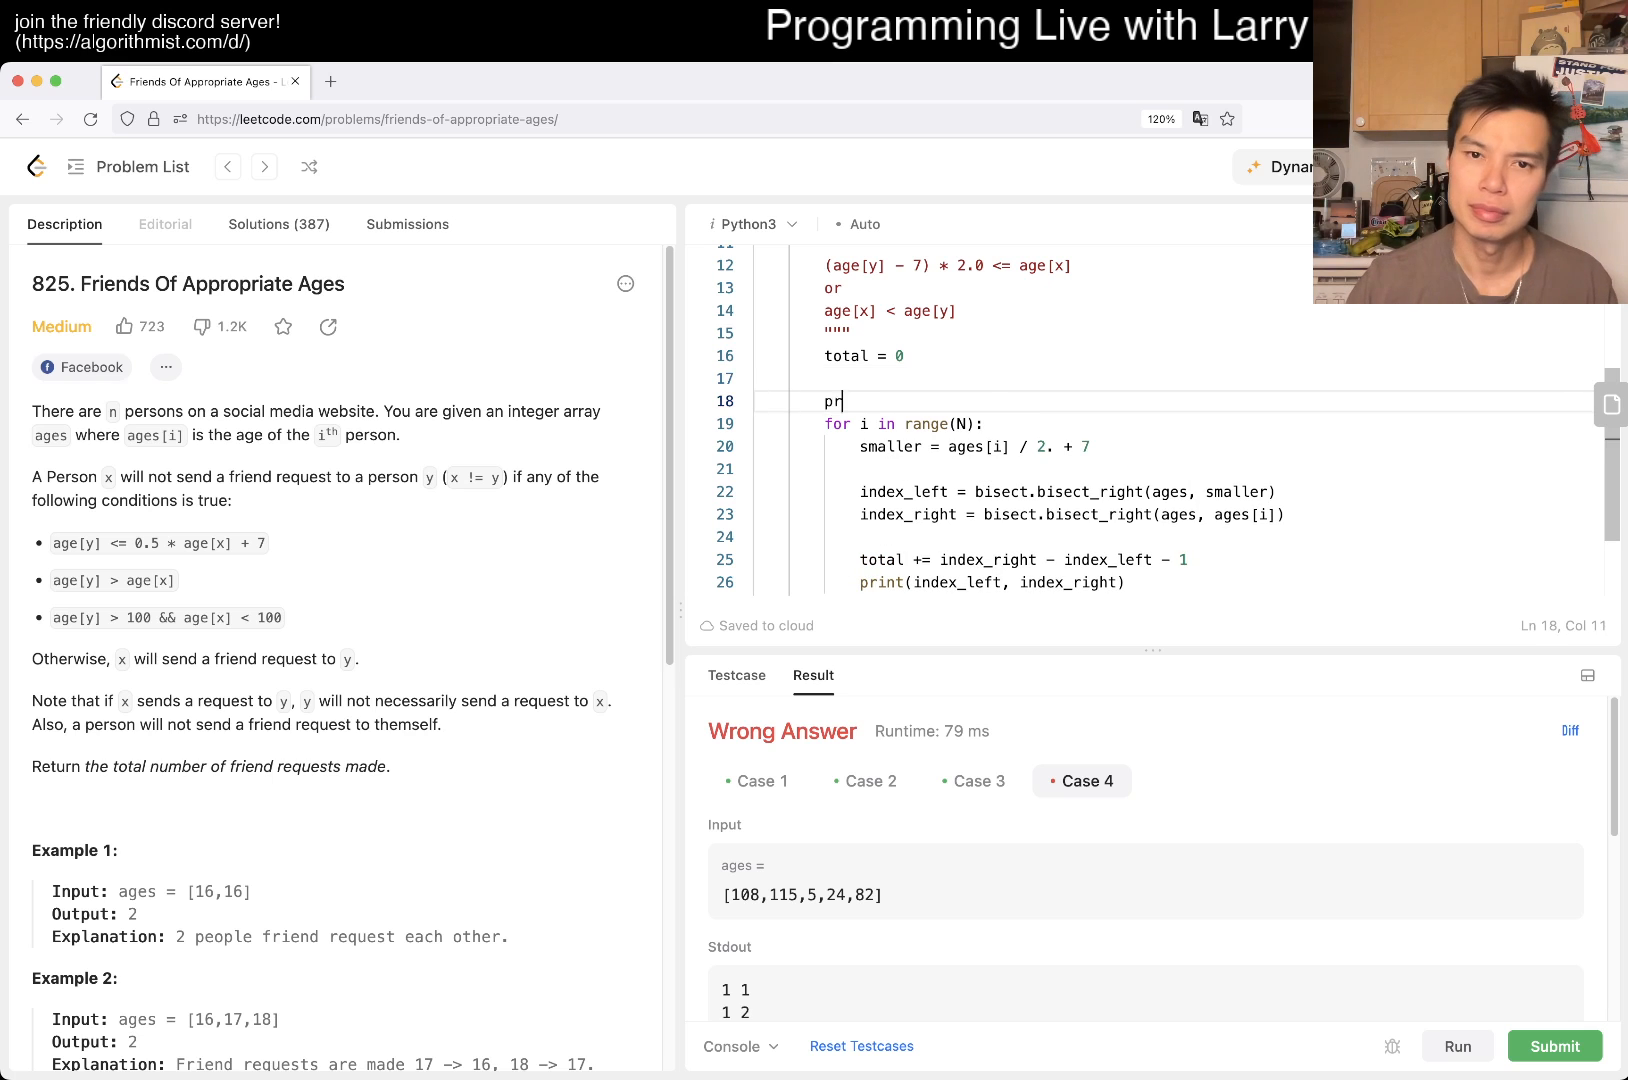
# Step: Print the sorted ages and clamp the total increment with max(index_right - index_left - 1, 0)
pyautogui.write('int(ages)')
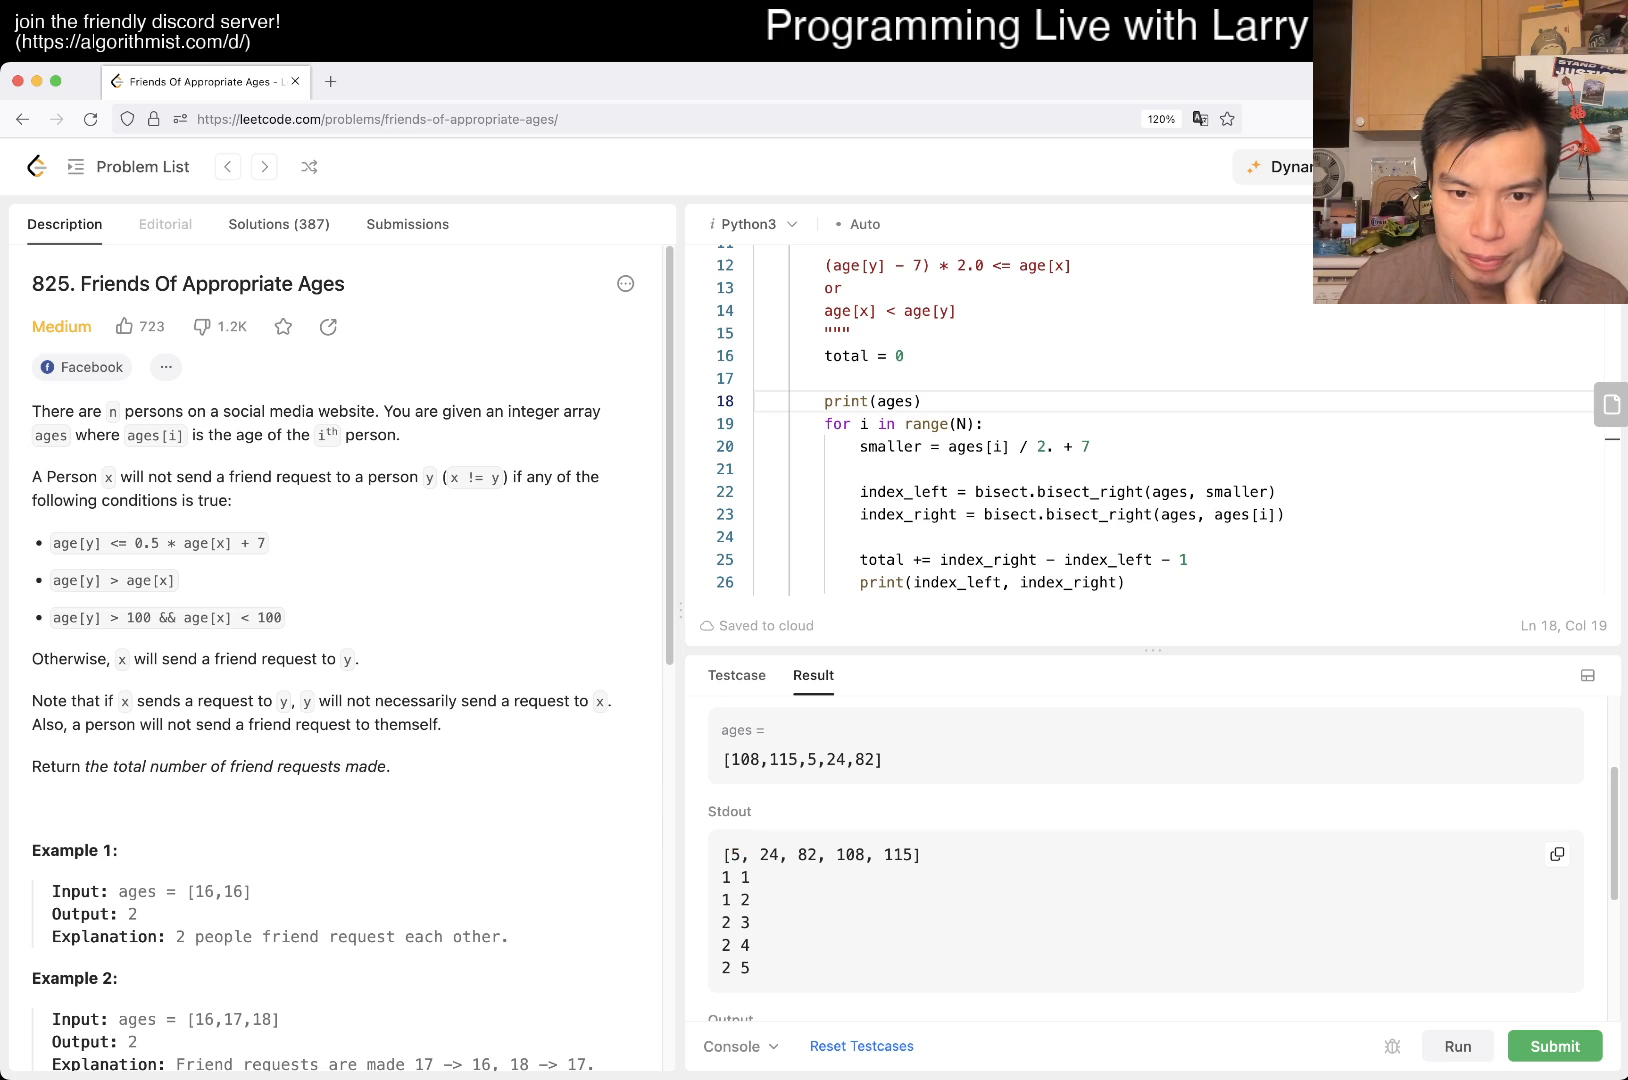
pyautogui.doubleClick(766, 855)
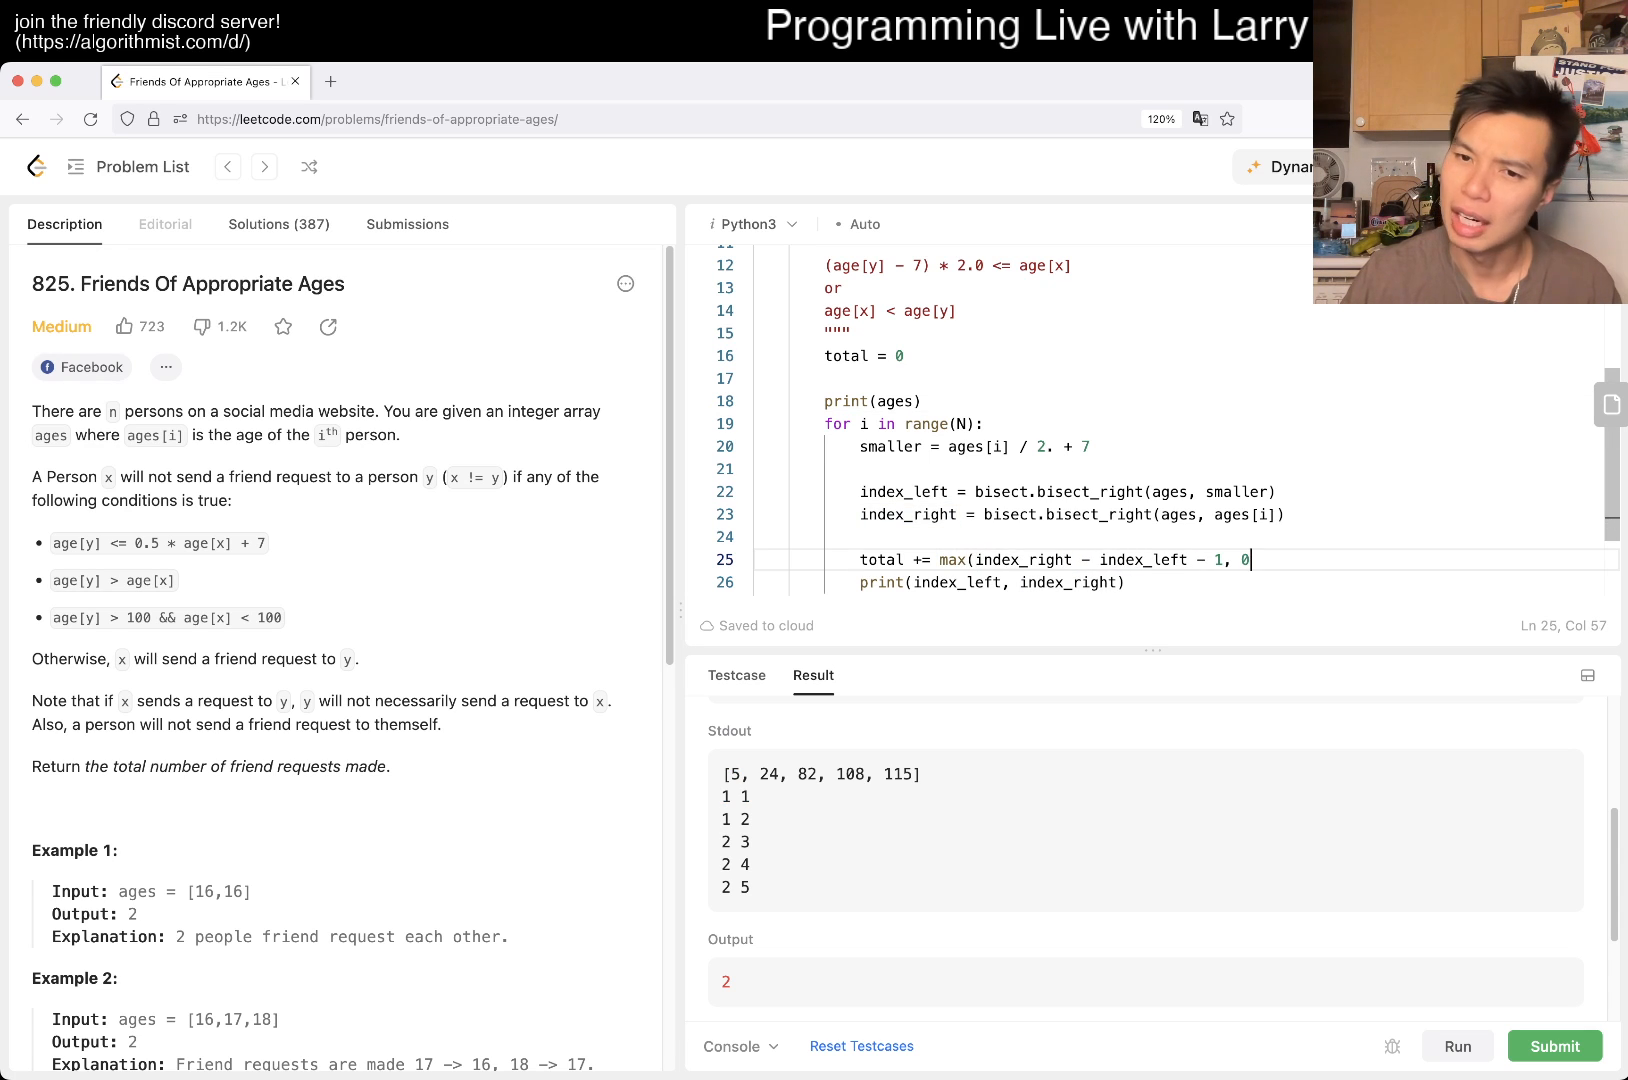
pyautogui.write(')')
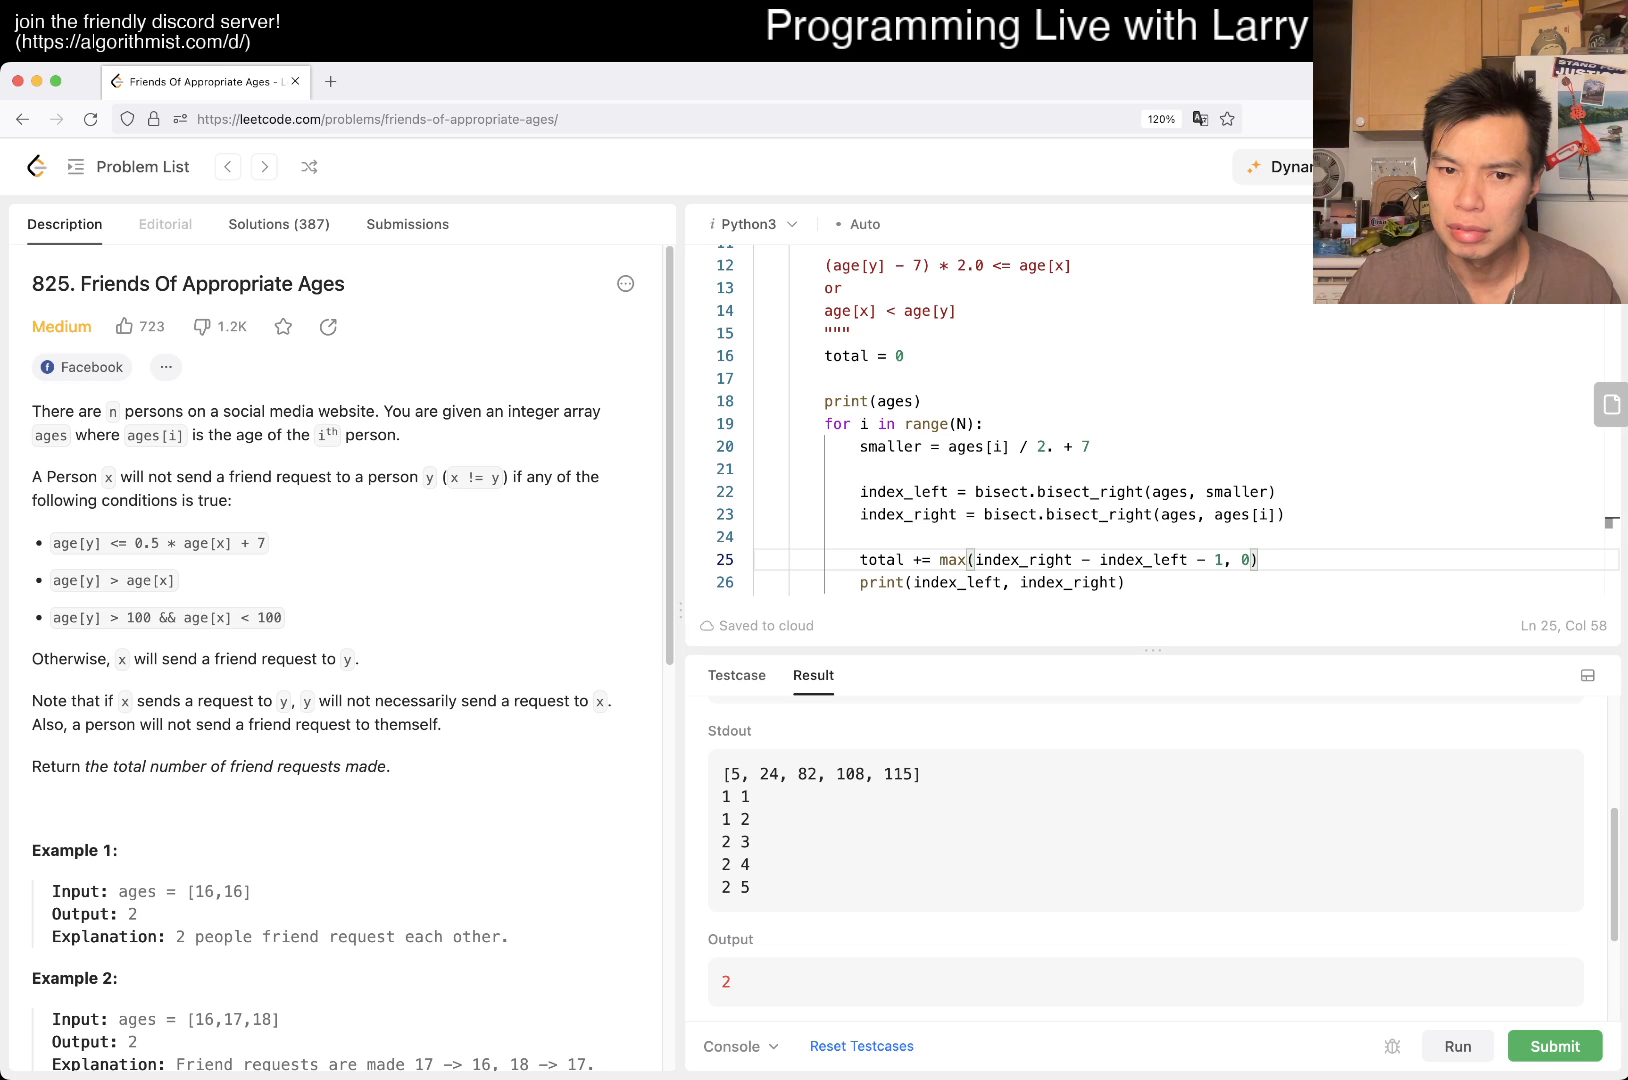
pyautogui.doubleClick(741, 795)
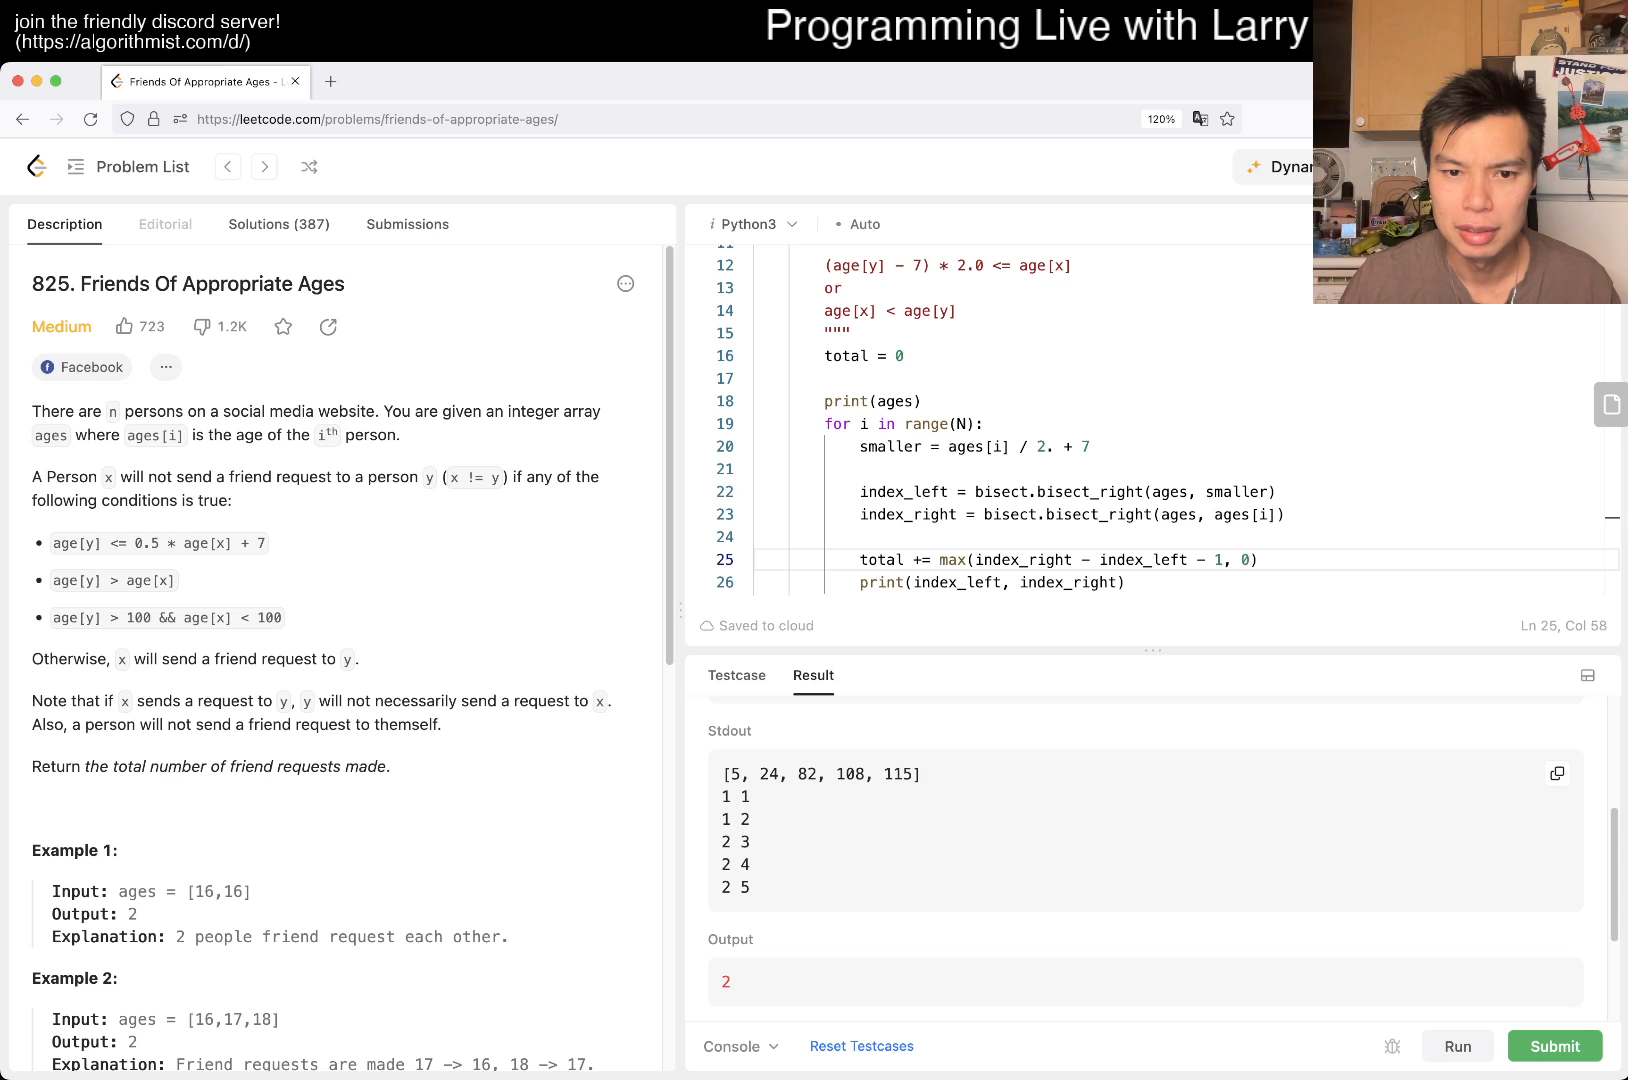
pyautogui.doubleClick(725, 796)
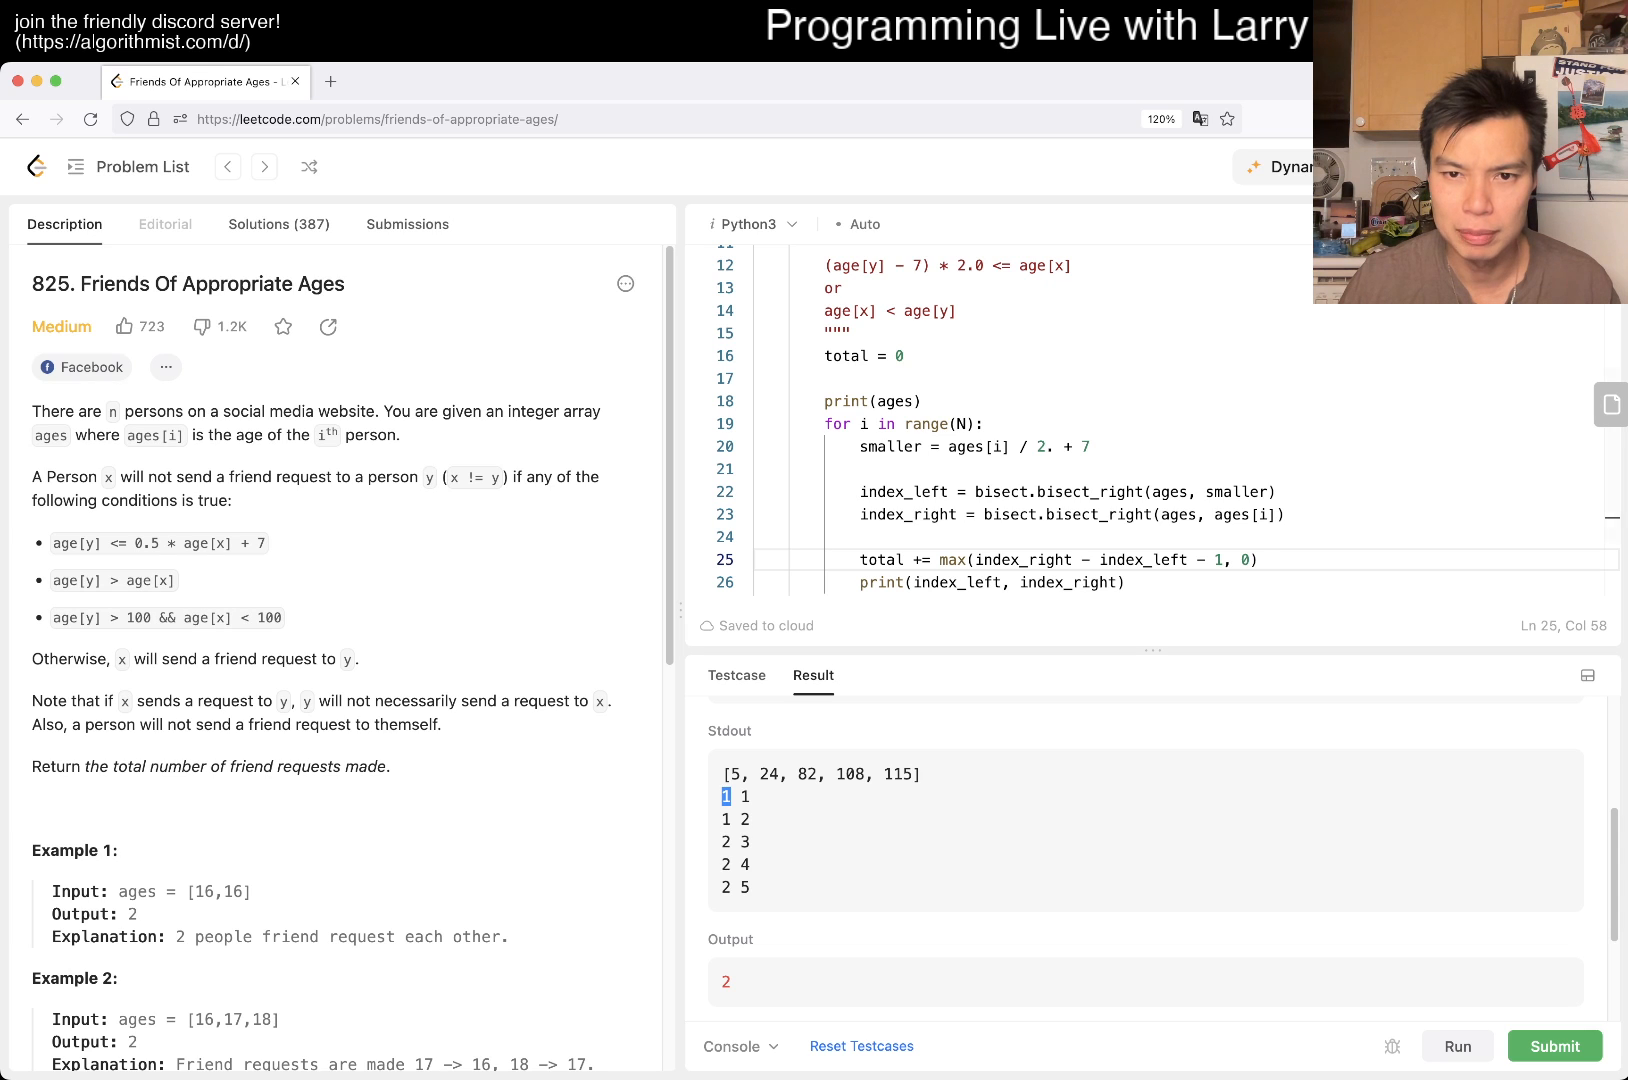
pyautogui.click(1089, 447)
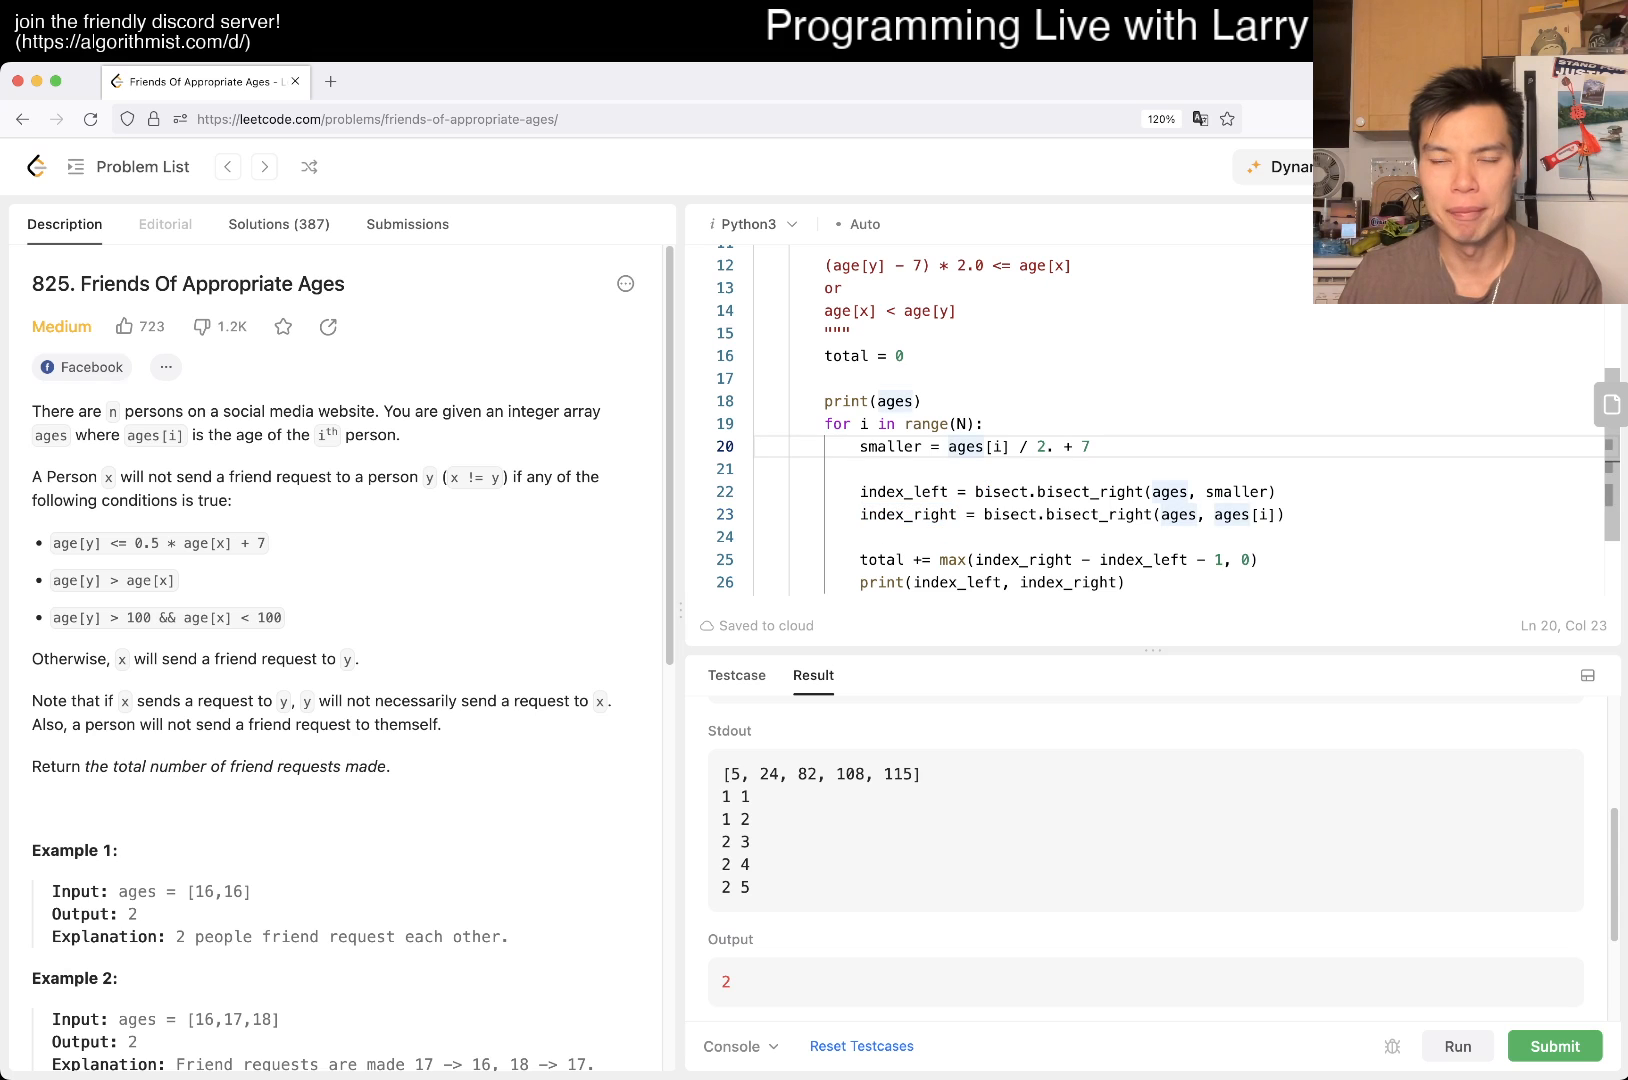
pyautogui.moveTo(947, 447); pyautogui.dragTo(1054, 447)
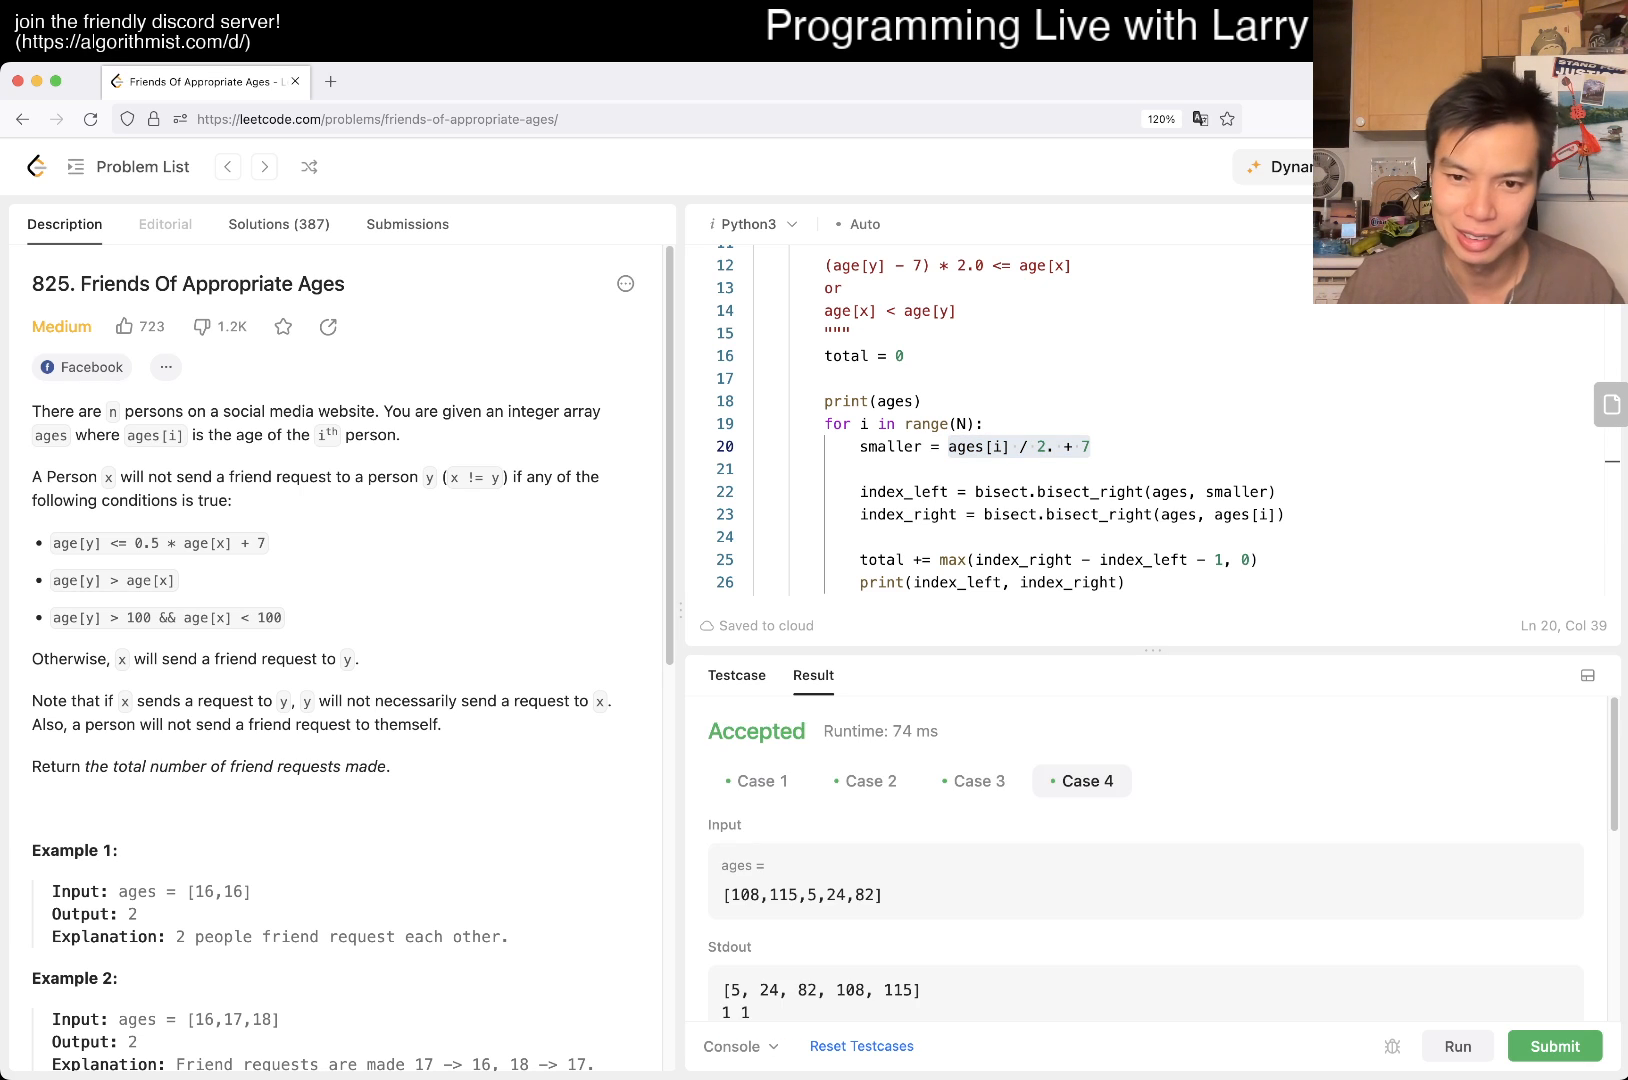
# Step: Comment out the print(ages) and index debug print lines, keeping the return of total
pyautogui.click(735, 675)
pyautogui.write('#')
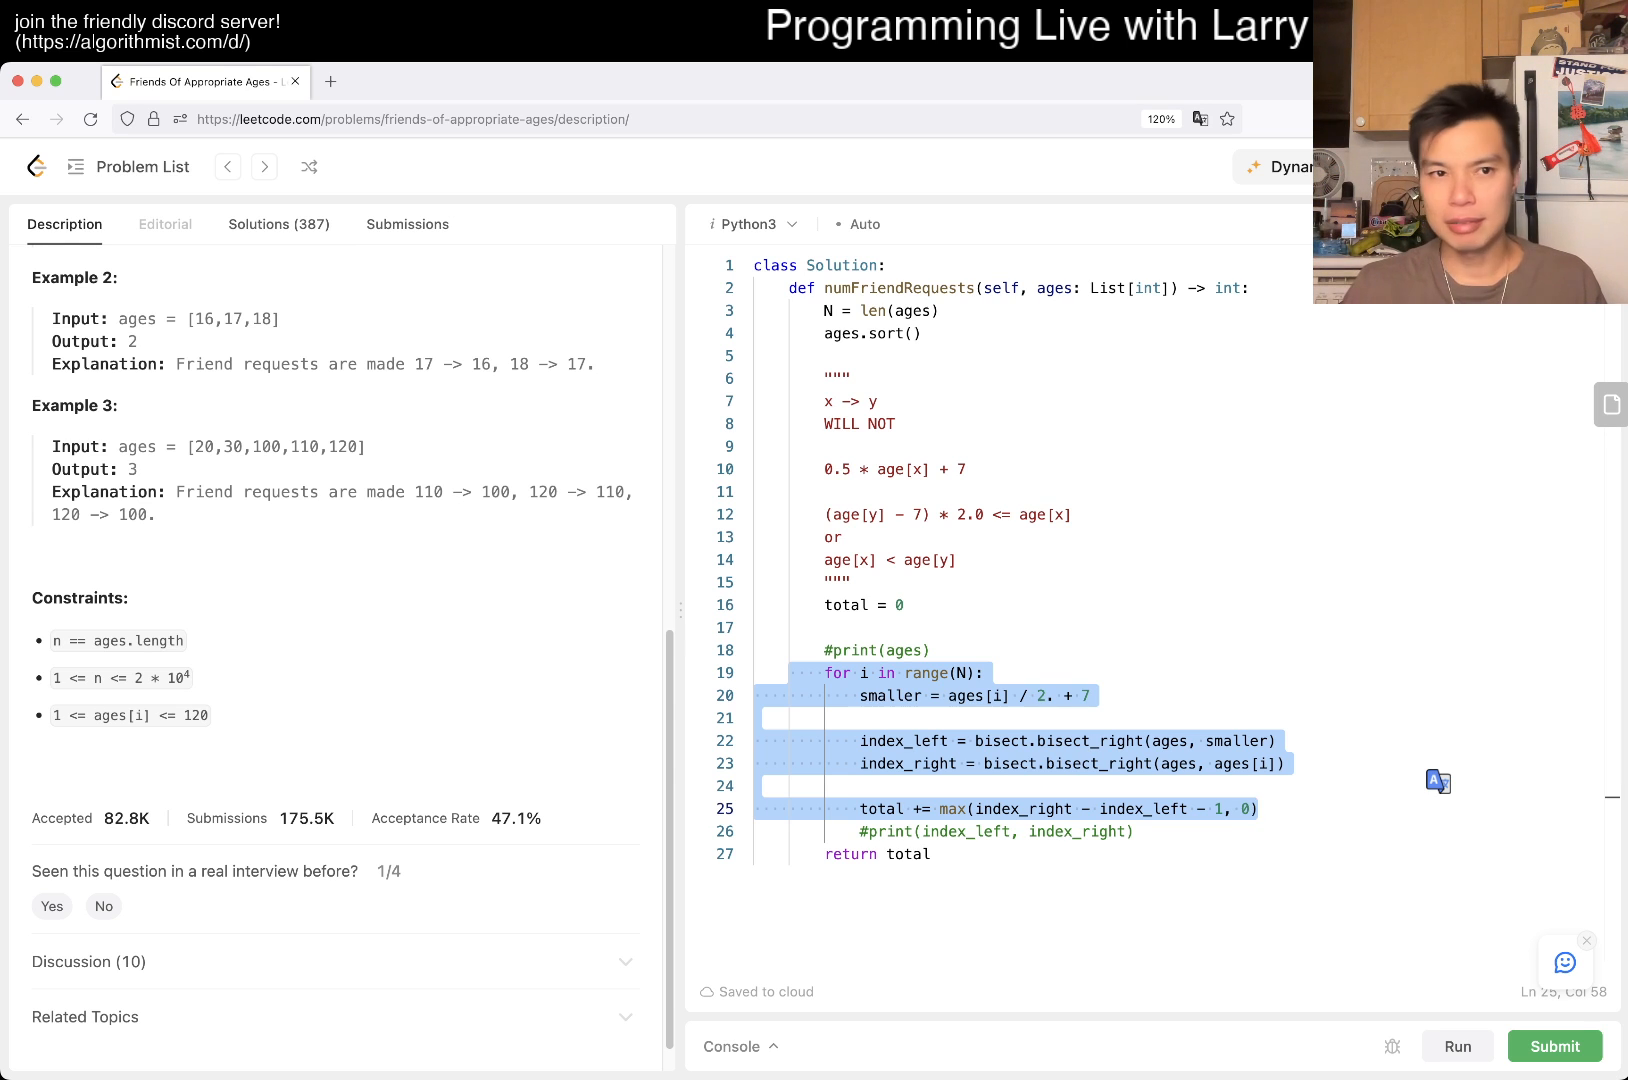
pyautogui.scroll(3)
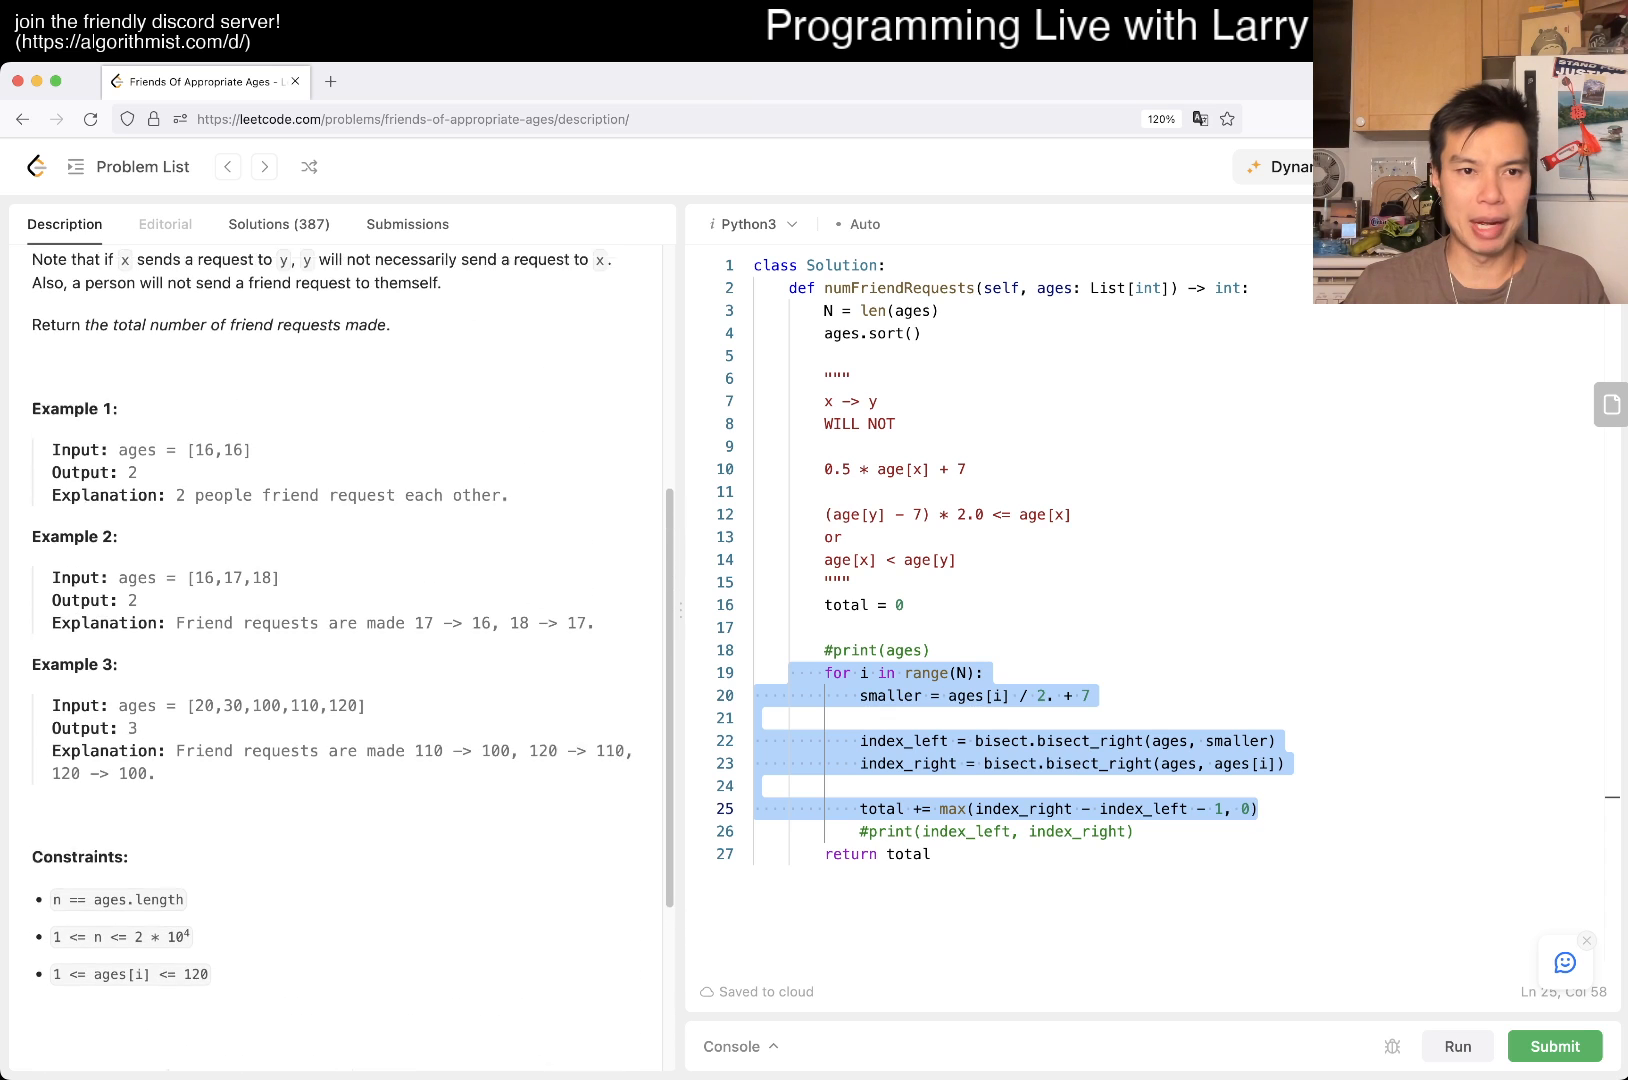